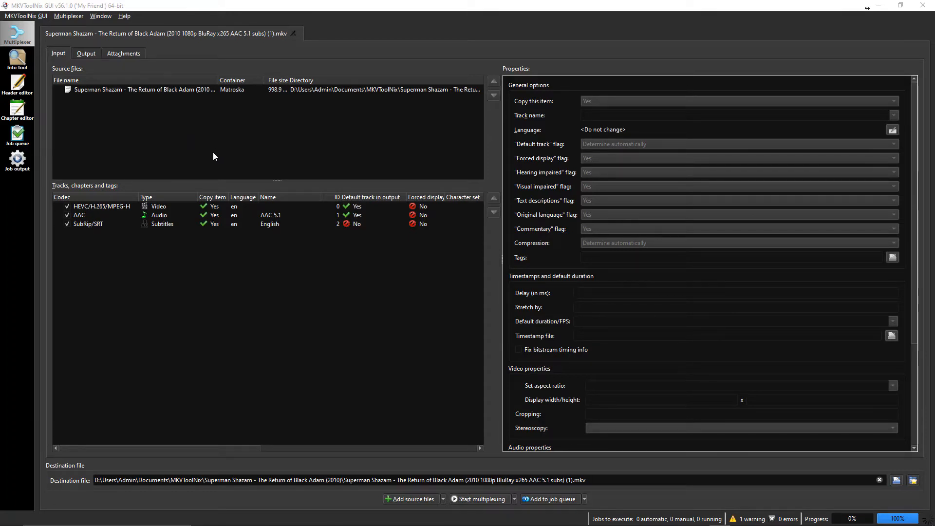
mouse_move(245, 135)
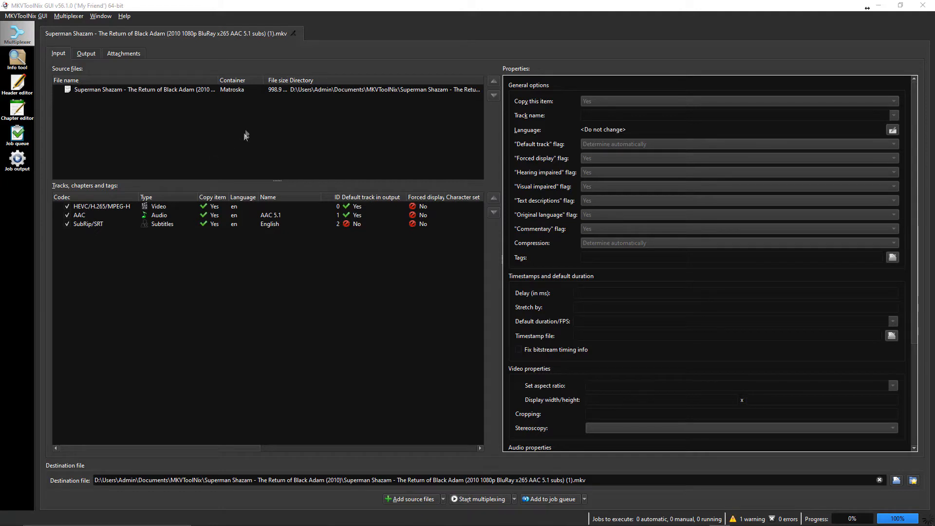
mouse_move(261, 127)
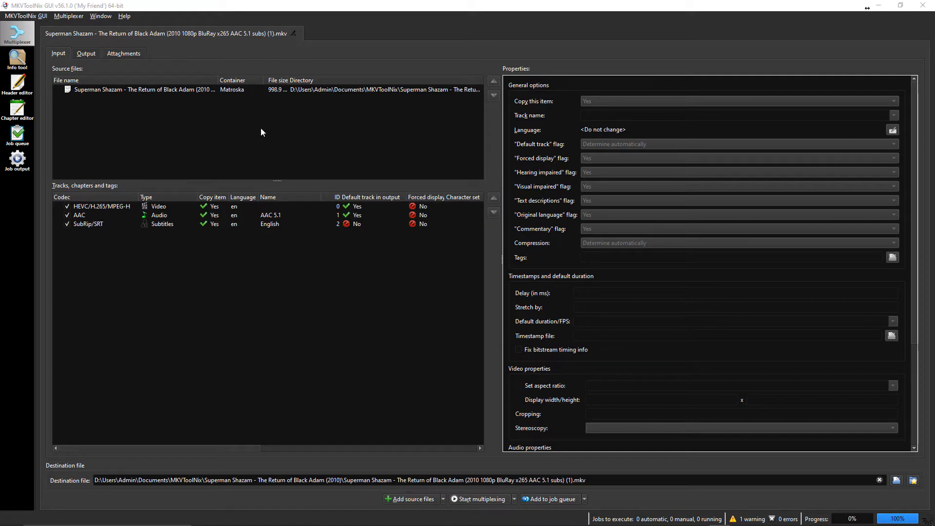
mouse_move(269, 134)
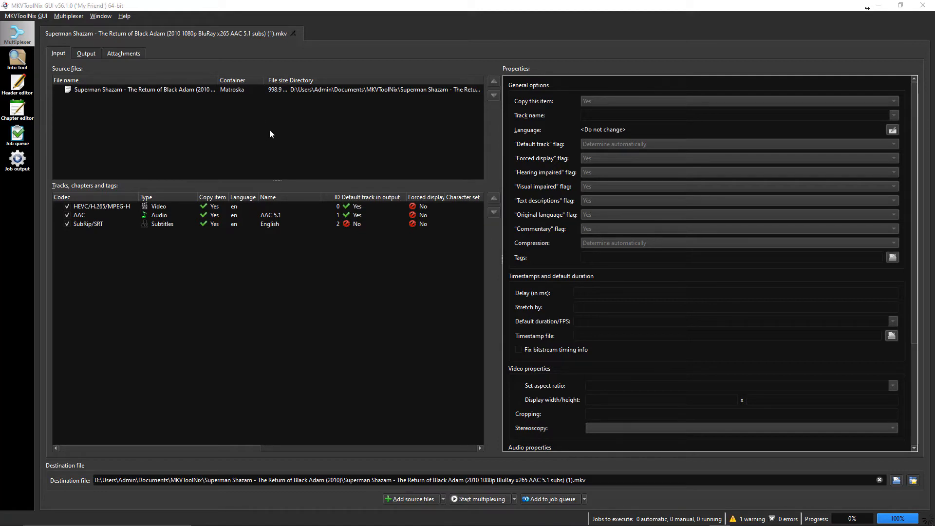
mouse_move(176, 94)
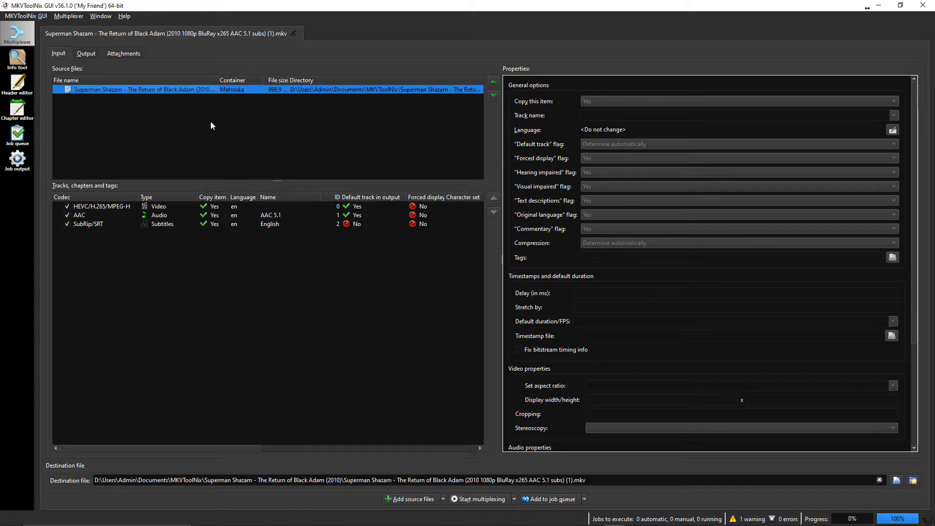
mouse_move(141, 104)
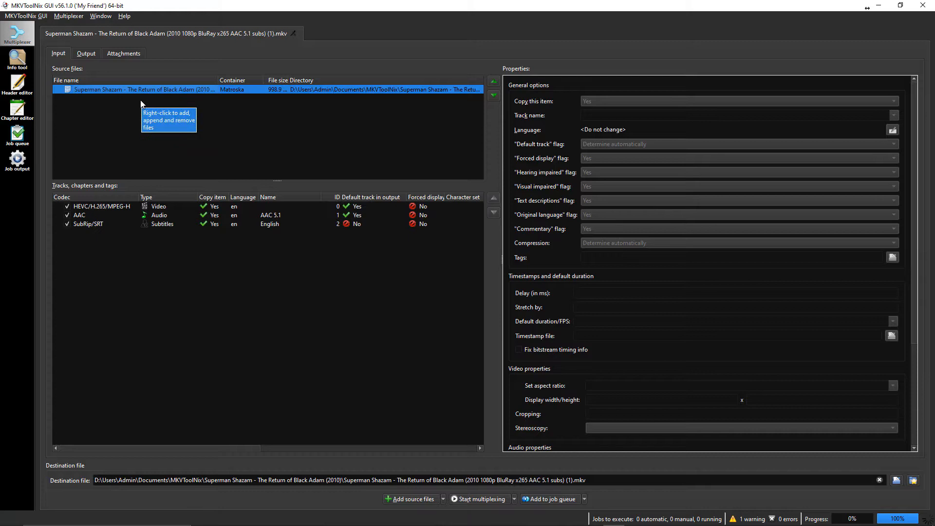
mouse_move(157, 145)
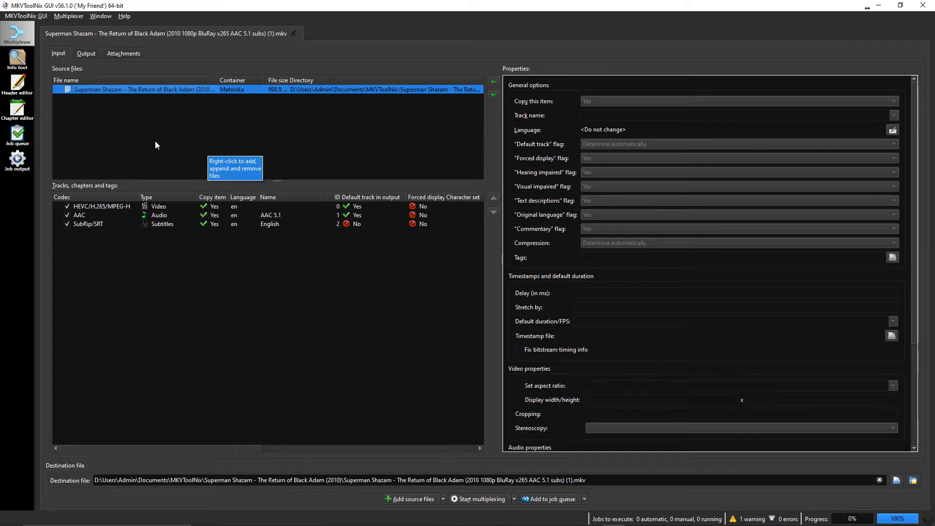
mouse_move(84, 134)
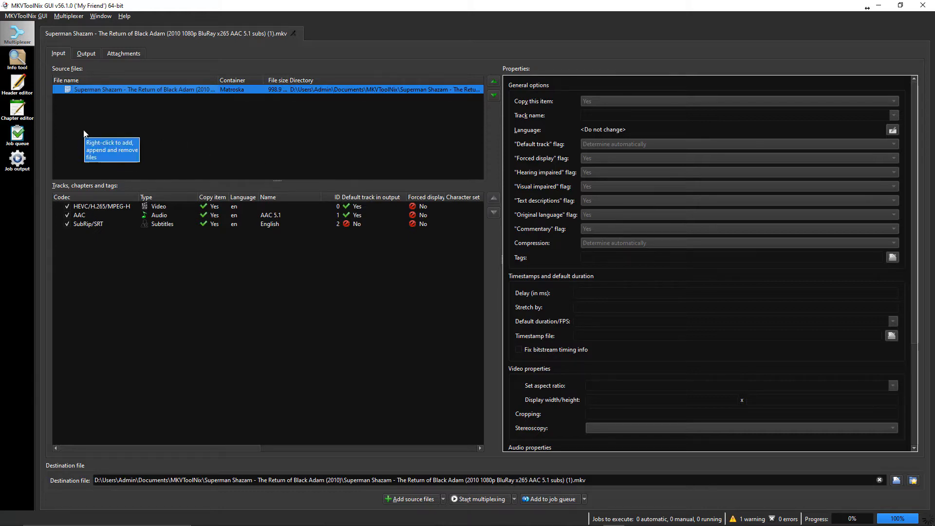
- Bring the mkvmerge GUI guide forward in Chrome and scroll to section 4.3 Chapter formats
left_click(86, 53)
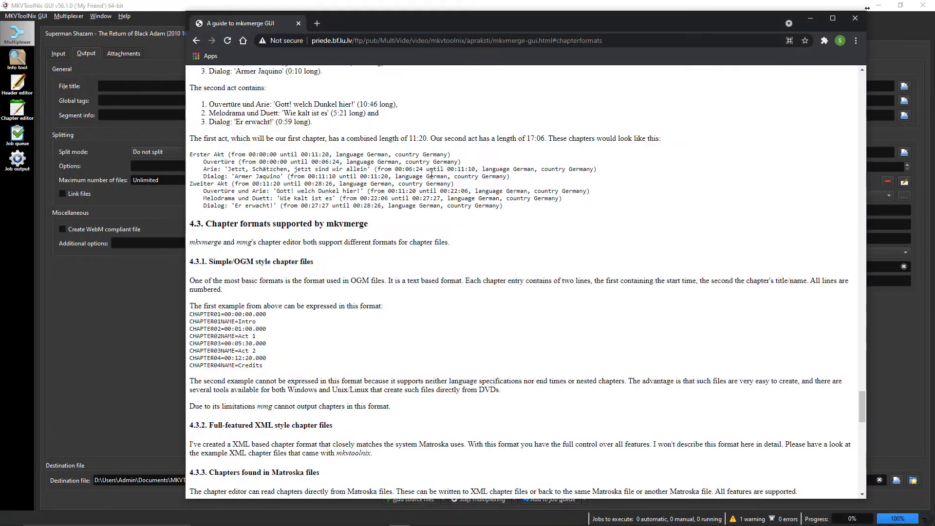
scroll("up", 3)
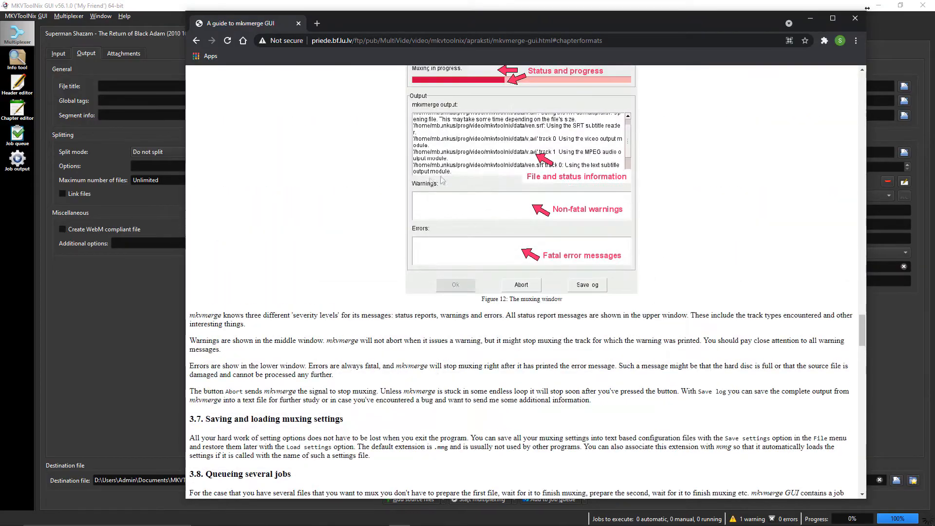
scroll("up", 3)
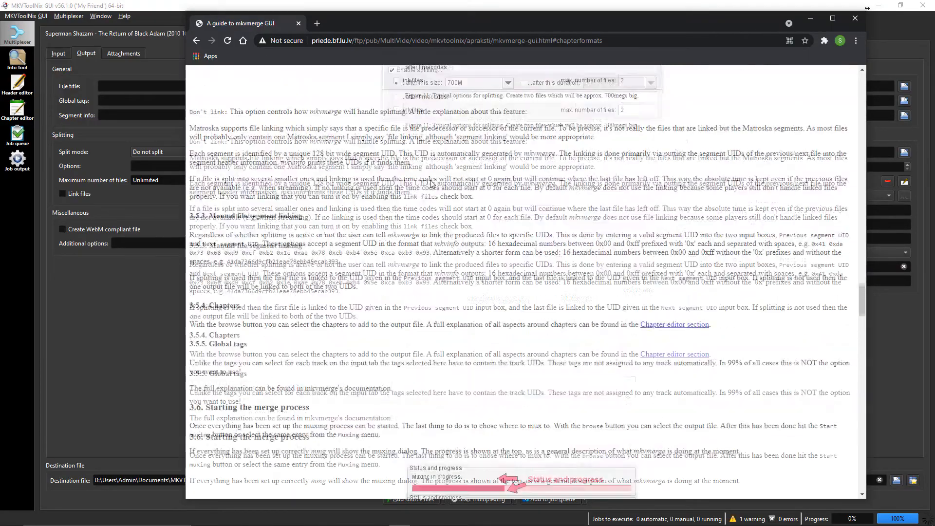
scroll("up", 3)
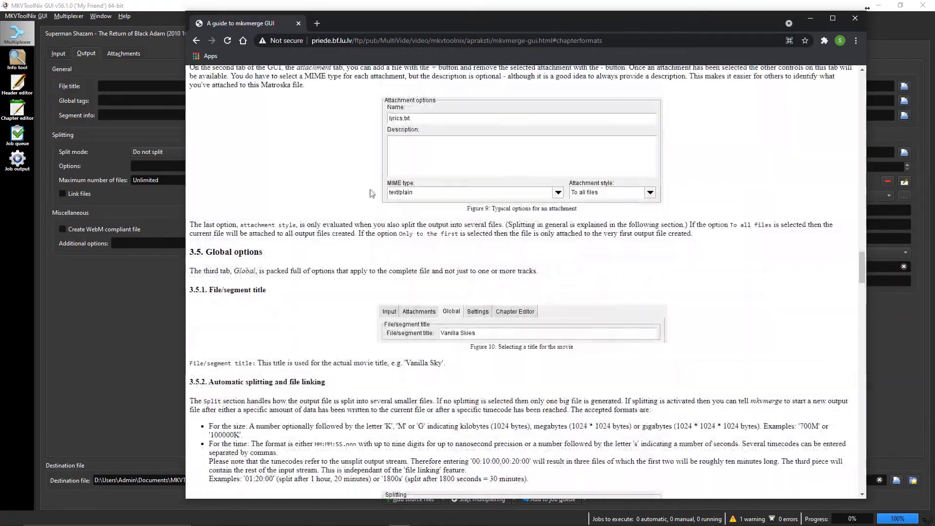
scroll("down", 3)
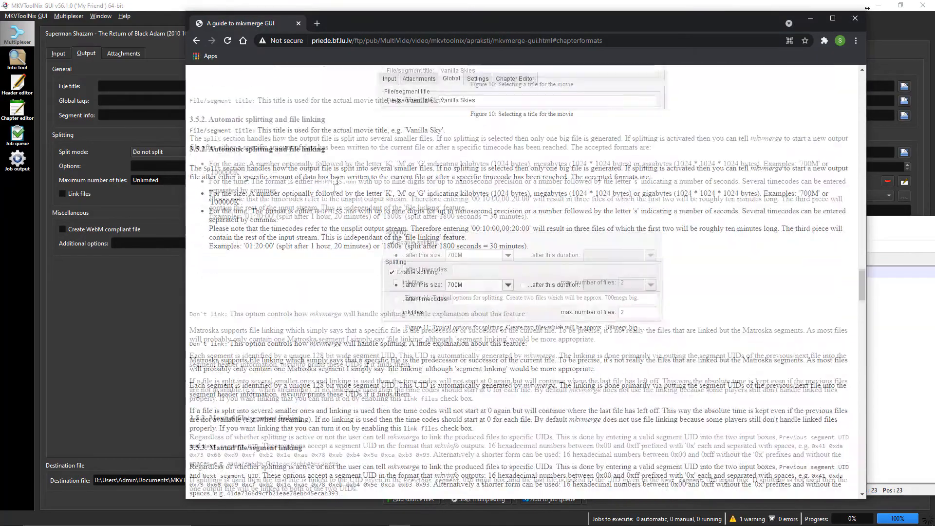
scroll("down", 3)
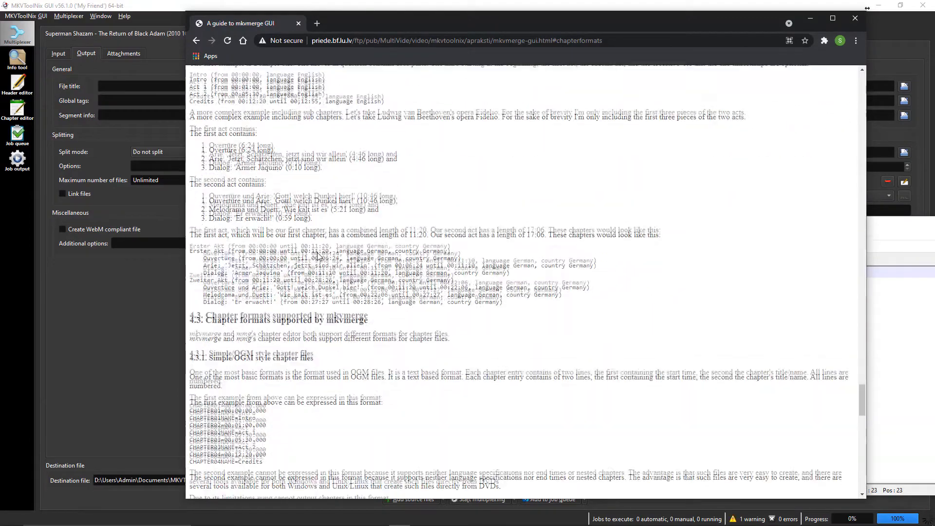
scroll("down", 3)
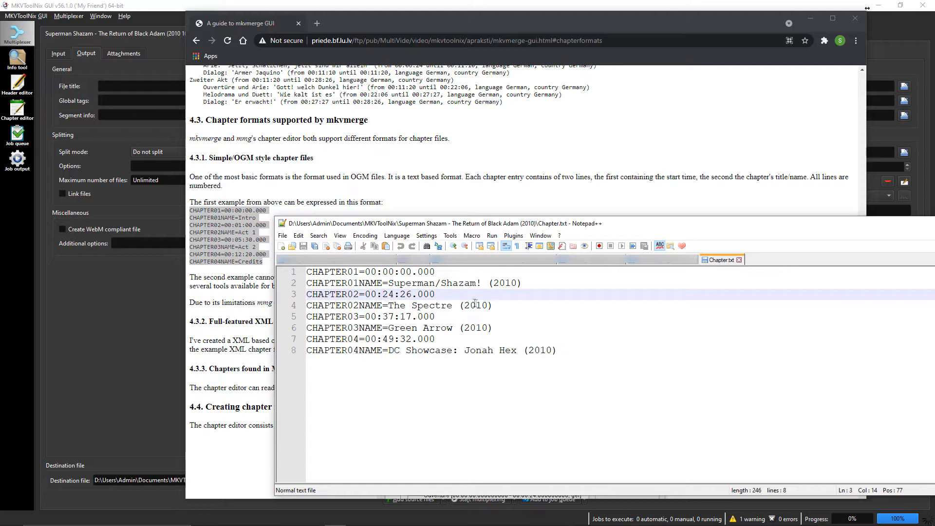
mouse_move(544, 311)
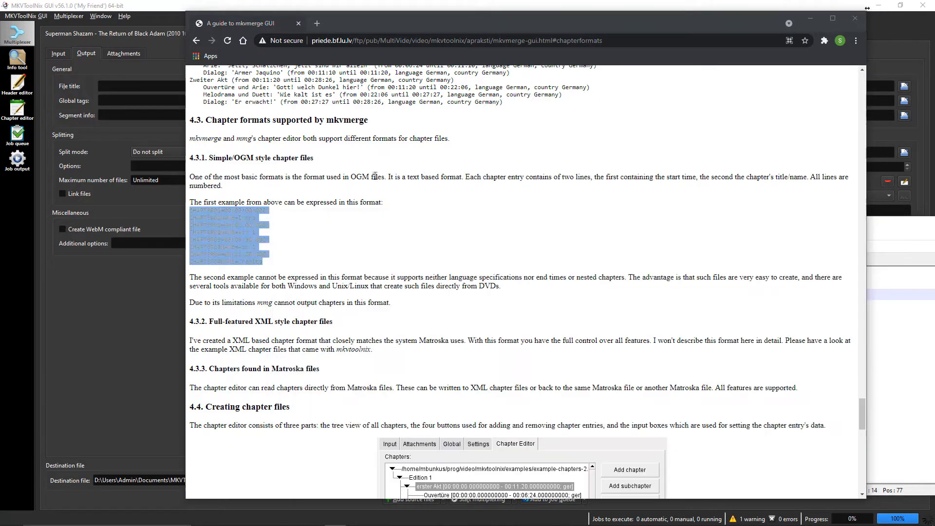
- Clear the highlighting on the guide's OGM chapter example
left_click(532, 255)
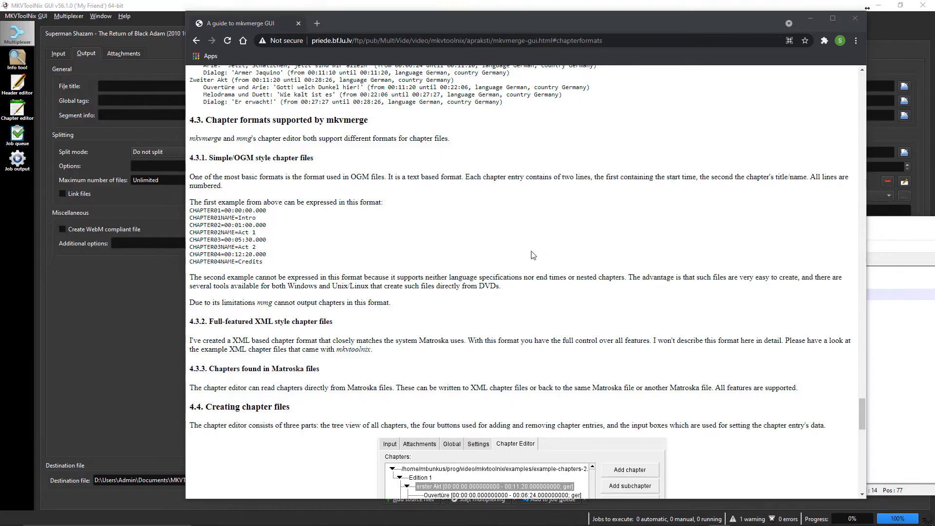
mouse_move(508, 252)
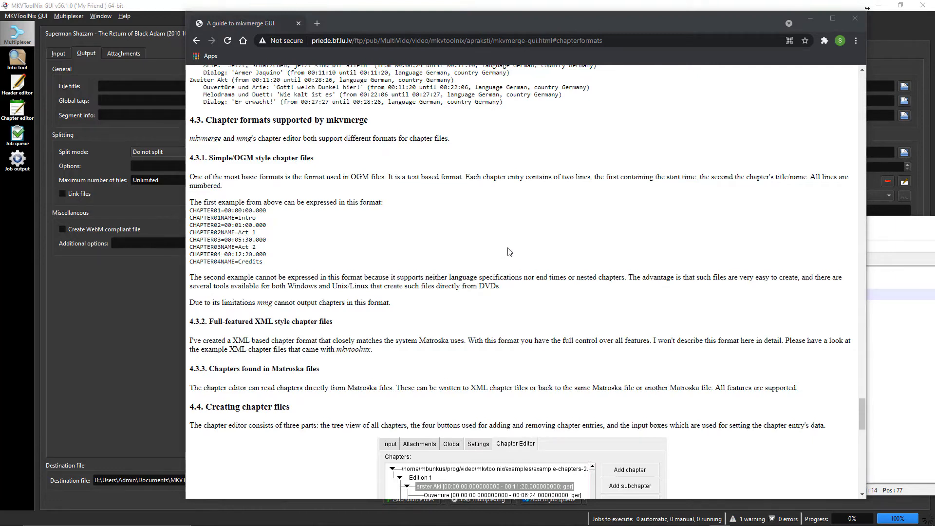
mouse_move(111, 138)
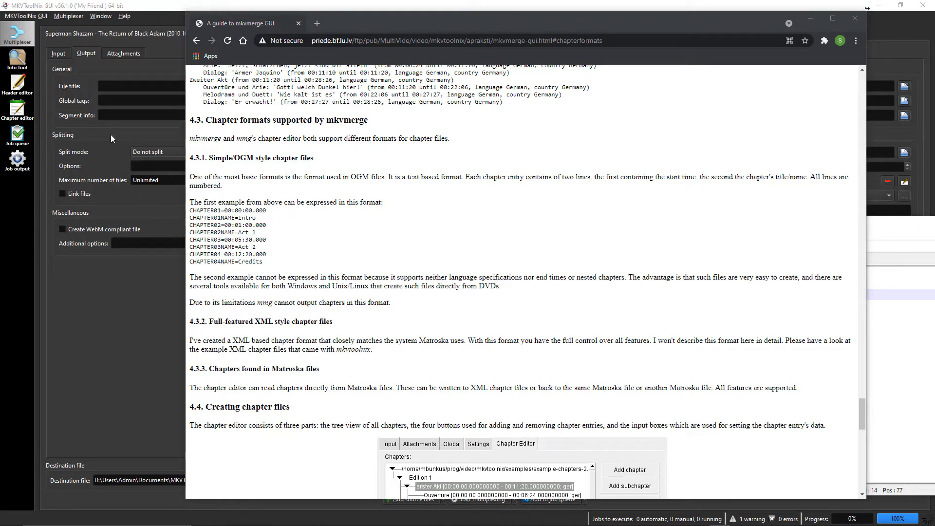
- Switch MKVToolNix GUI to the Chapter editor from the left sidebar
left_click(16, 109)
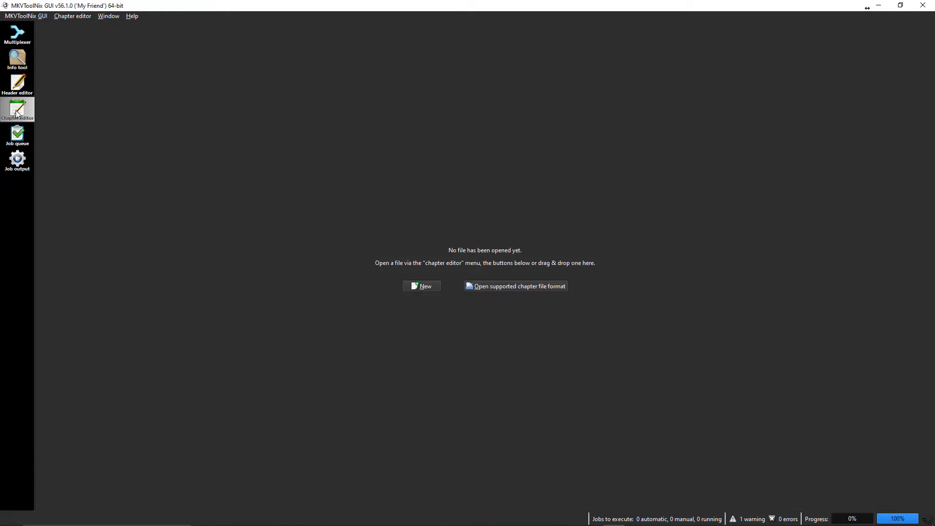
mouse_move(427, 265)
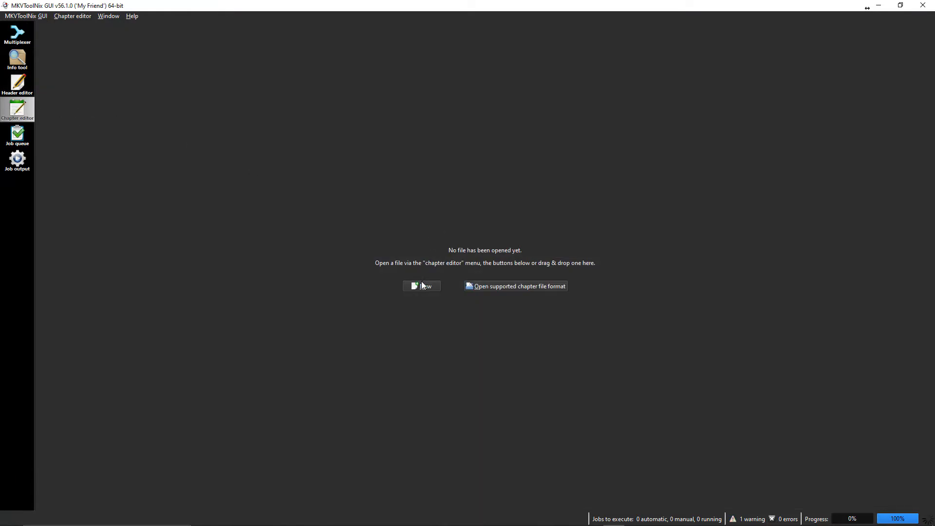
mouse_move(428, 287)
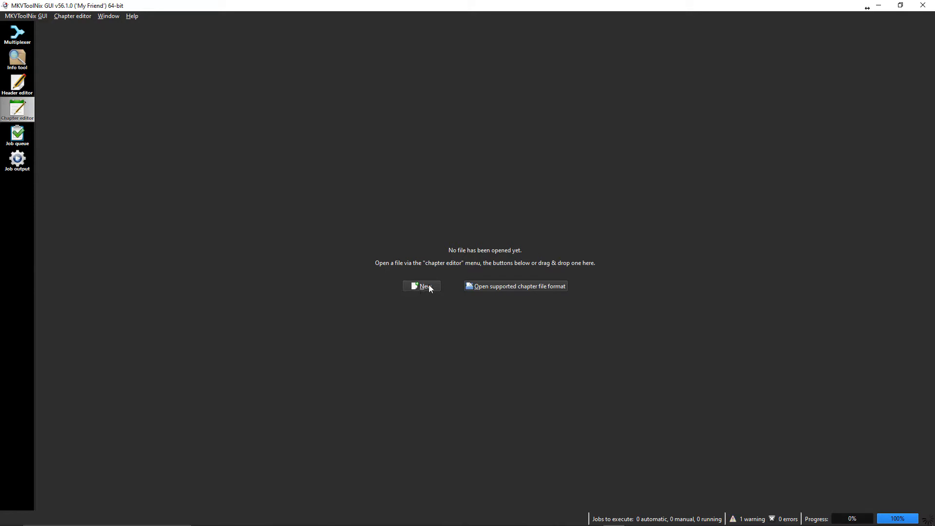
- Create a new chapter file and name Chapter 01 'Superman/Shazam! (2010)'
left_click(421, 287)
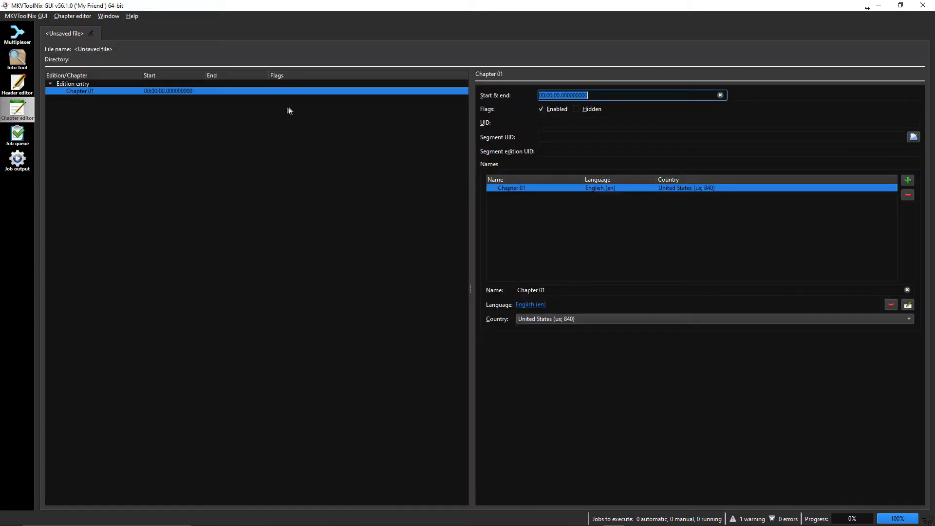
mouse_move(305, 107)
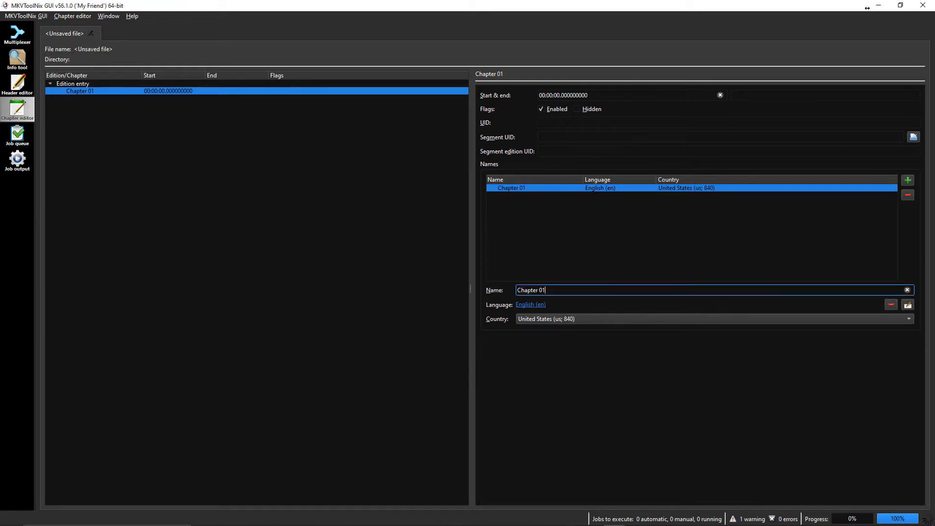
type("uperman/Shazam! (2010)")
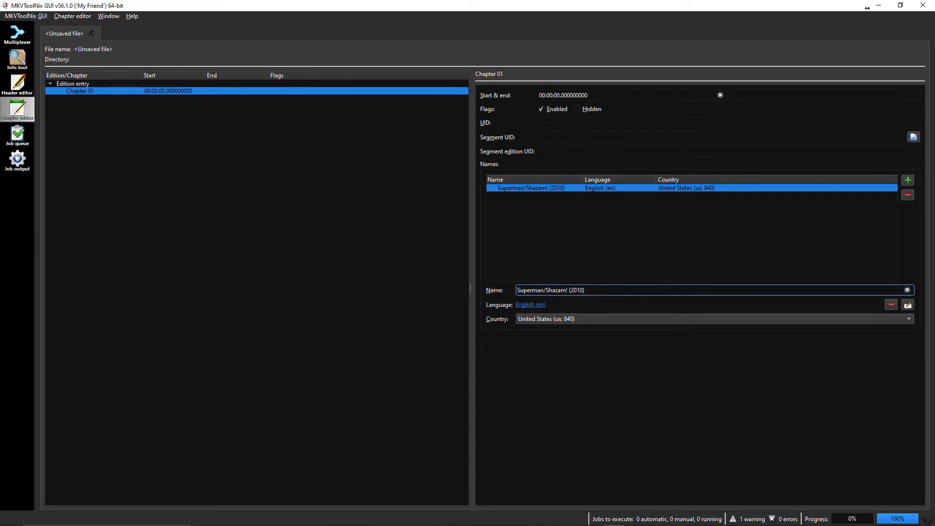
mouse_move(567, 144)
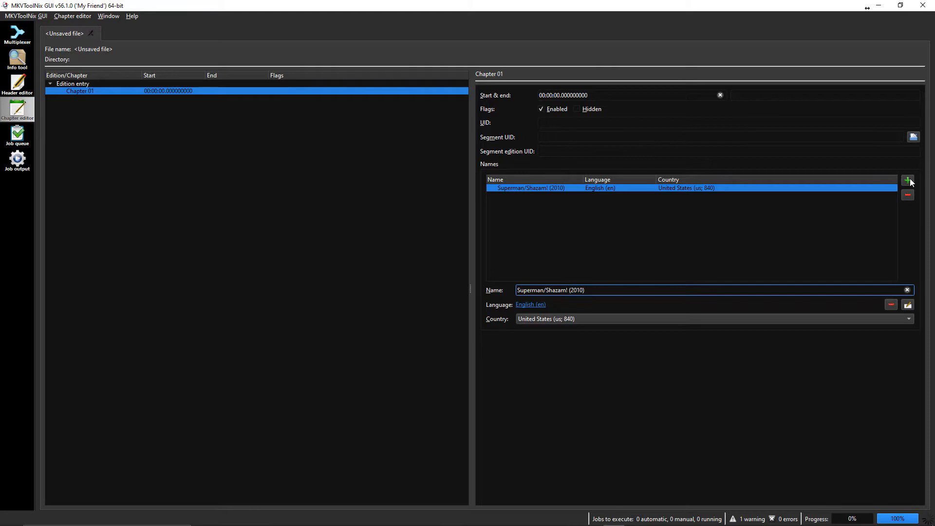
- Add a second name 'The Spectre (2010)' to Chapter 01 and enter 24 in its start time
left_click(908, 179)
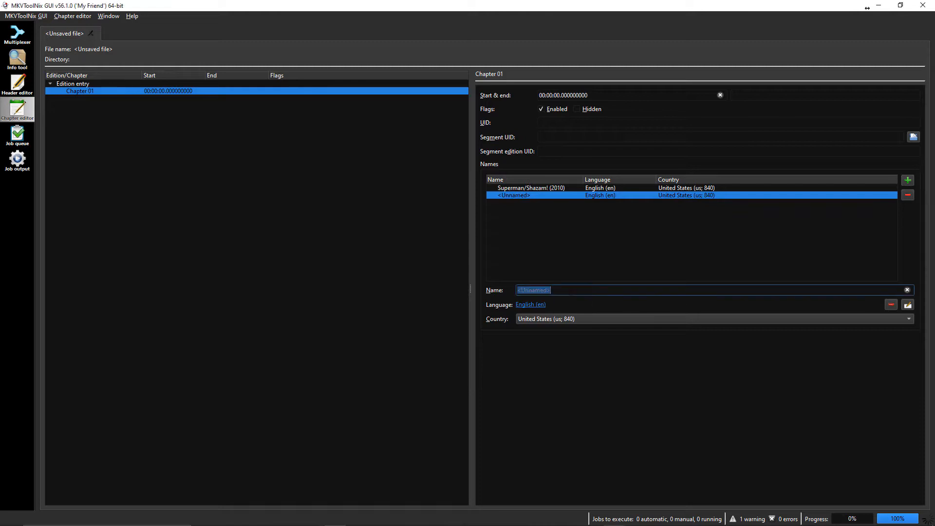
type("The Spectre (2010)")
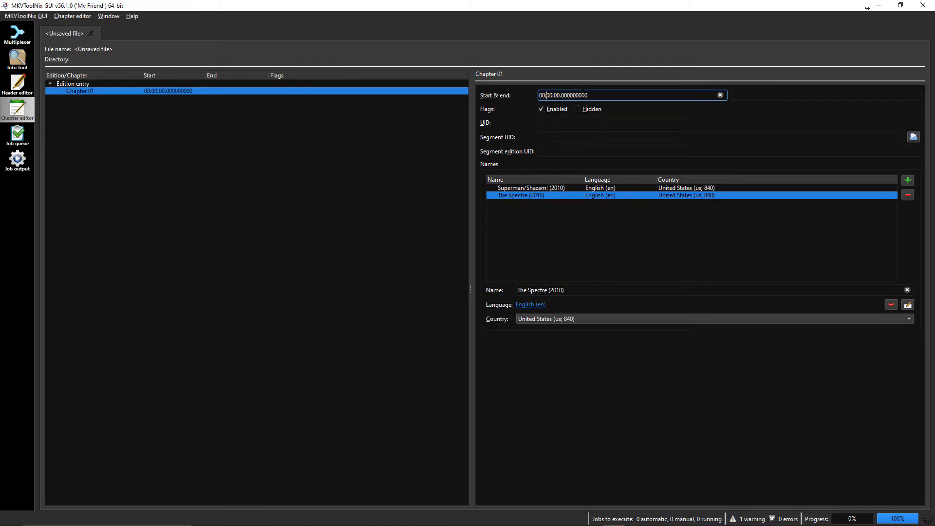
type("24")
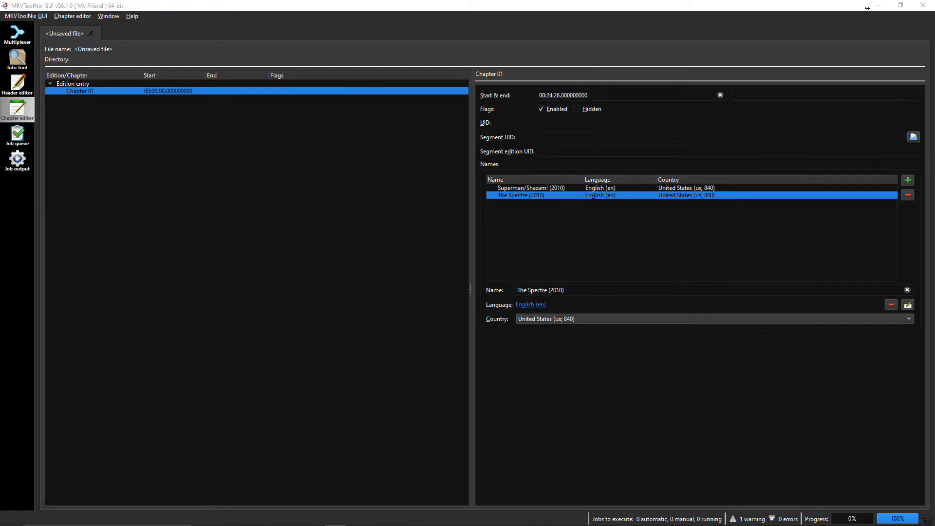
mouse_move(567, 208)
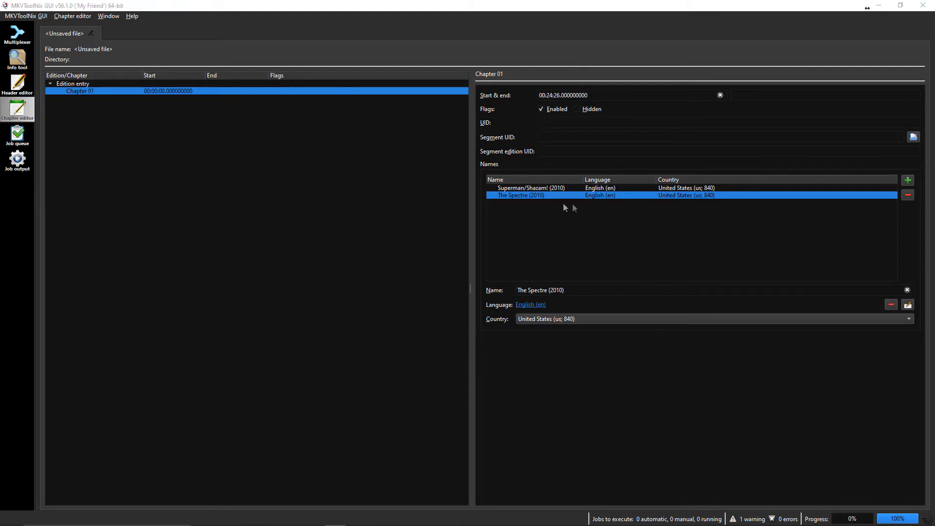
mouse_move(551, 202)
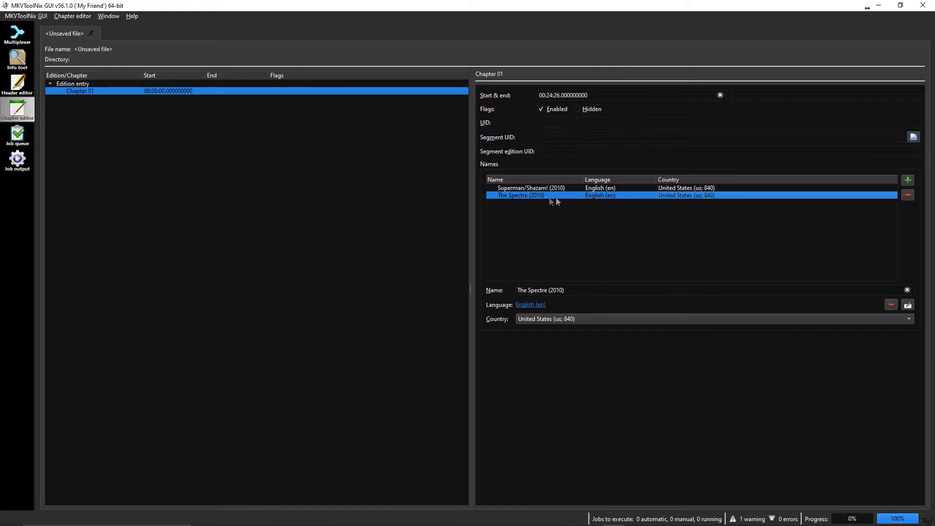
mouse_move(595, 191)
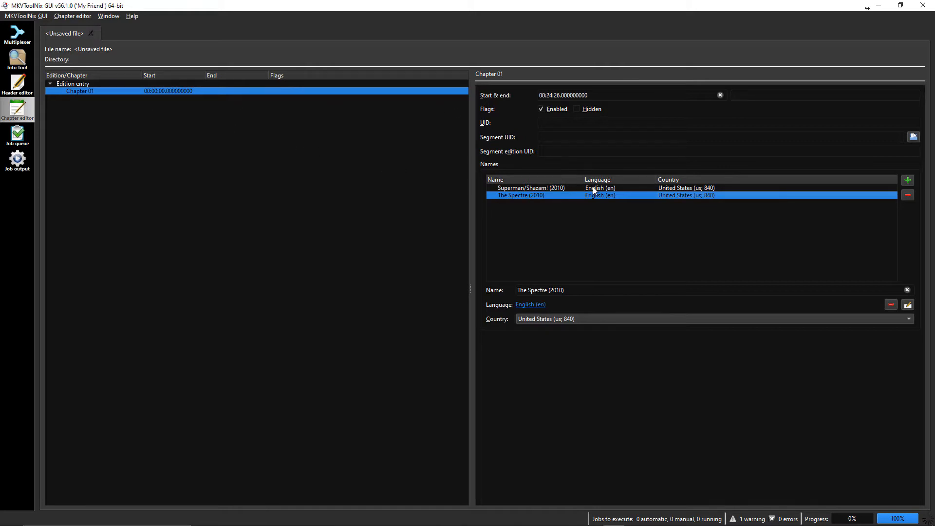
- Replace Chapter 01's two names with one 'Superman/Shazam! (2010)' entry and edit its start time
left_click(531, 188)
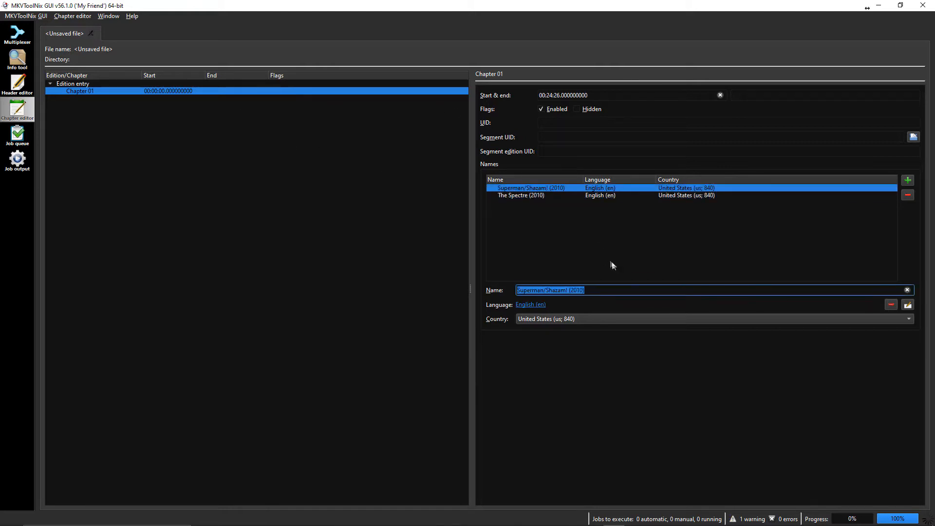
mouse_move(455, 216)
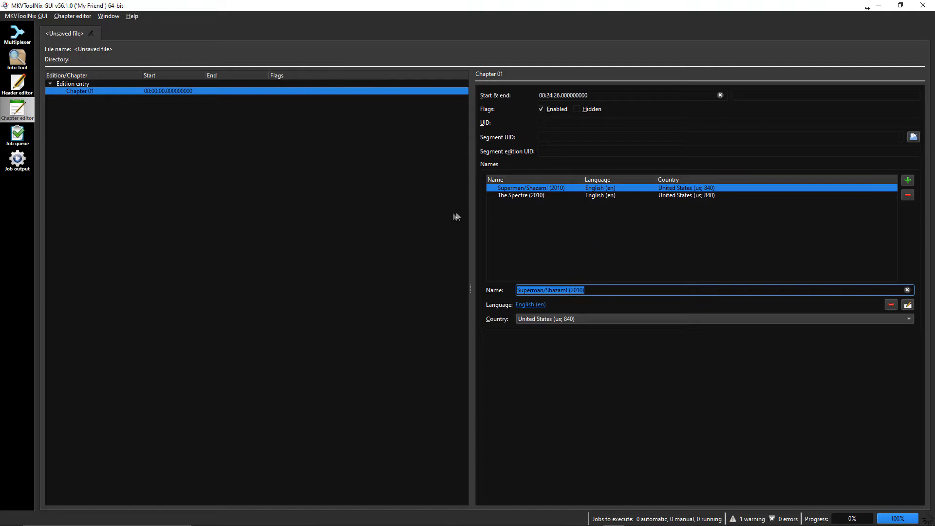
mouse_move(548, 206)
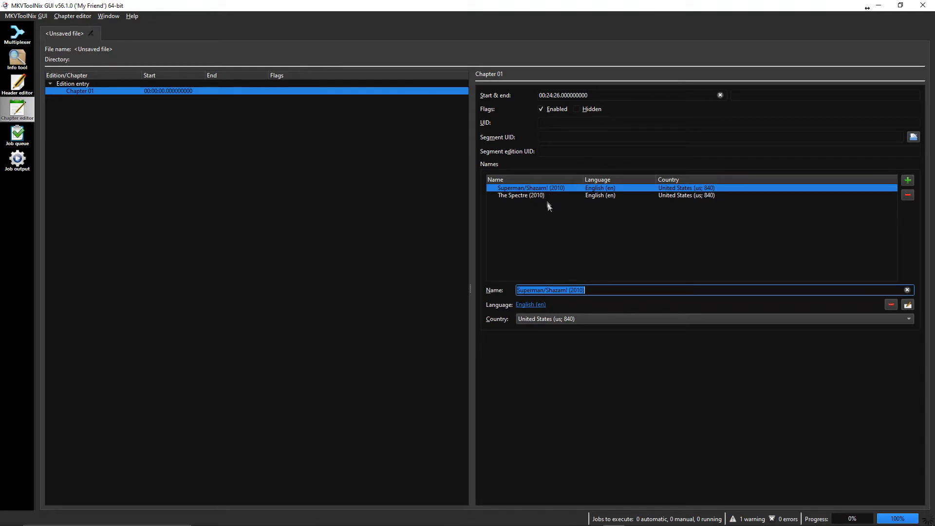
mouse_move(576, 256)
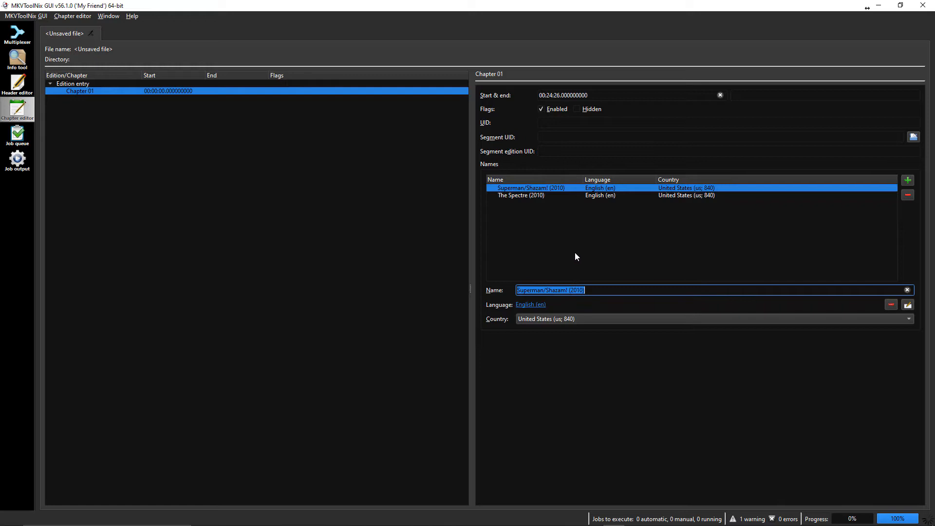
mouse_move(560, 258)
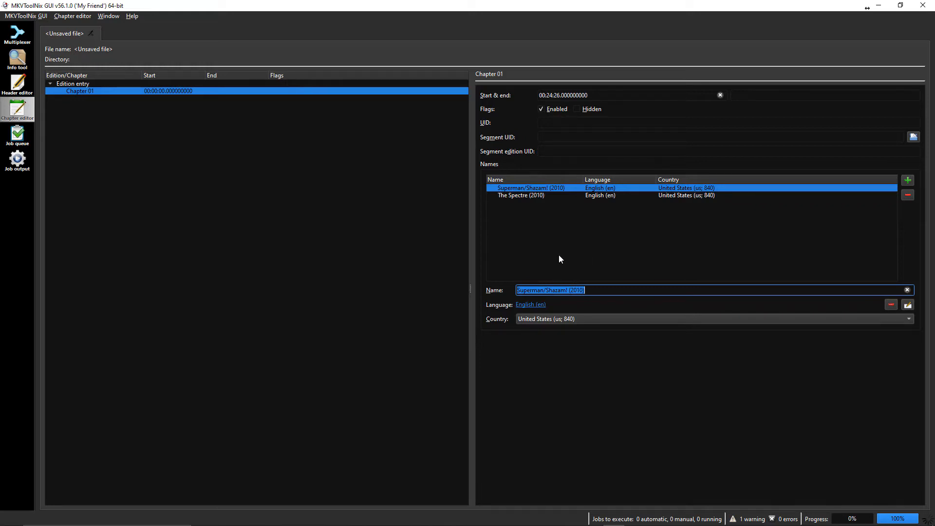
mouse_move(531, 257)
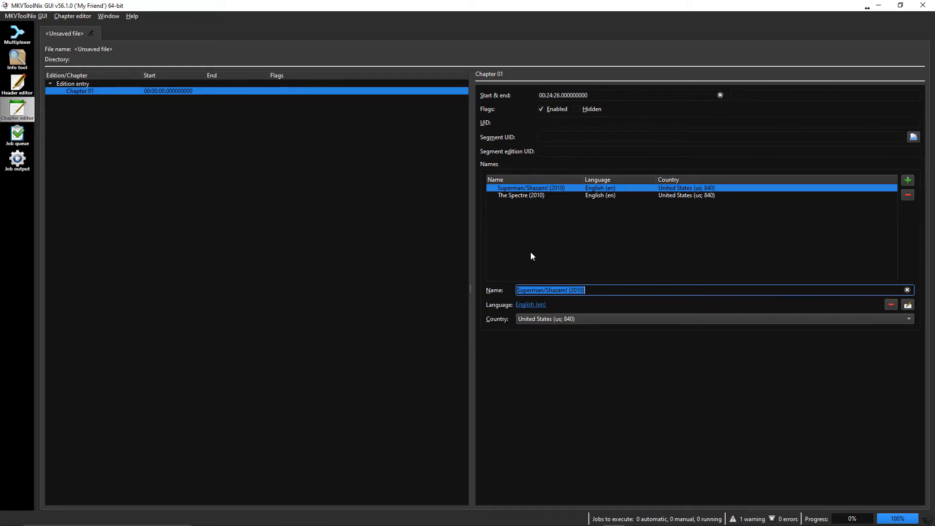
mouse_move(550, 228)
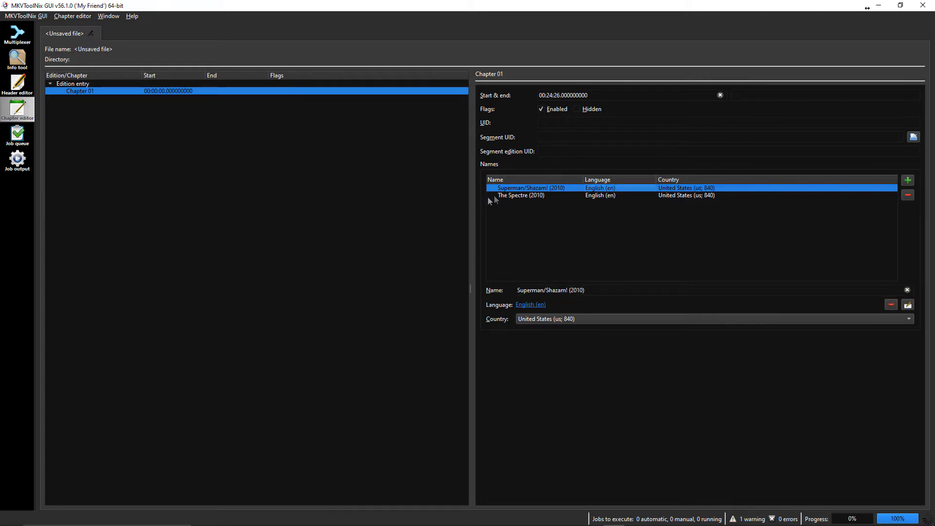
mouse_move(73, 83)
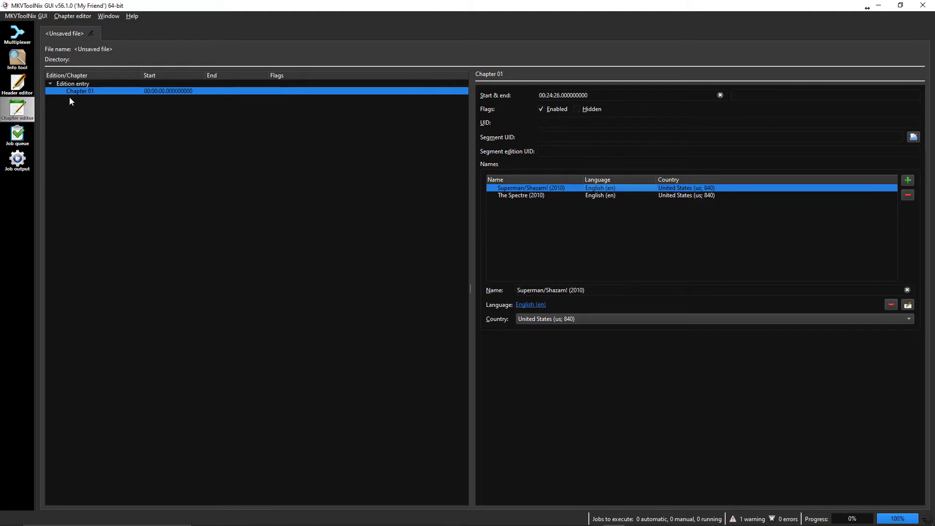
mouse_move(433, 263)
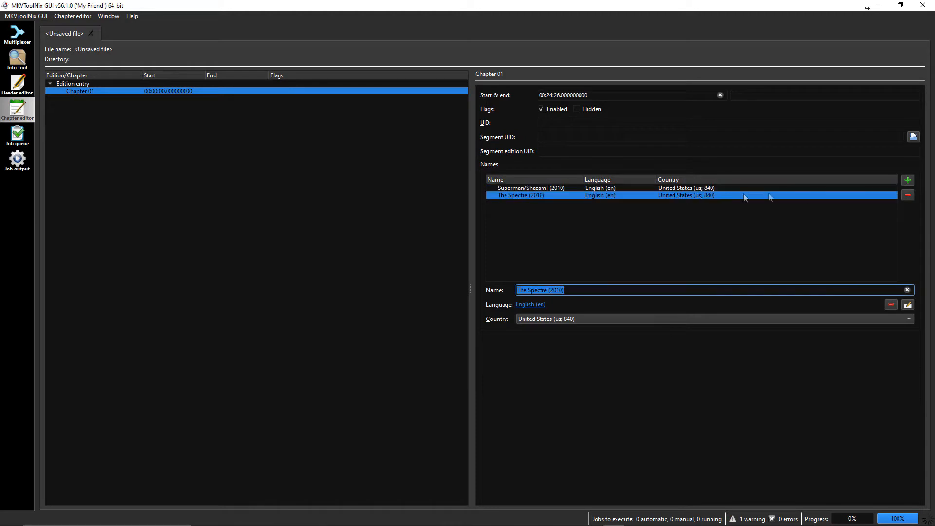
left_click(907, 195)
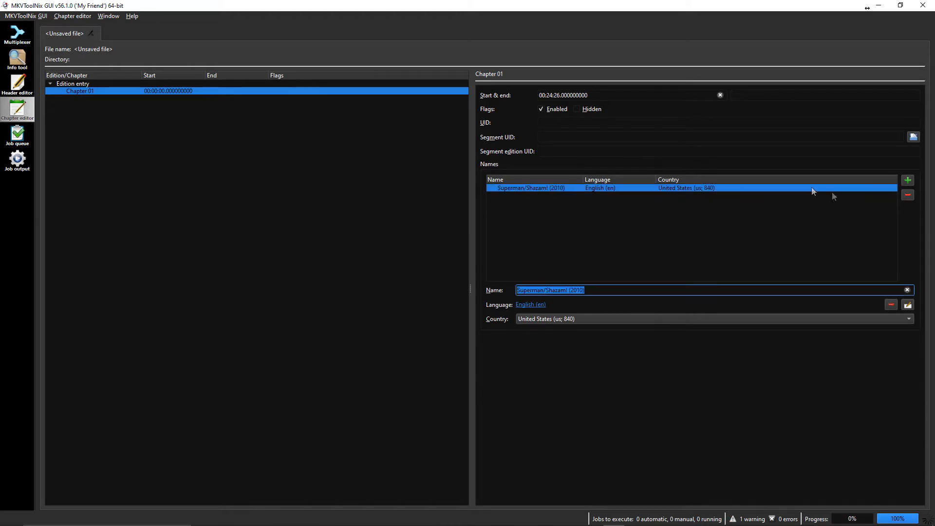
mouse_move(908, 200)
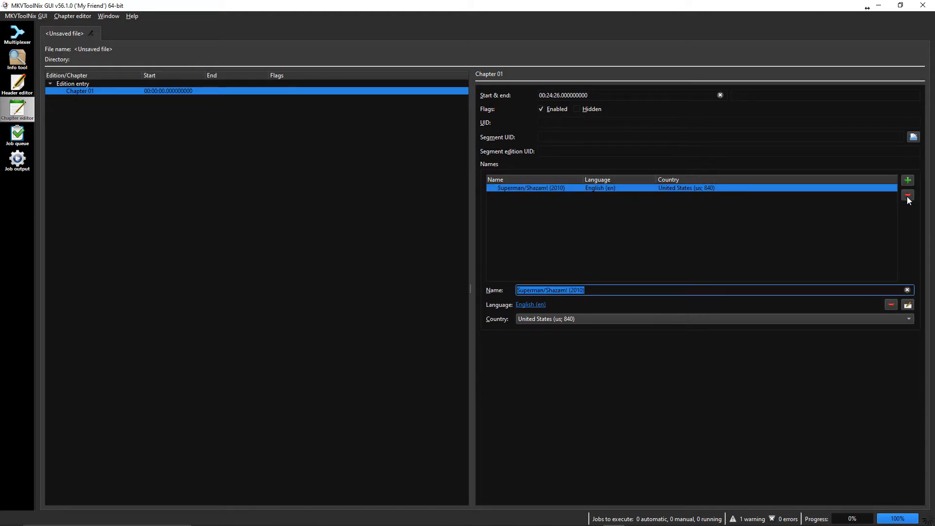
left_click(907, 195)
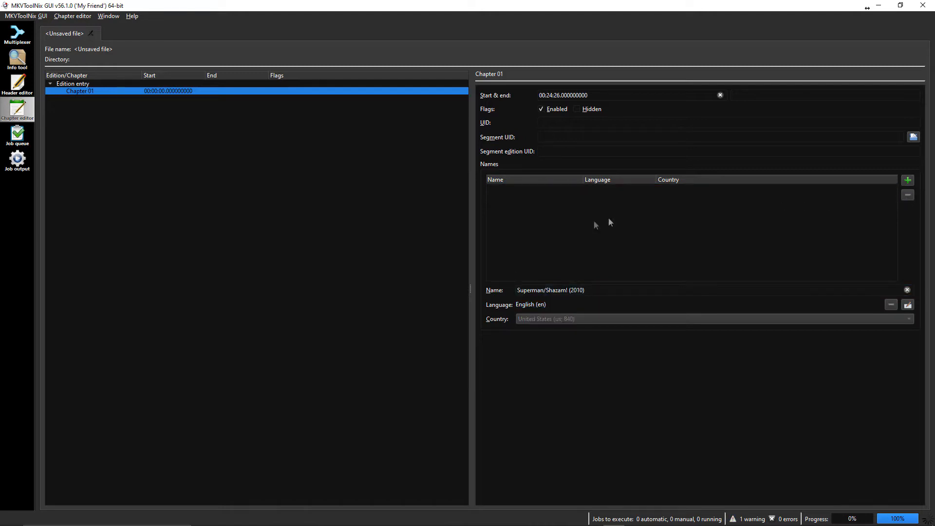
mouse_move(542, 239)
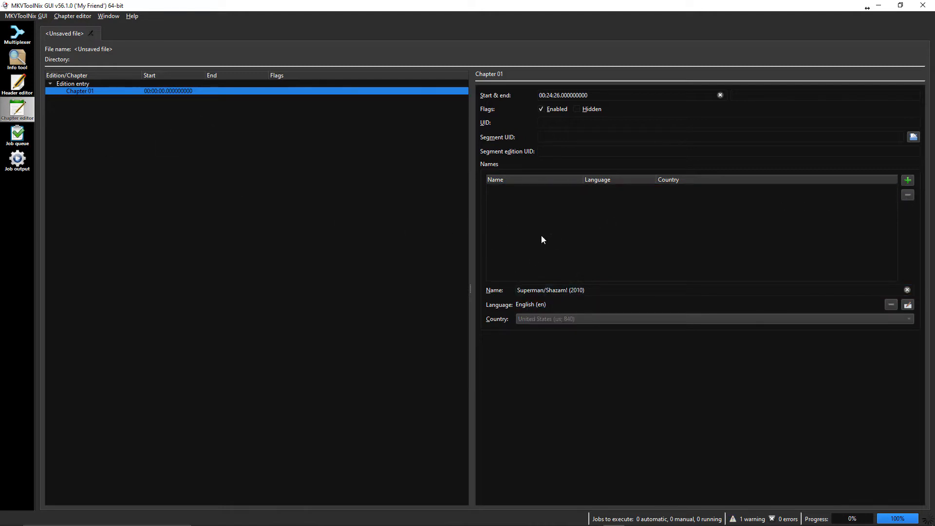
mouse_move(550, 292)
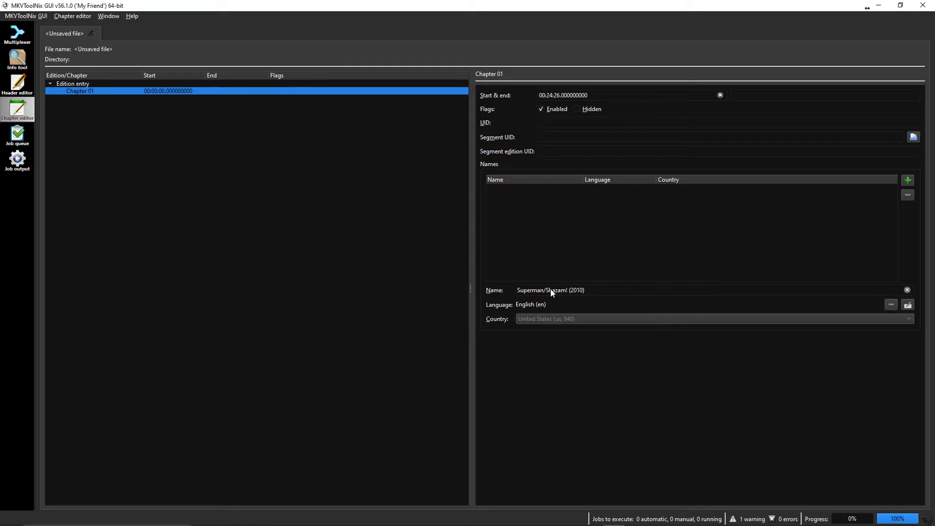
mouse_move(676, 239)
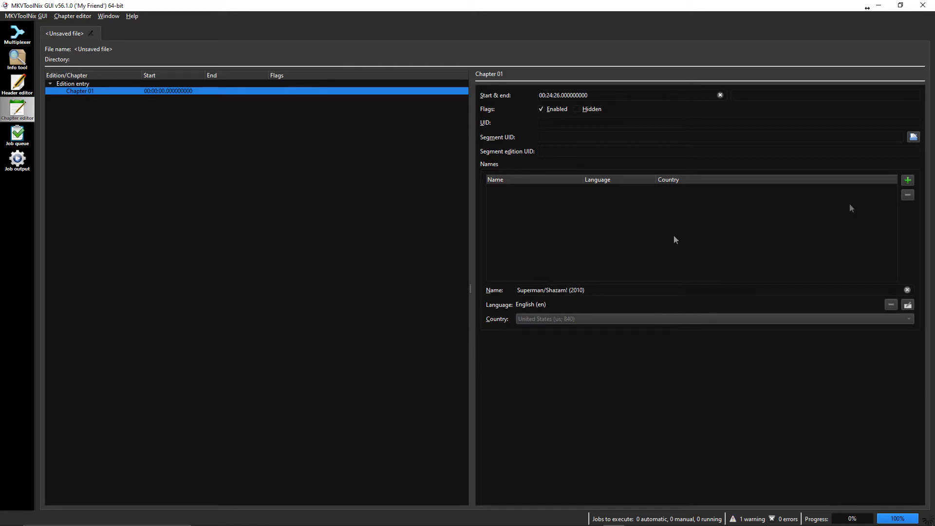
left_click(907, 180)
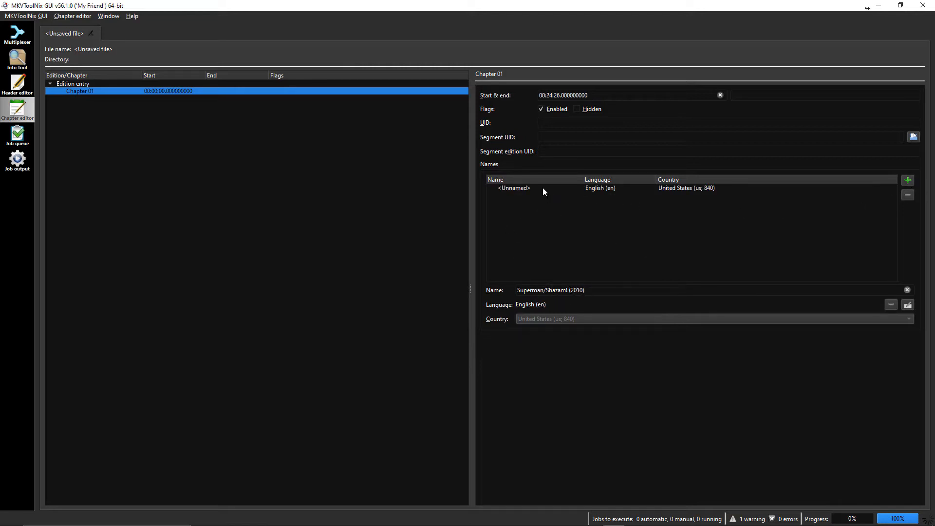
left_click(513, 188)
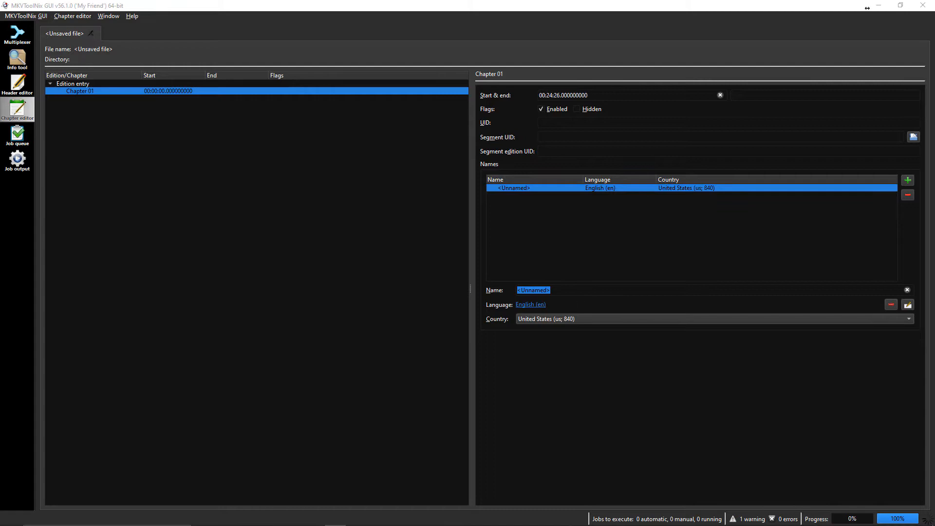
type("Superman/Shazam! (2010)")
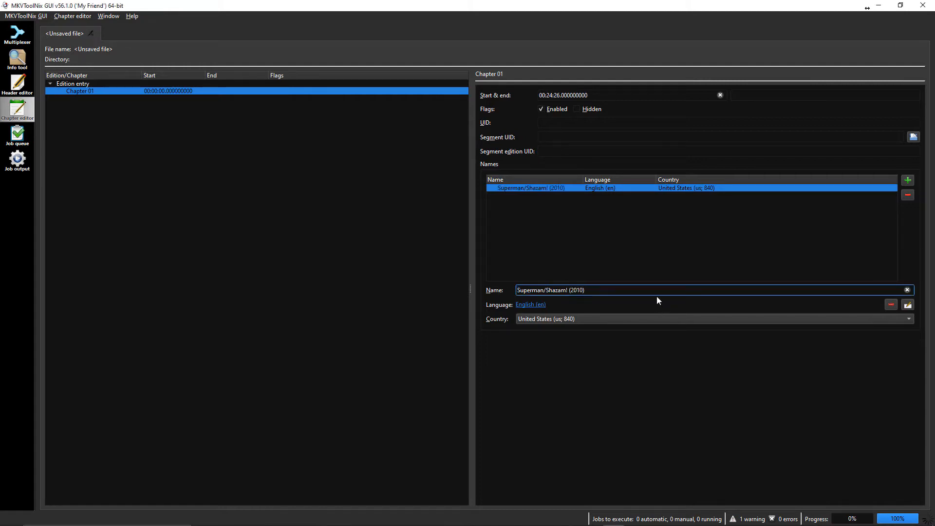
left_click(627, 95)
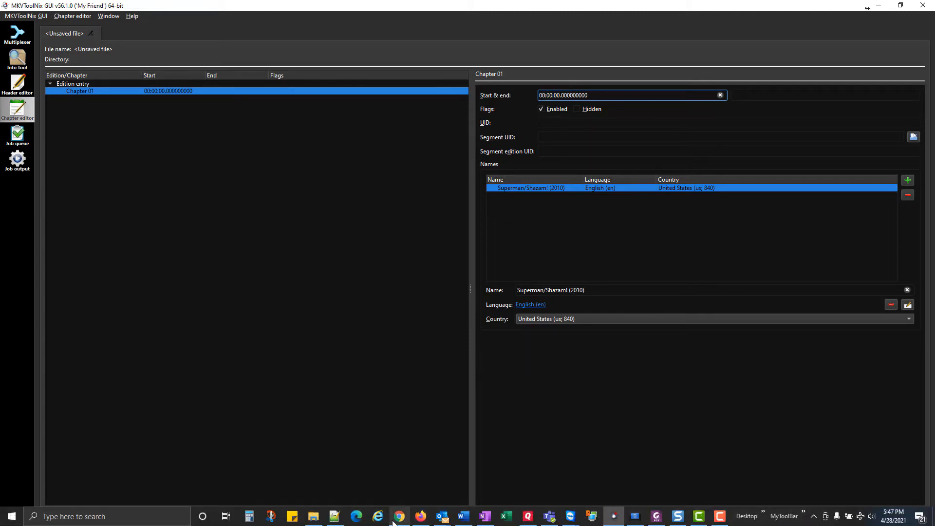
left_click(399, 517)
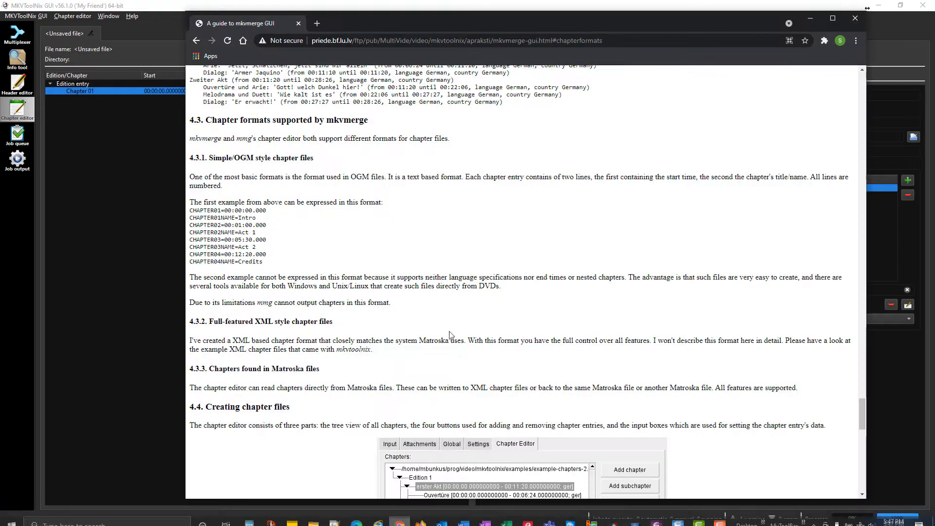
scroll("up", 3)
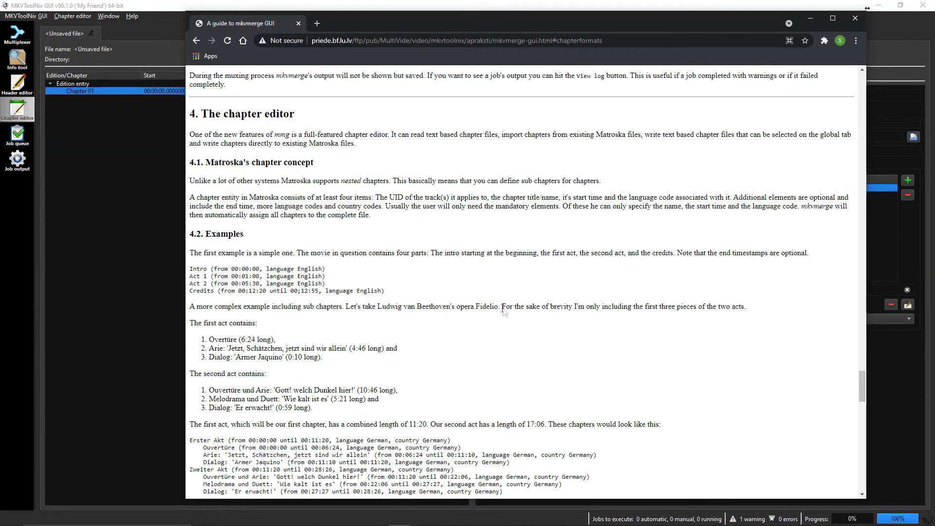
scroll("down", 3)
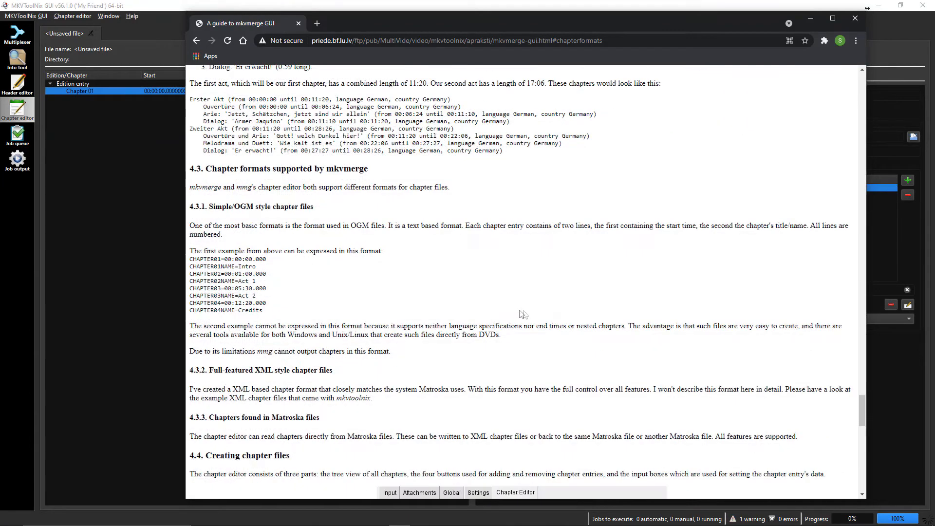
mouse_move(587, 316)
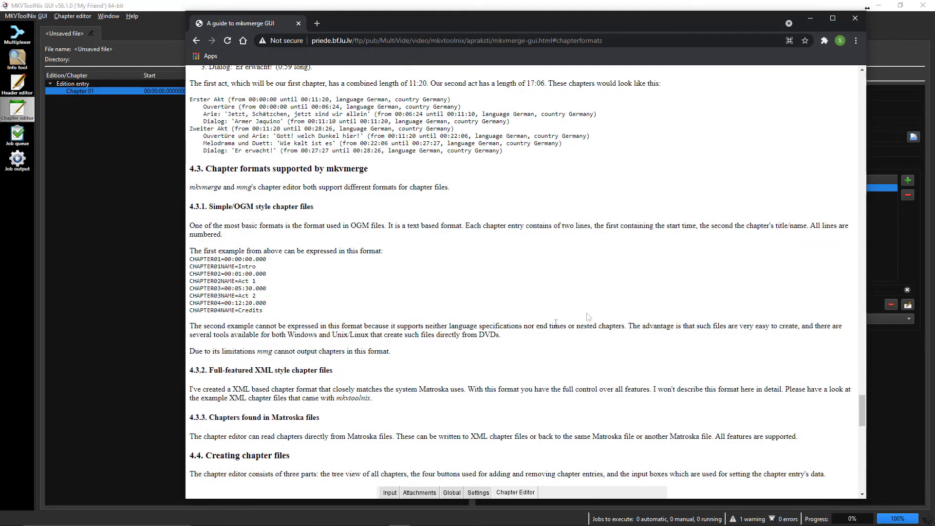
left_click(456, 40)
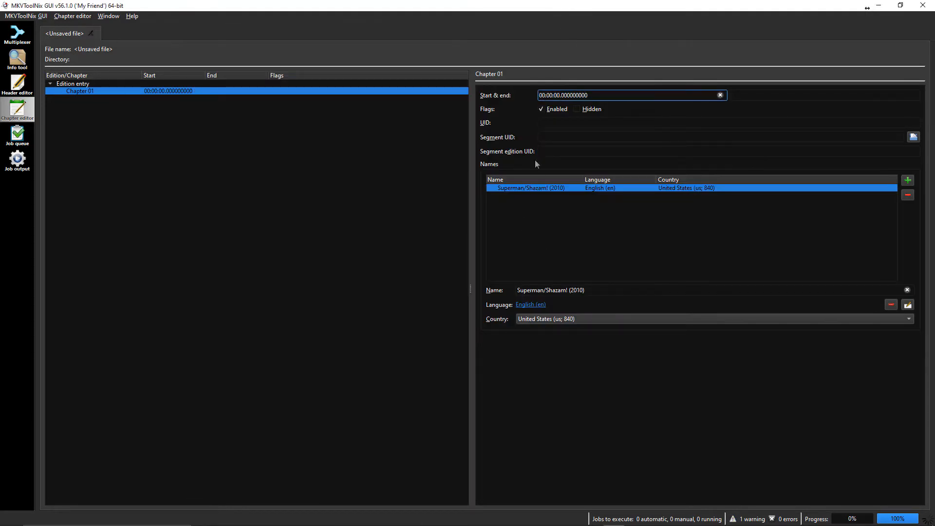
mouse_move(535, 165)
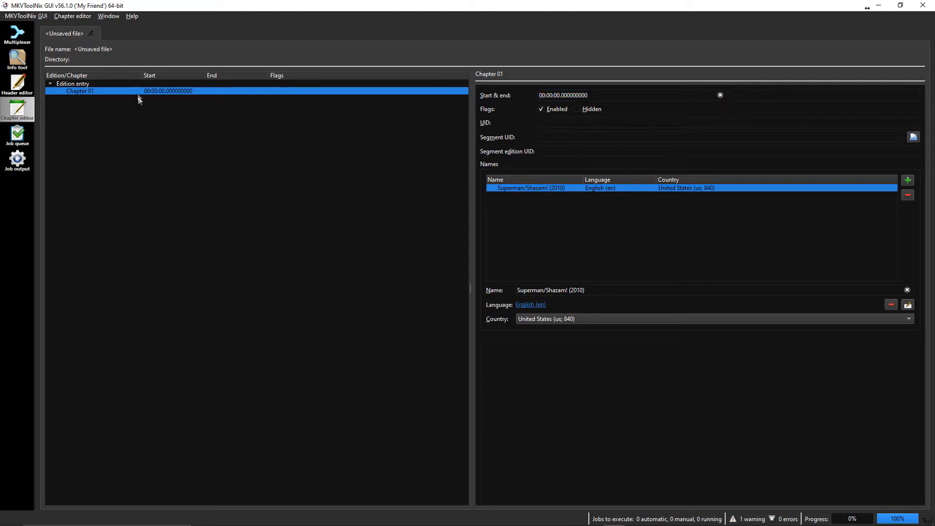
mouse_move(98, 129)
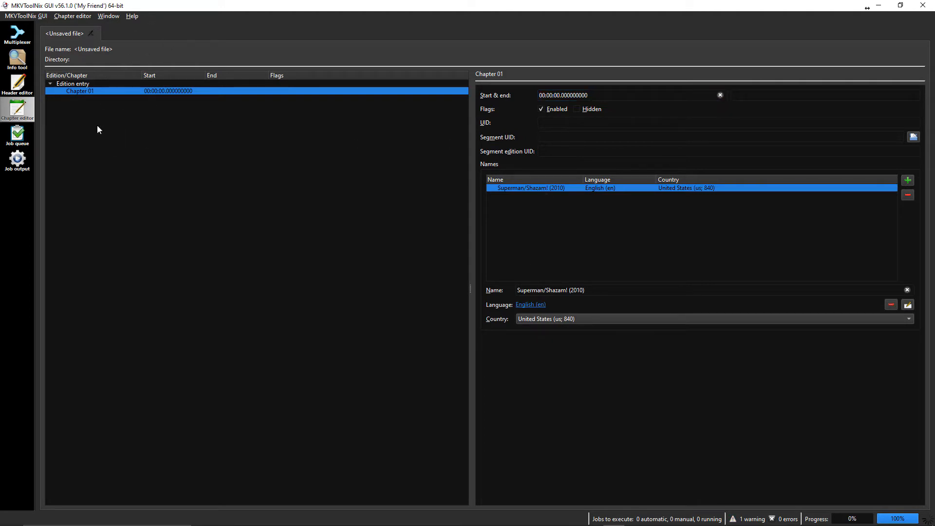
mouse_move(607, 259)
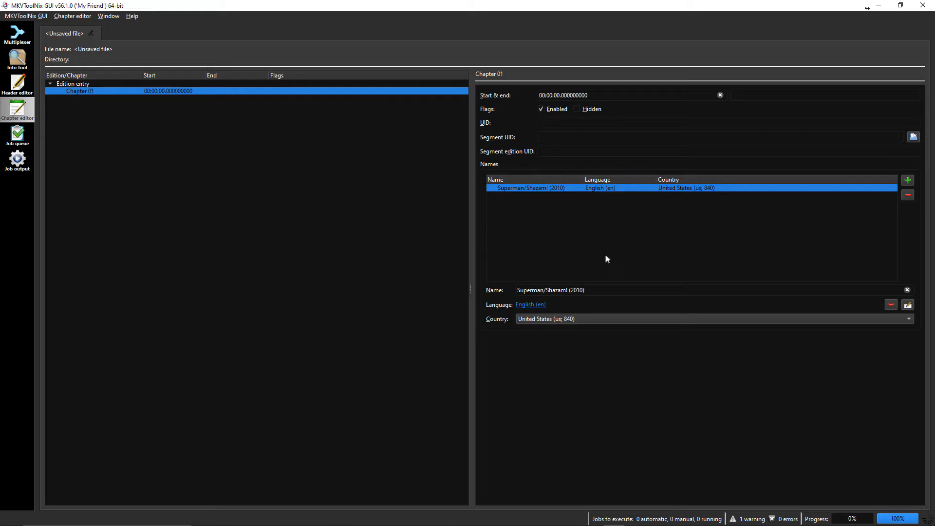
mouse_move(113, 98)
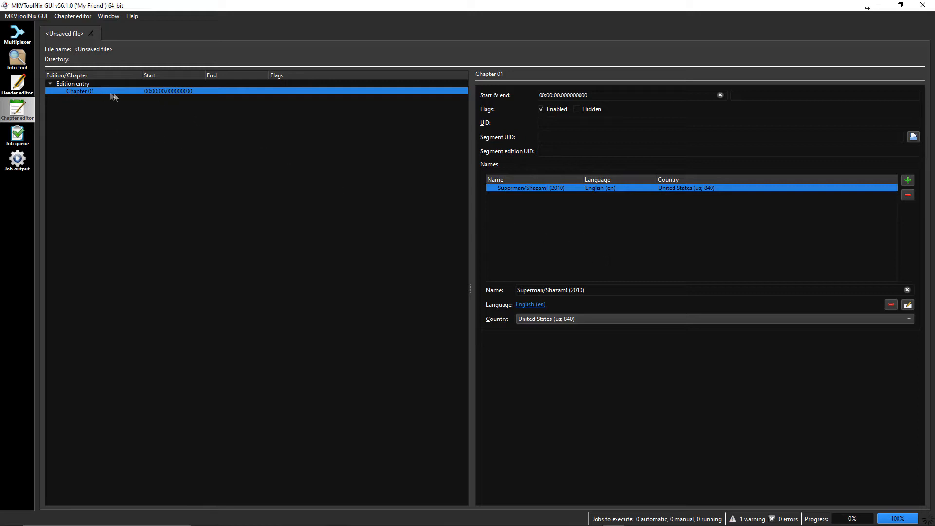
mouse_move(241, 234)
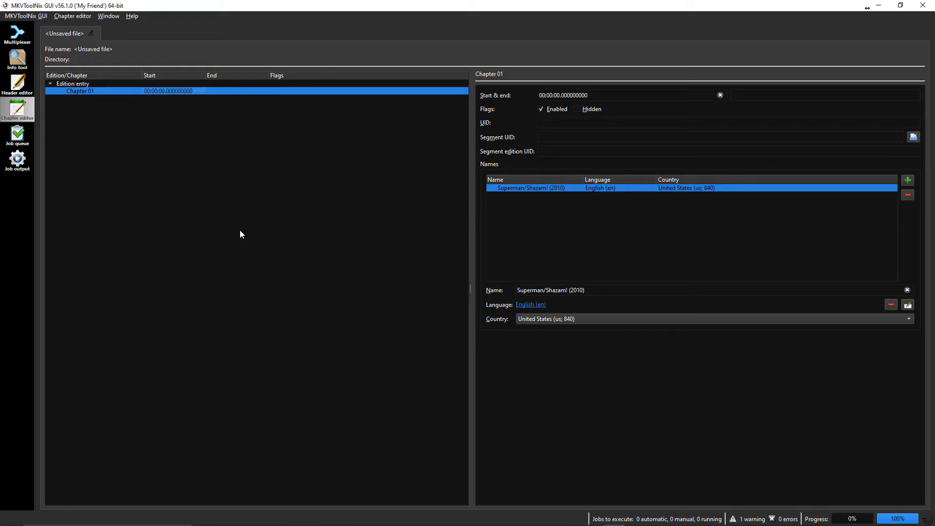
mouse_move(452, 132)
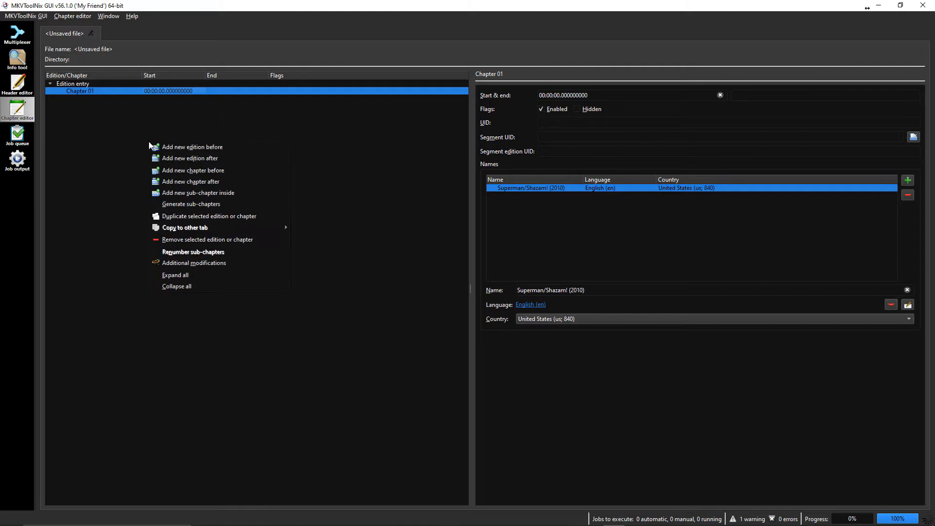
mouse_move(191, 181)
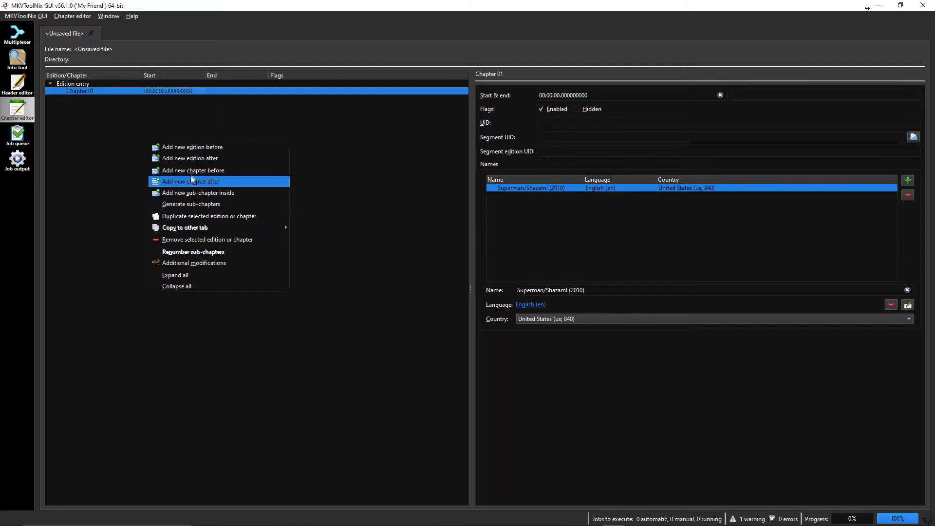
mouse_move(198, 193)
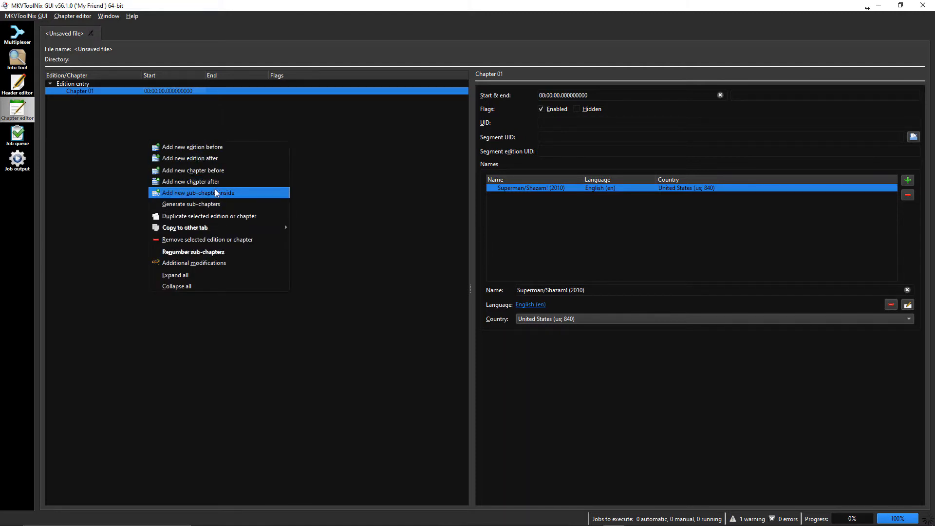
- Add a chapter after Chapter 01 named 'The Spectre (2010)' starting at 00:24:26
left_click(193, 181)
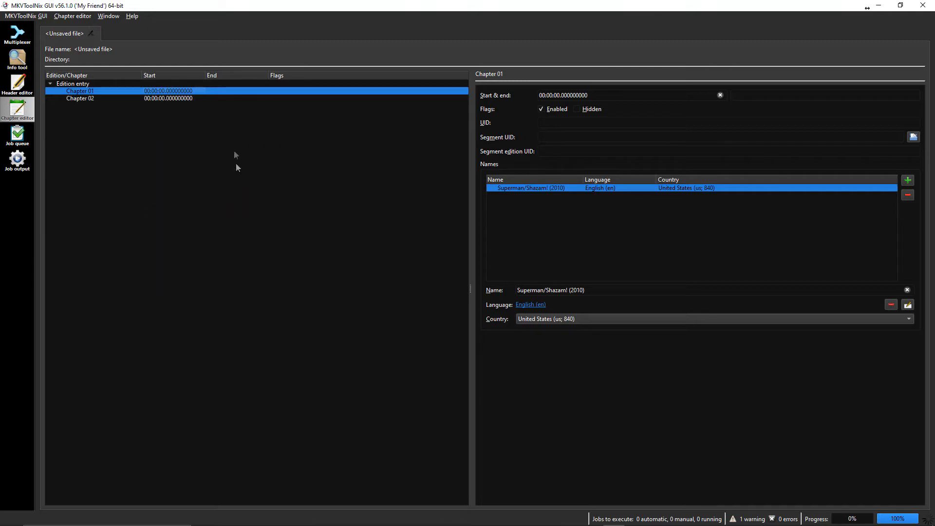
left_click(80, 98)
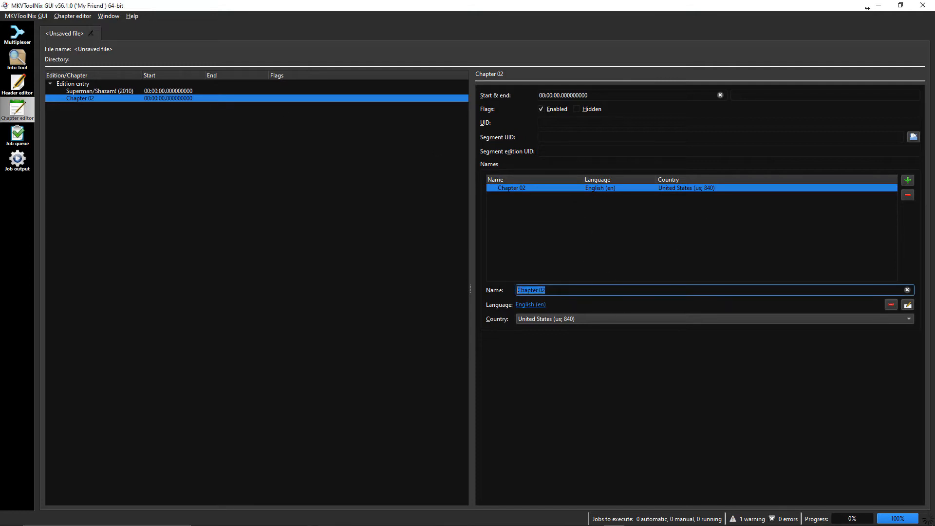
type("The Spectre (2010)")
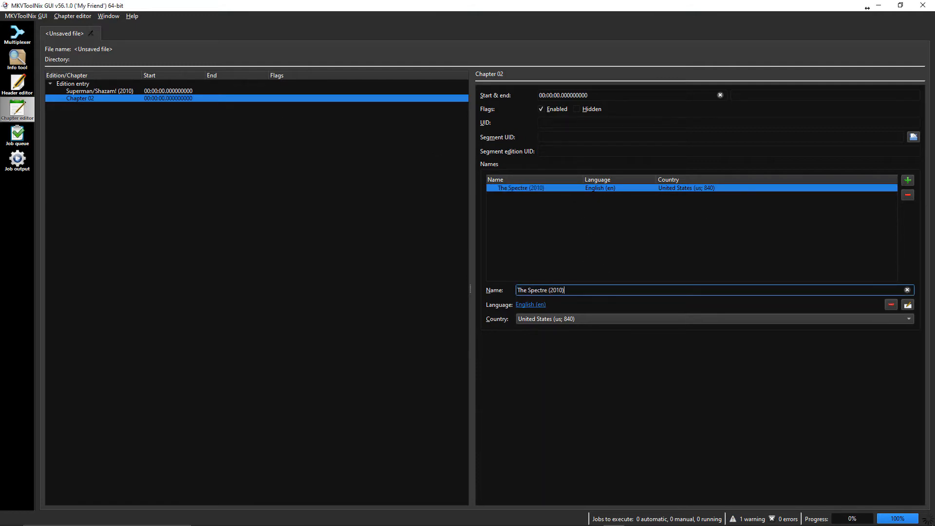
left_click(629, 95)
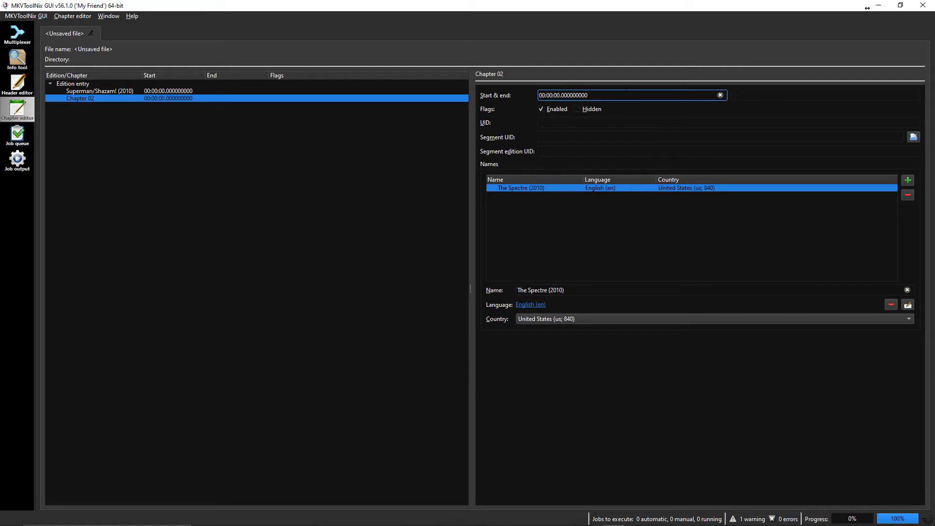
type("2")
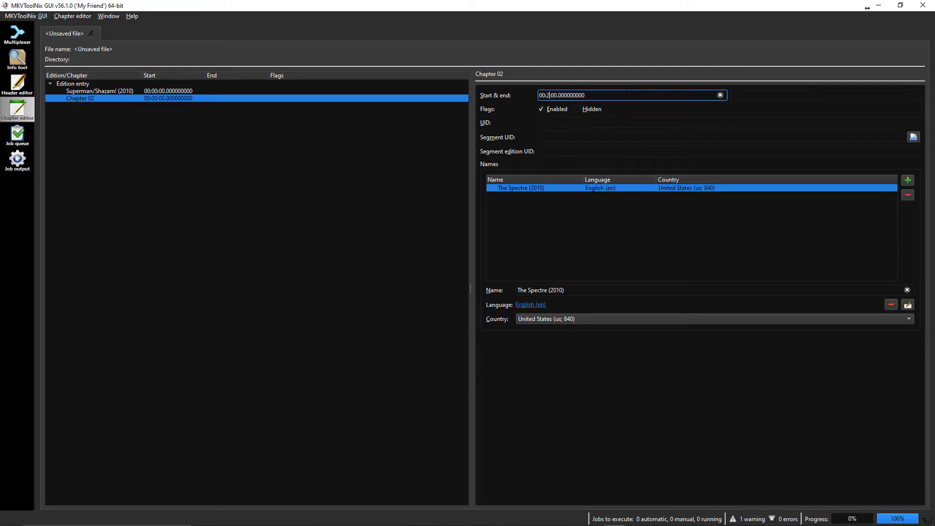
type("4")
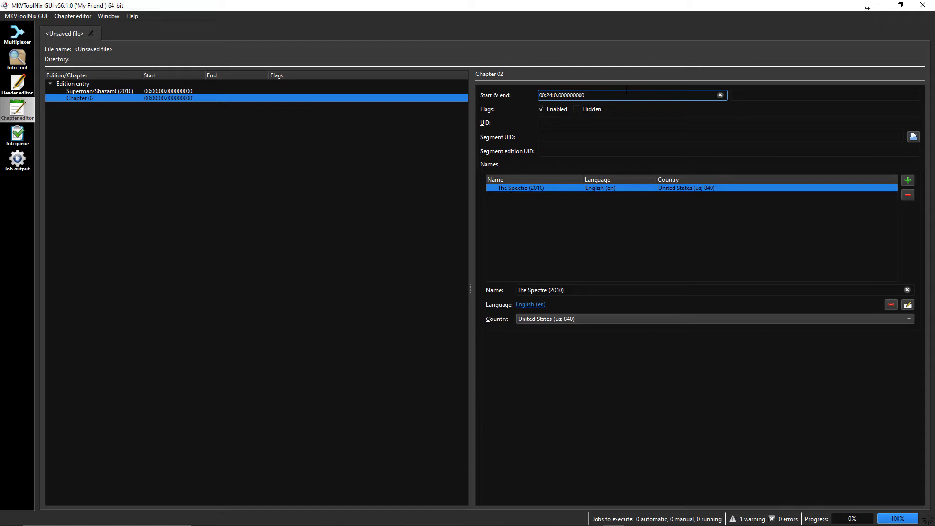
type("25")
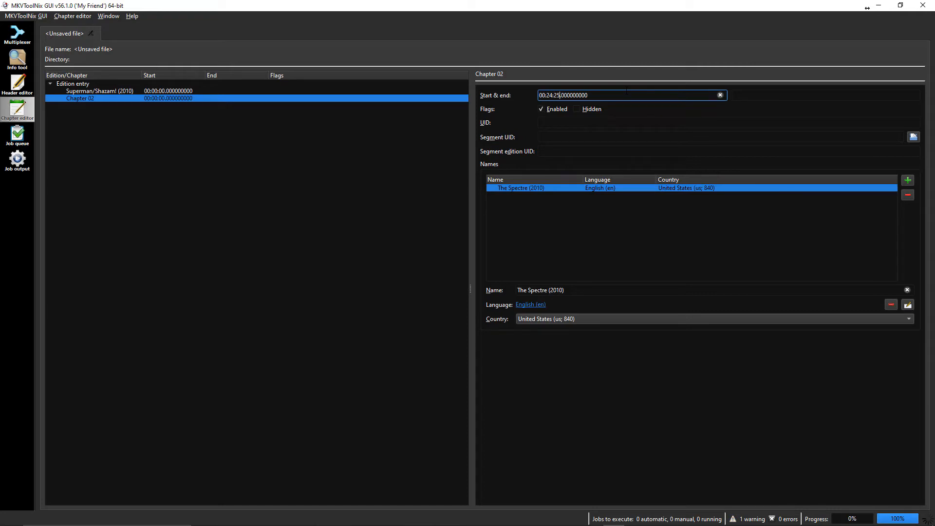
key("Backspace")
type("6")
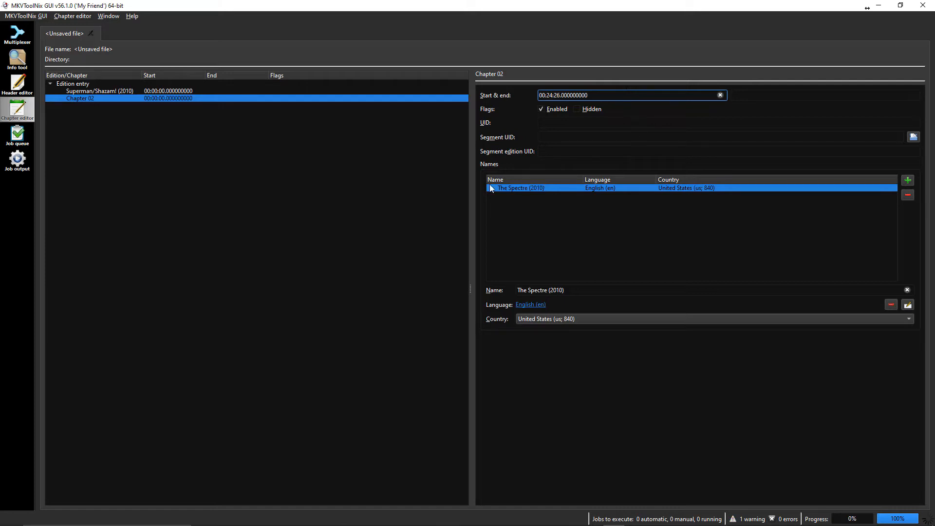
mouse_move(571, 163)
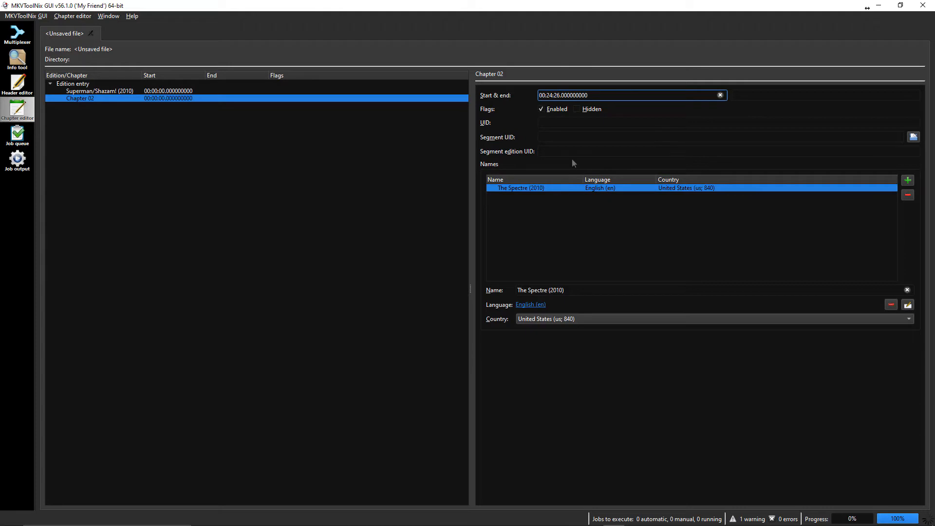
mouse_move(274, 136)
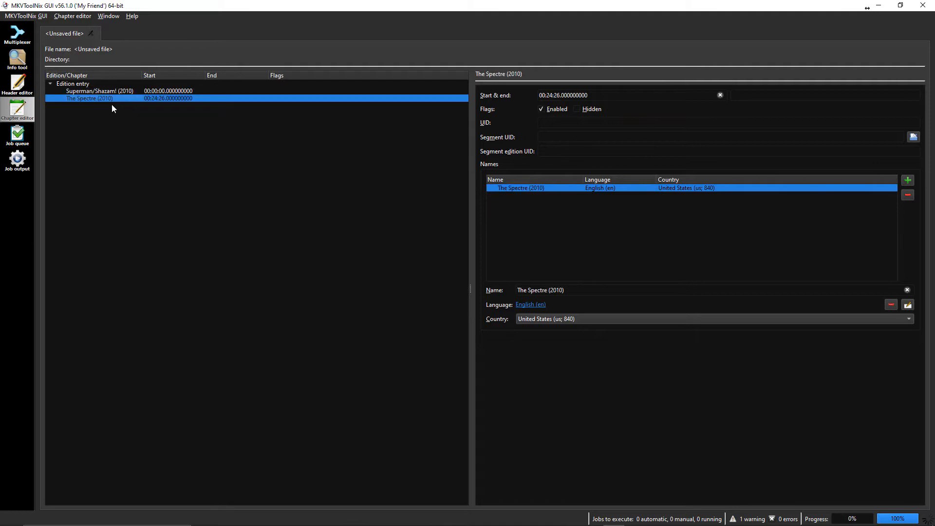
mouse_move(117, 125)
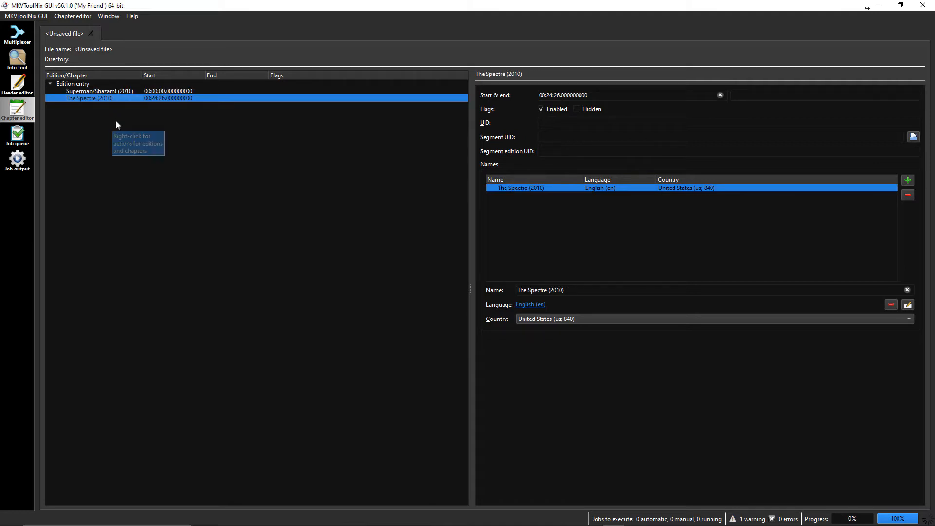
- Add a third chapter 'Green Arrow (2010)' with start time 00:37:17
right_click(117, 124)
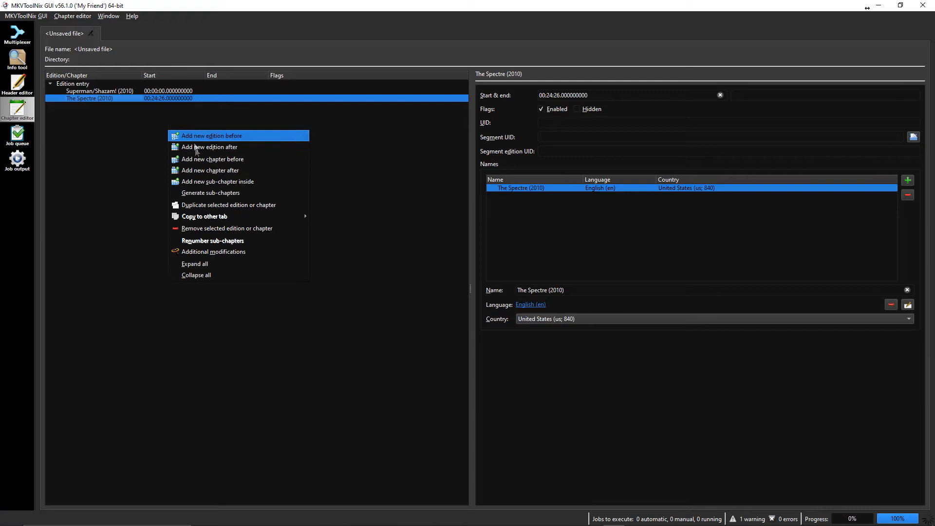
mouse_move(233, 173)
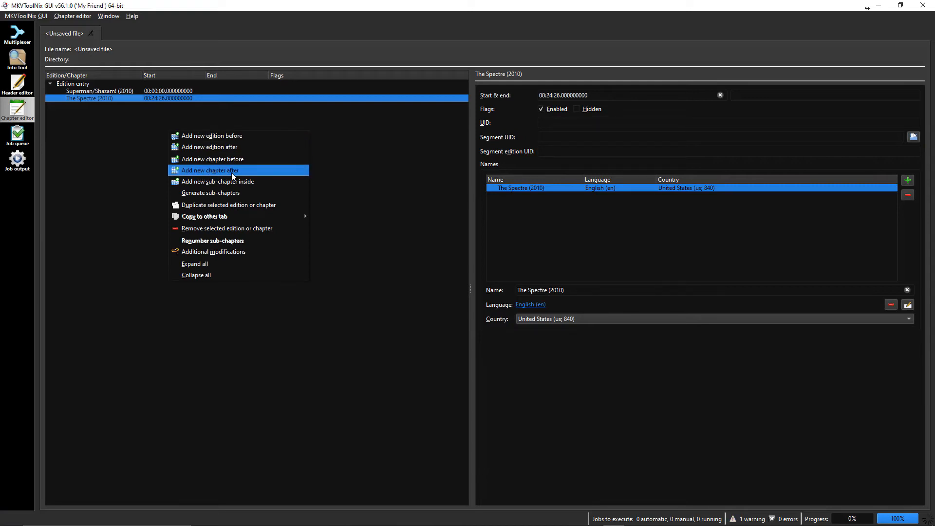
mouse_move(250, 175)
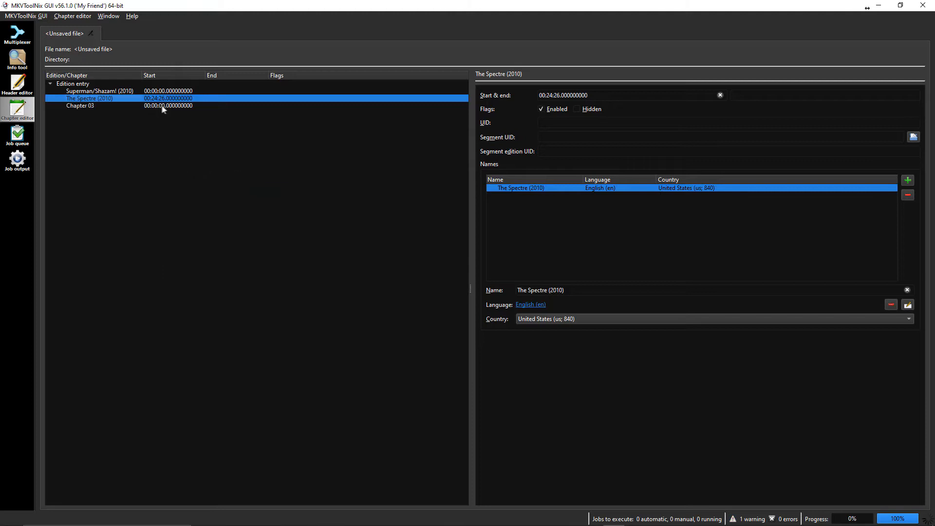
left_click(80, 105)
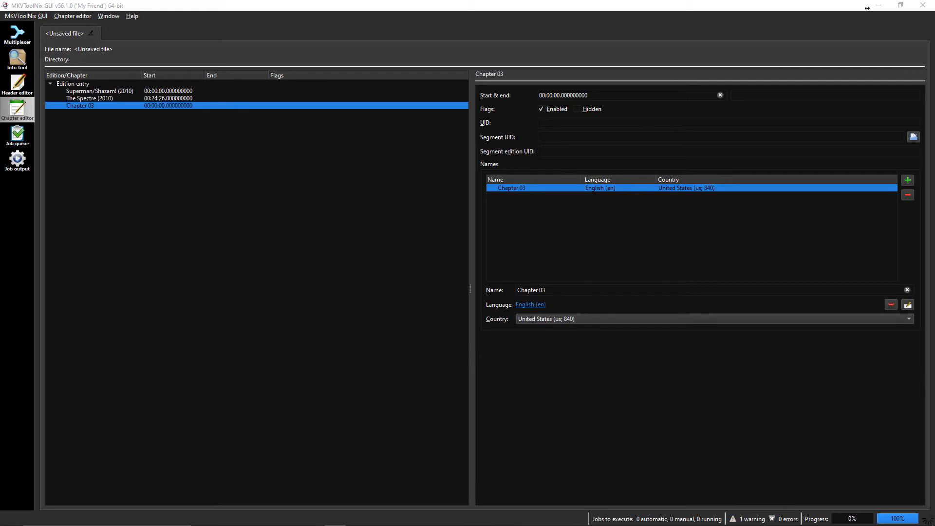
type("Green Arrow (2010)")
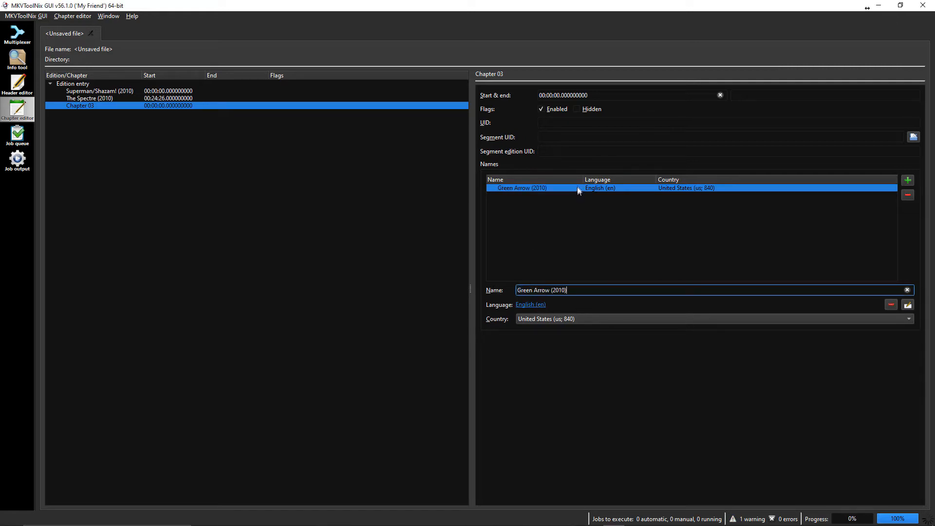
left_click(626, 95)
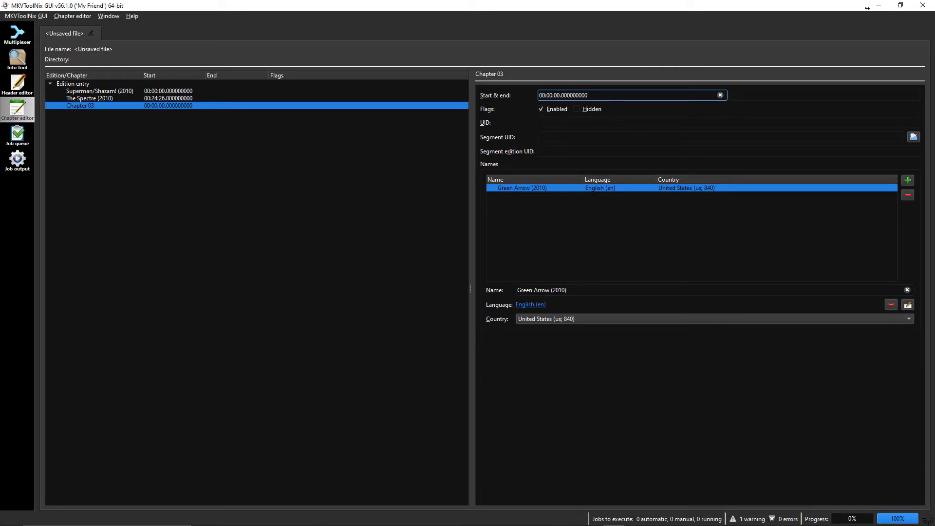
type("3")
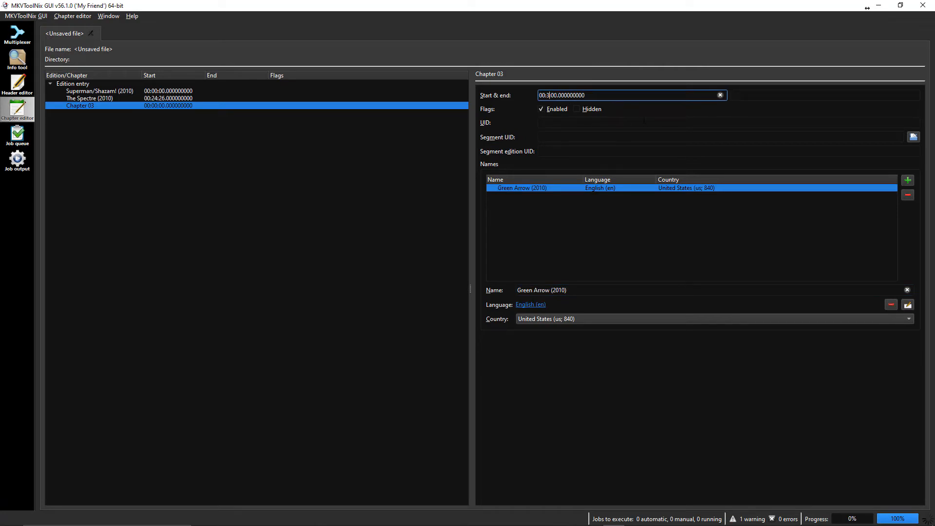
type("7")
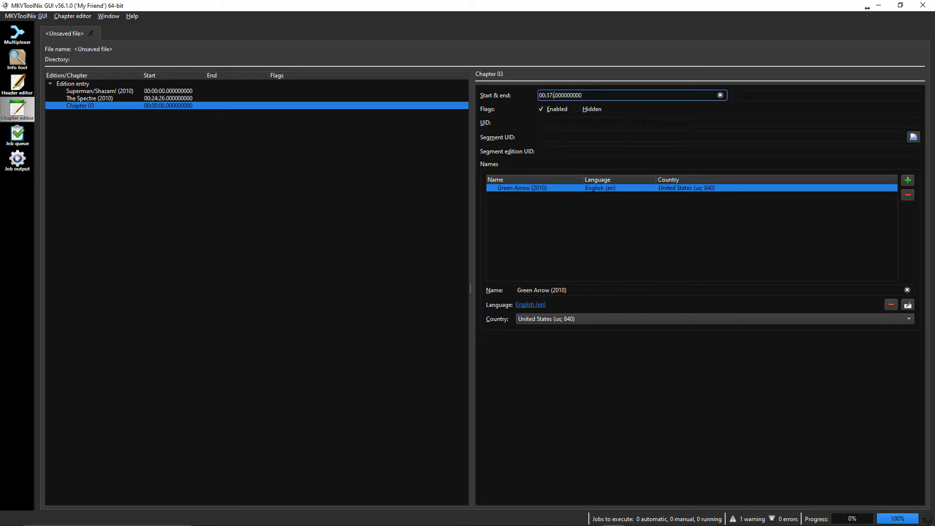
type("17")
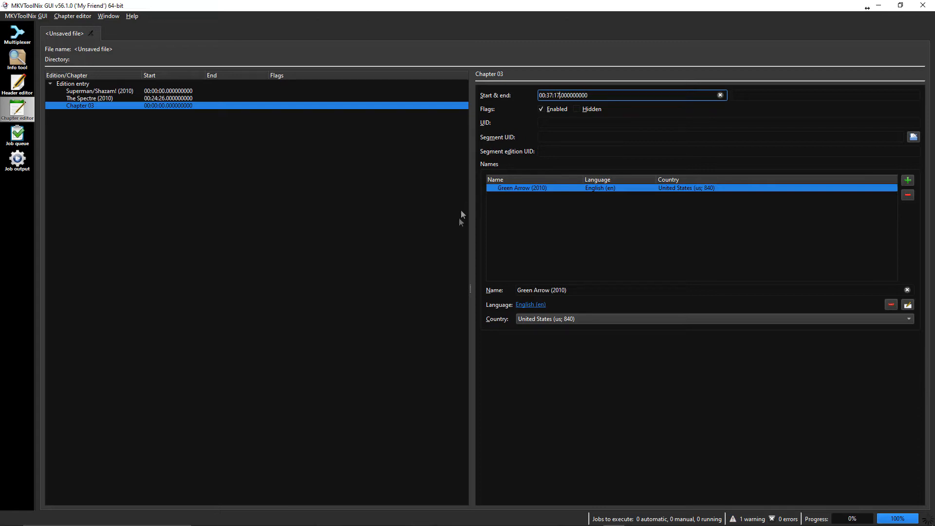
mouse_move(138, 147)
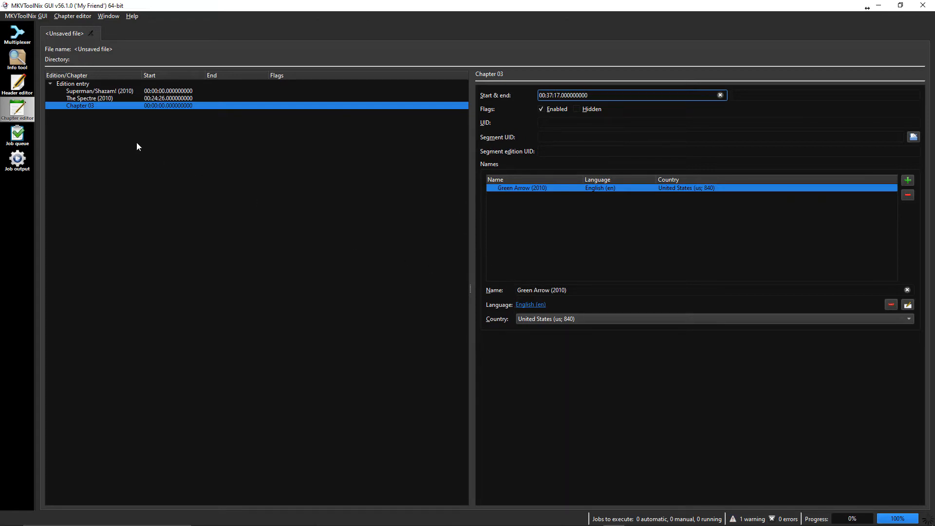
- Add a fourth chapter 'DC Showcase: Jonah Hex (2010)' starting at 00:49:32, then reselect it
right_click(138, 146)
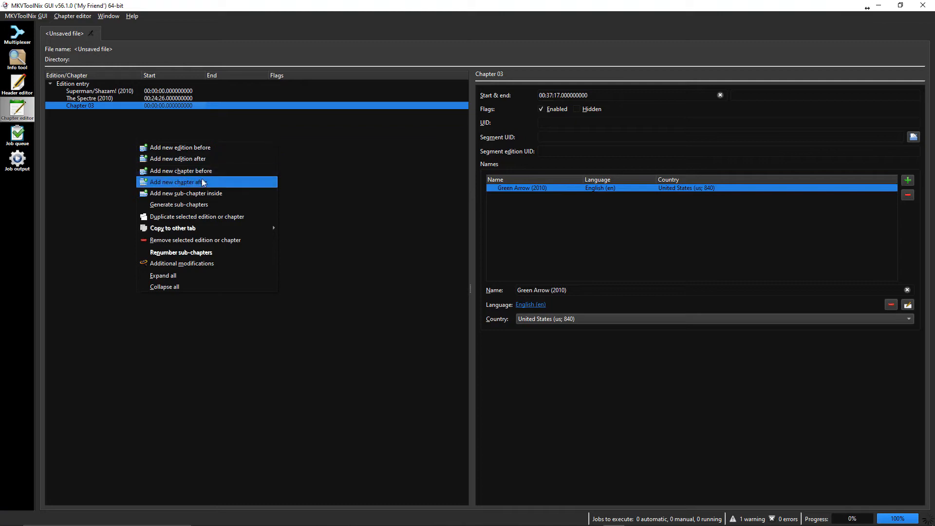
left_click(177, 182)
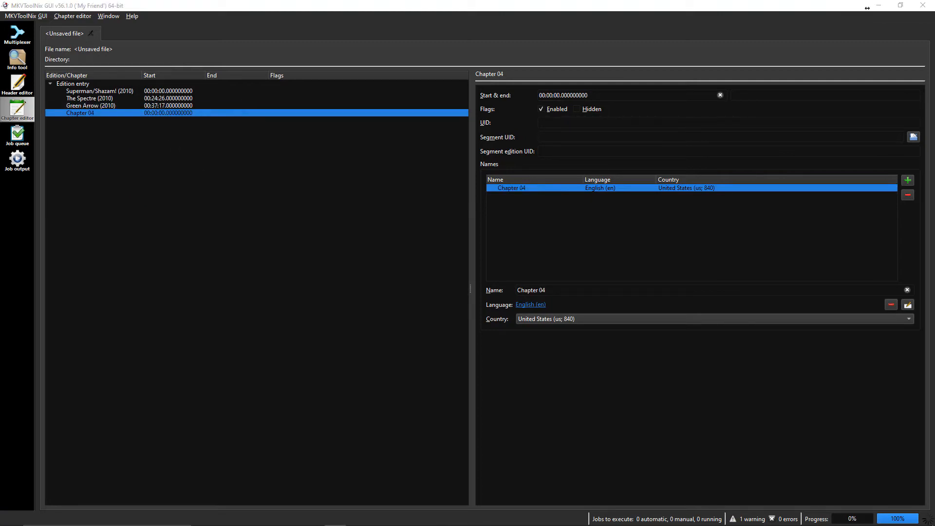
mouse_move(187, 131)
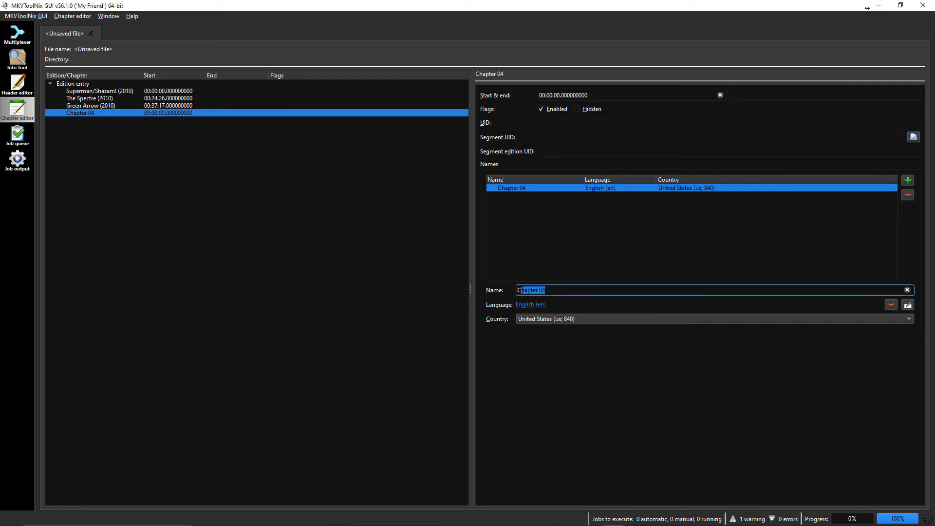
type("DC Showcase: Jonah Hex (2010)")
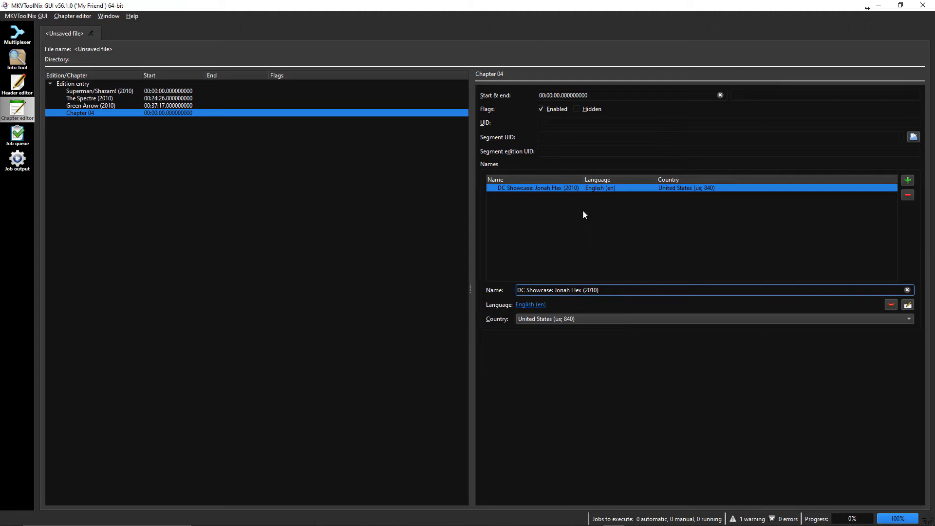
left_click(626, 95)
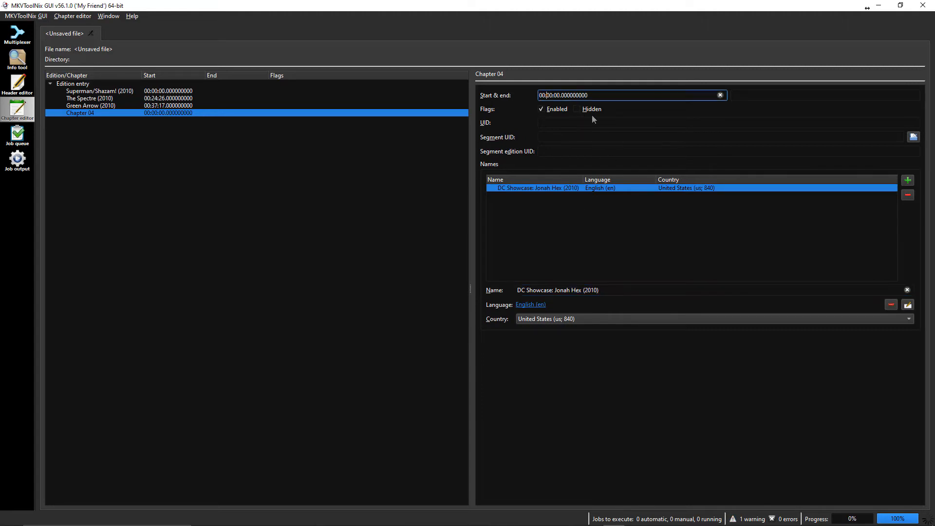
type("4")
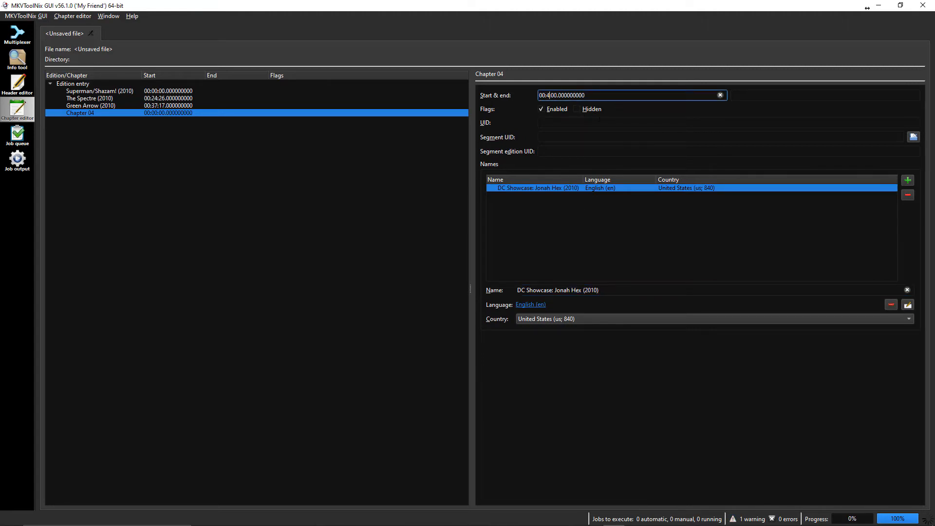
type("9")
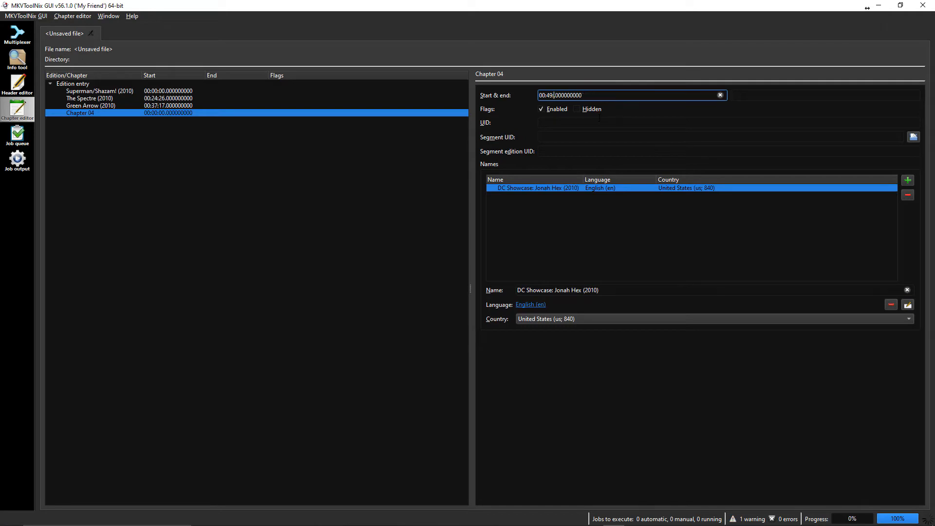
type("32")
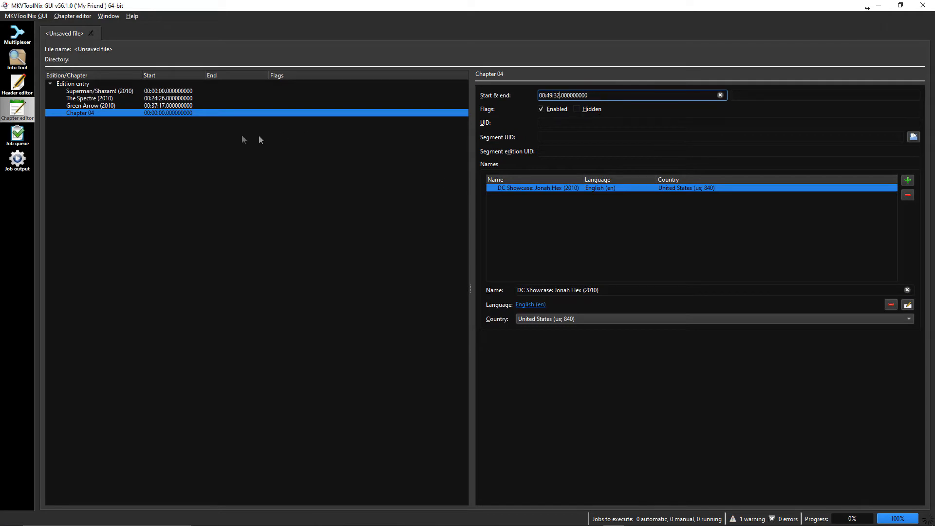
left_click(90, 106)
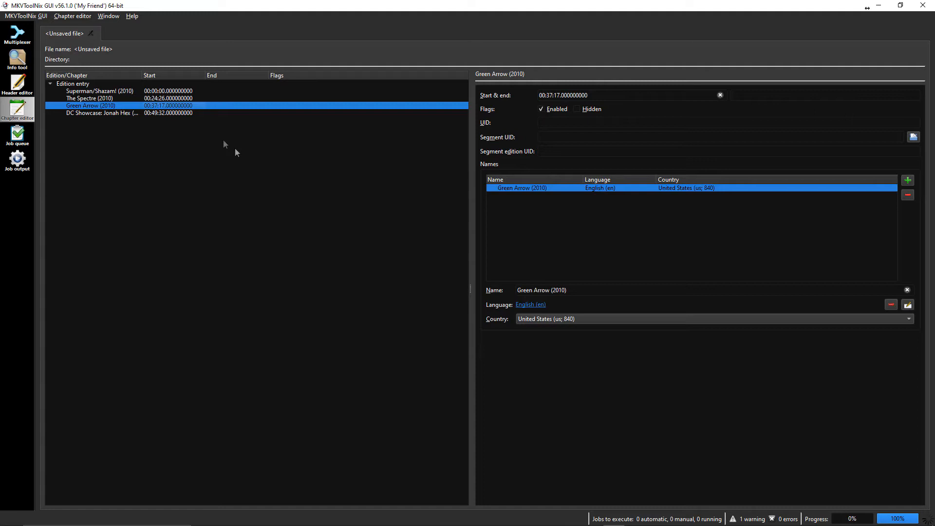
left_click(101, 112)
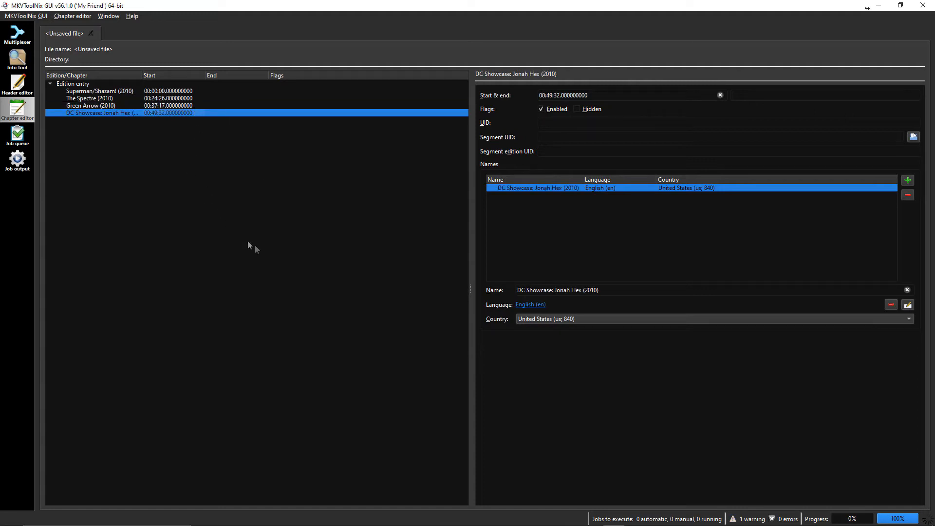
mouse_move(298, 213)
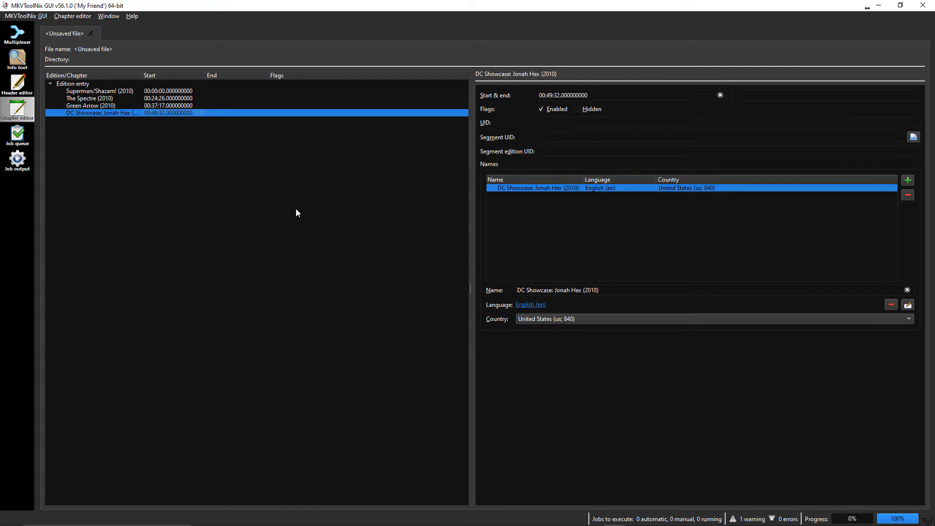
mouse_move(204, 201)
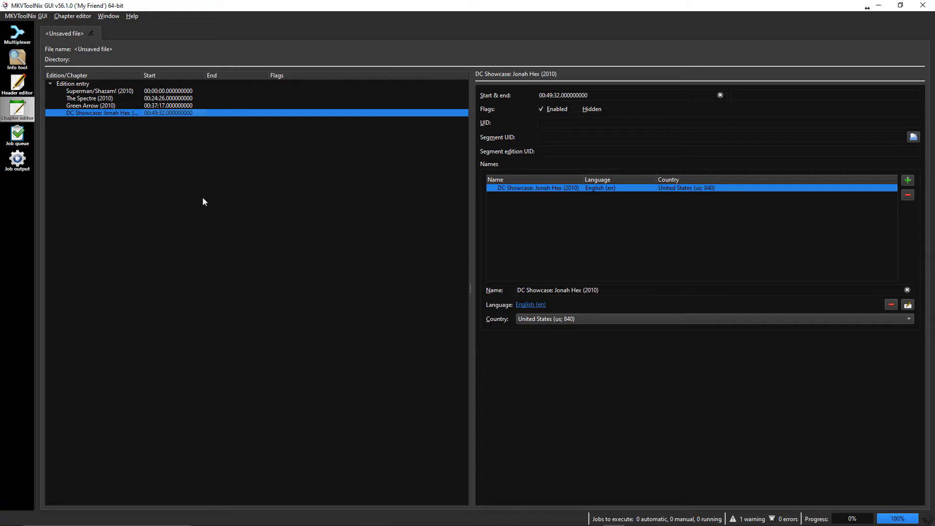
mouse_move(70, 22)
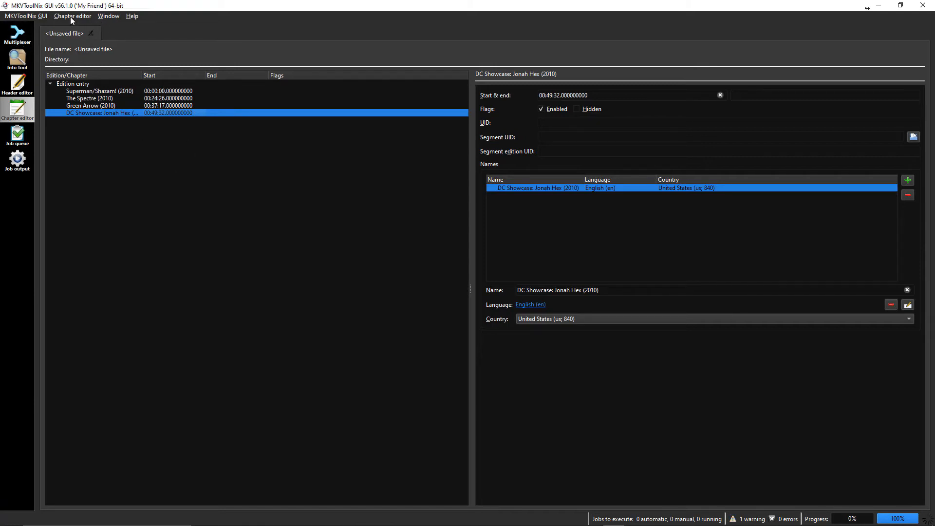
- Save the four chapters as an XML chapter file named 'Chapters'
left_click(72, 16)
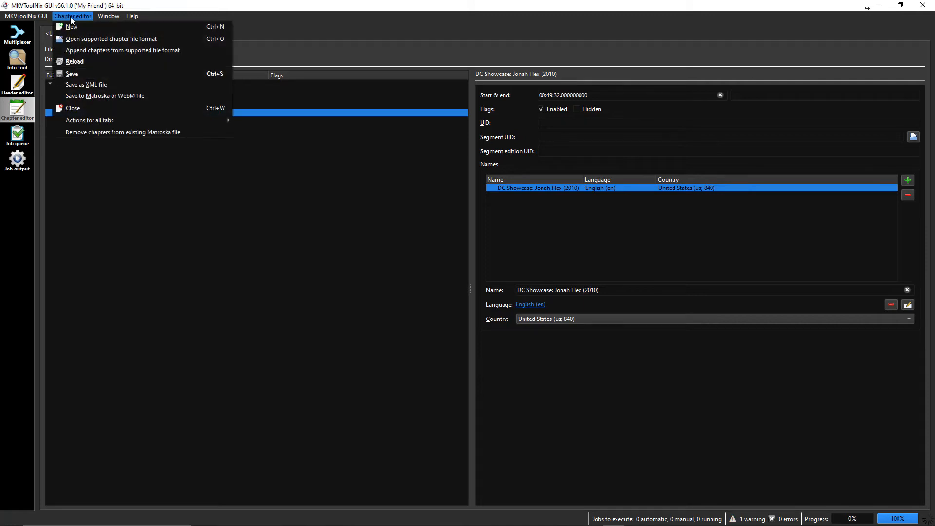
mouse_move(71, 76)
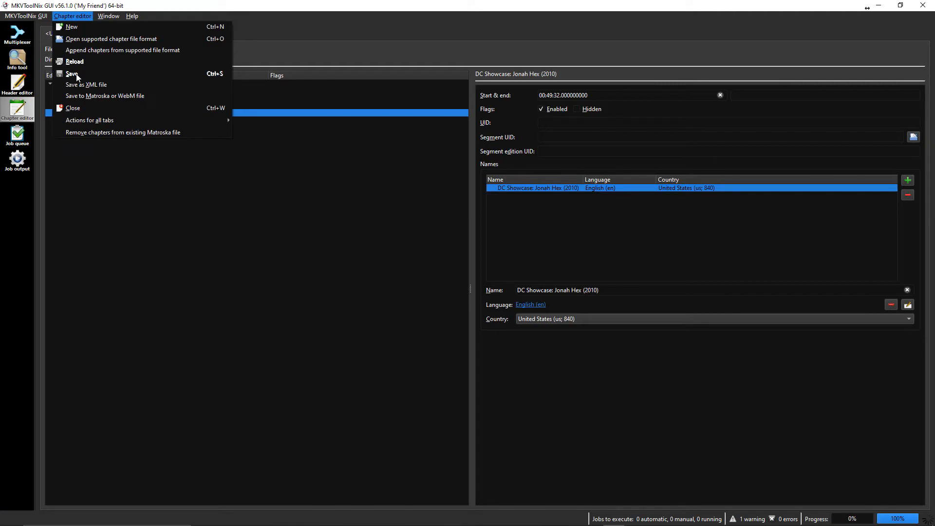
mouse_move(86, 85)
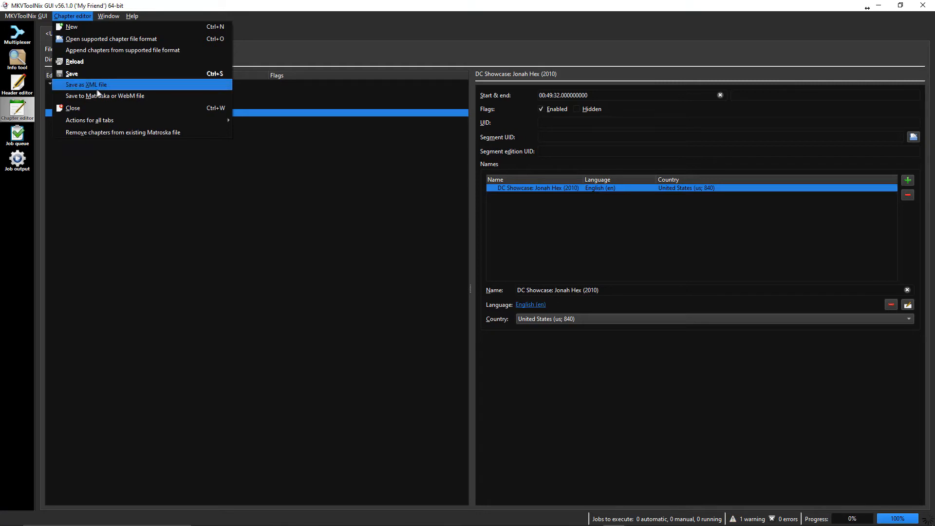
mouse_move(79, 74)
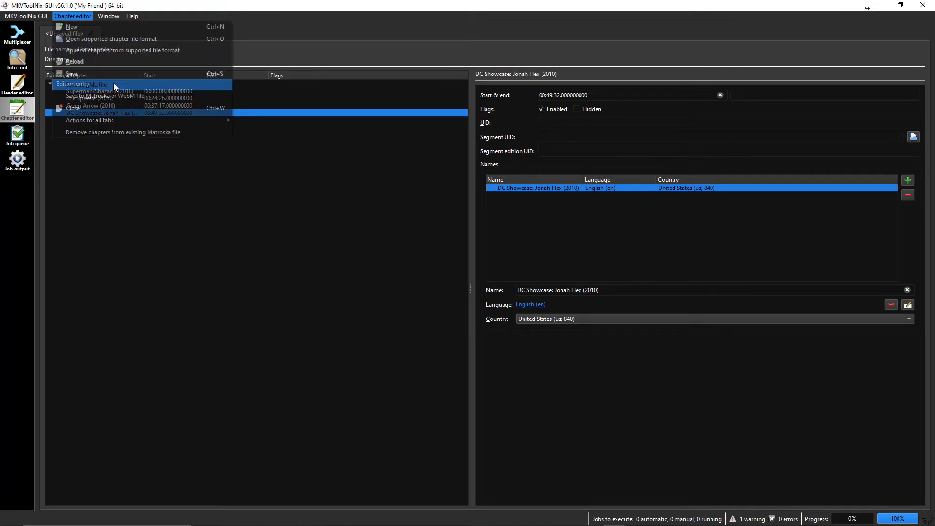
left_click(87, 75)
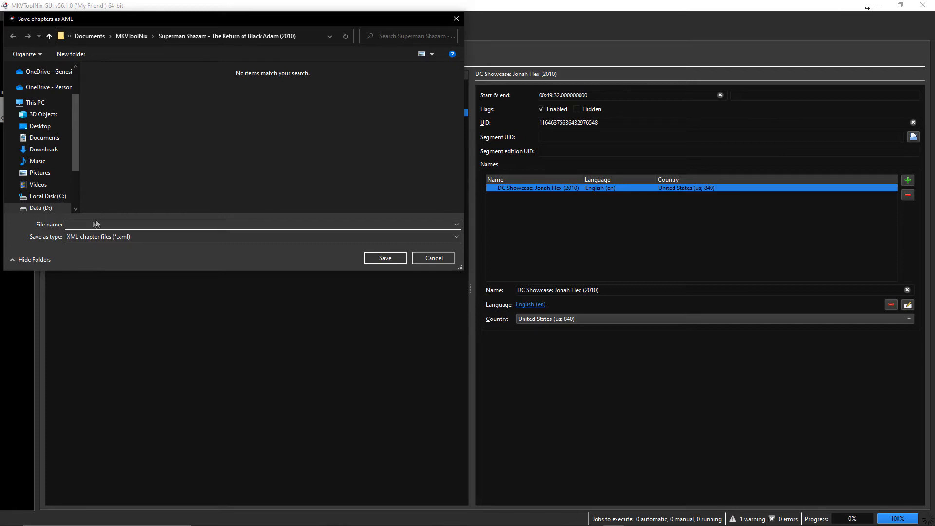
type("Chapters")
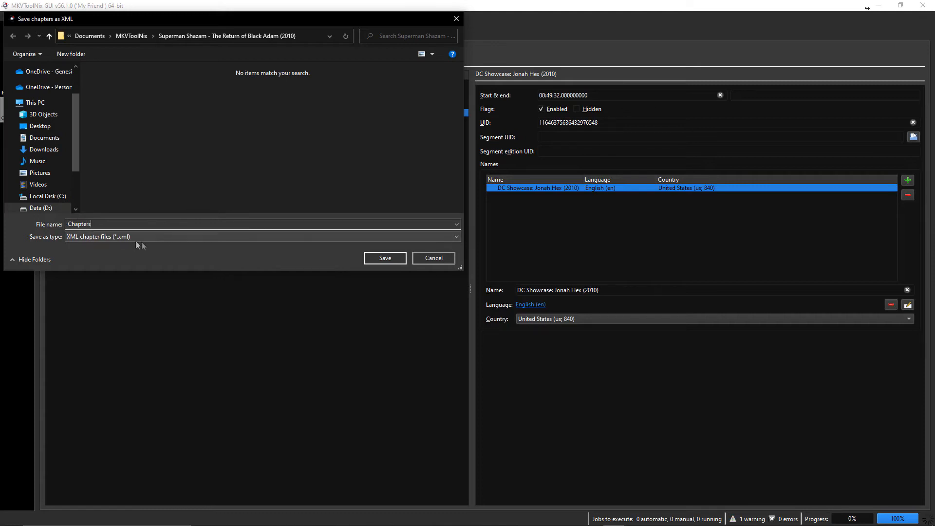
mouse_move(333, 252)
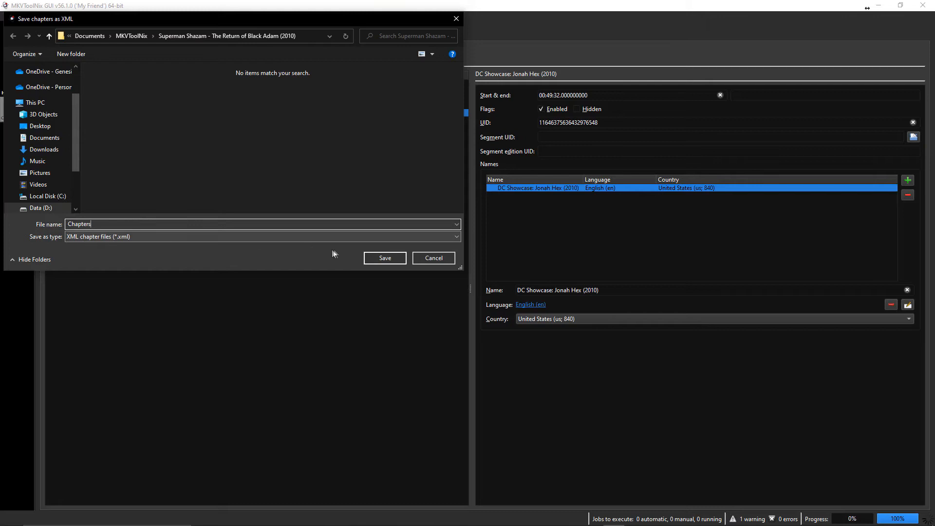
mouse_move(178, 29)
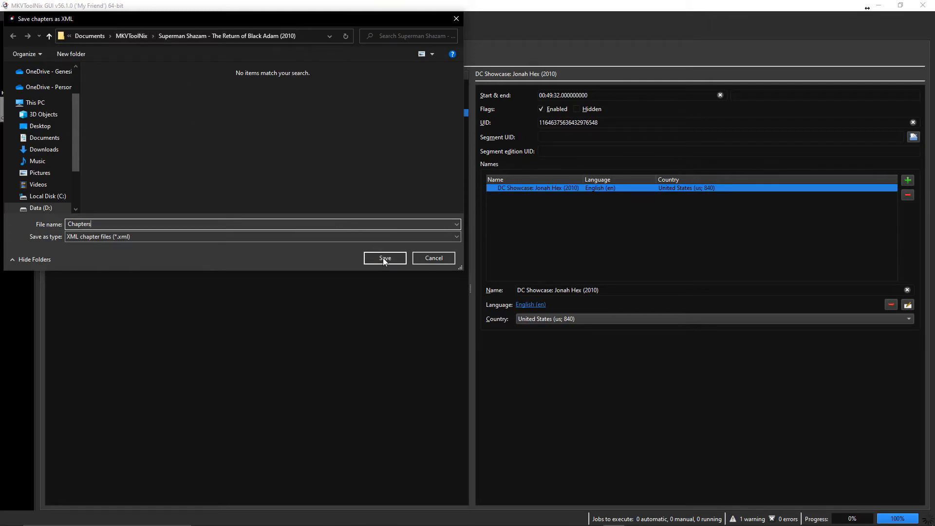
left_click(384, 257)
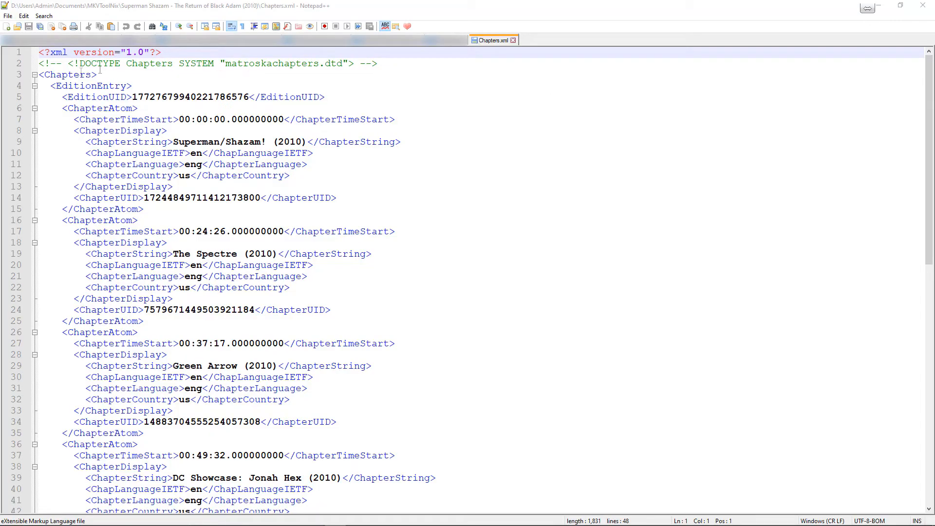
mouse_move(273, 33)
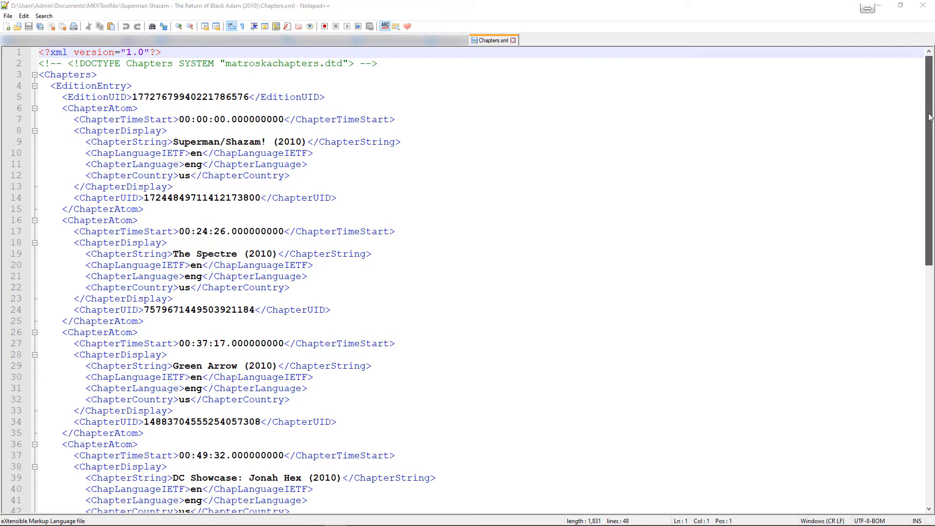
scroll("down", 3)
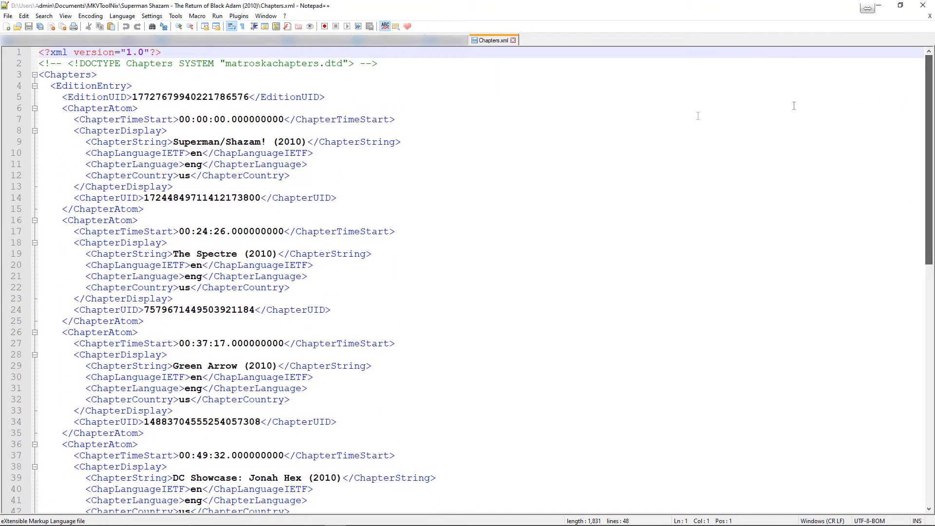
mouse_move(308, 149)
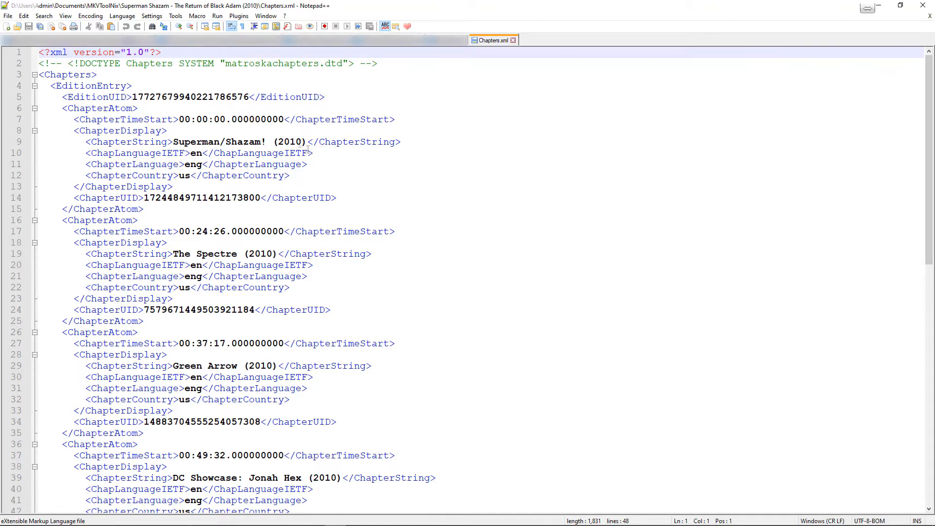
double_click(218, 142)
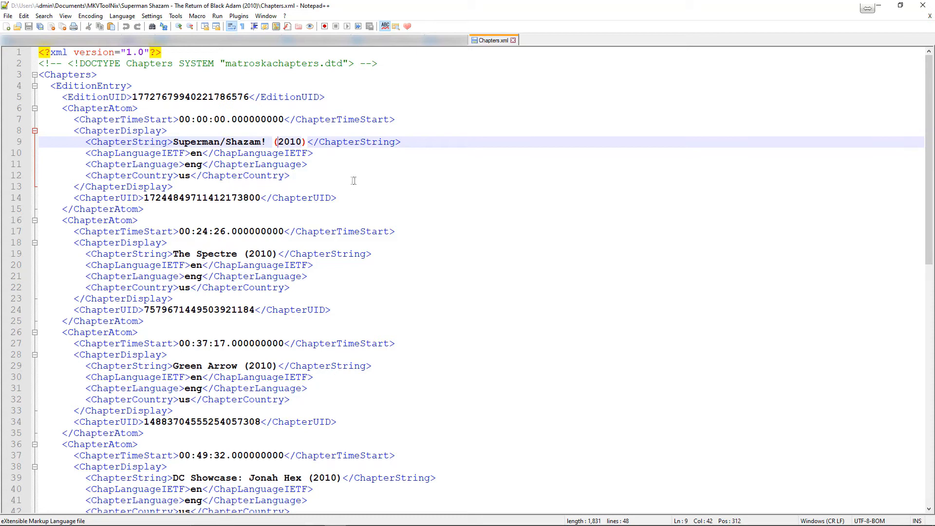
mouse_move(229, 250)
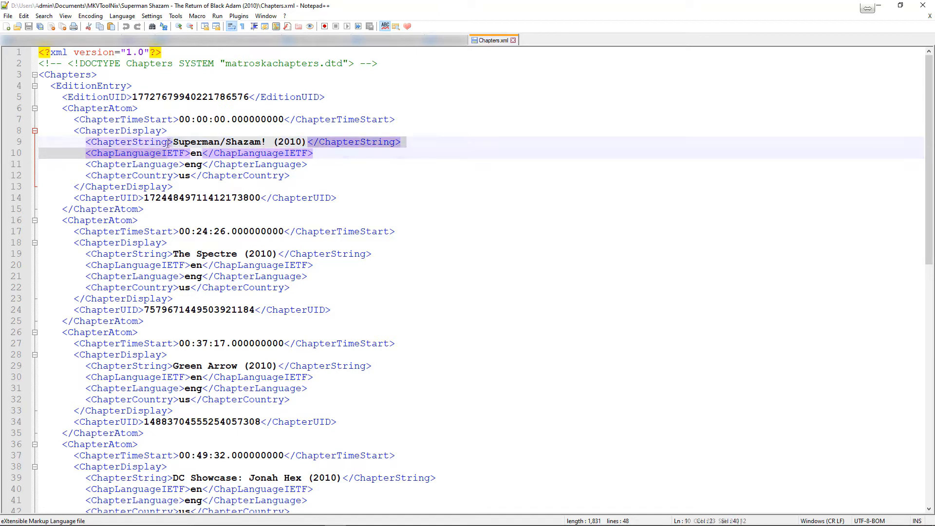
left_click(178, 119)
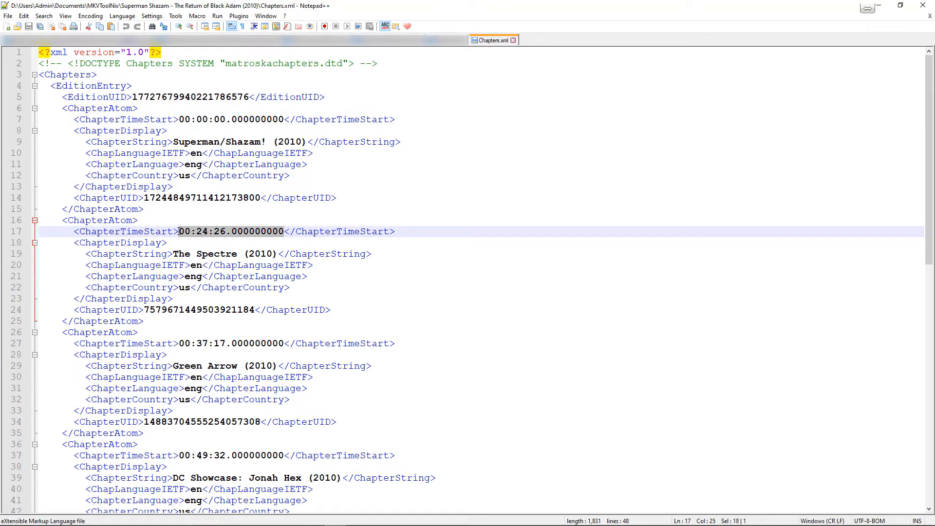
mouse_move(191, 303)
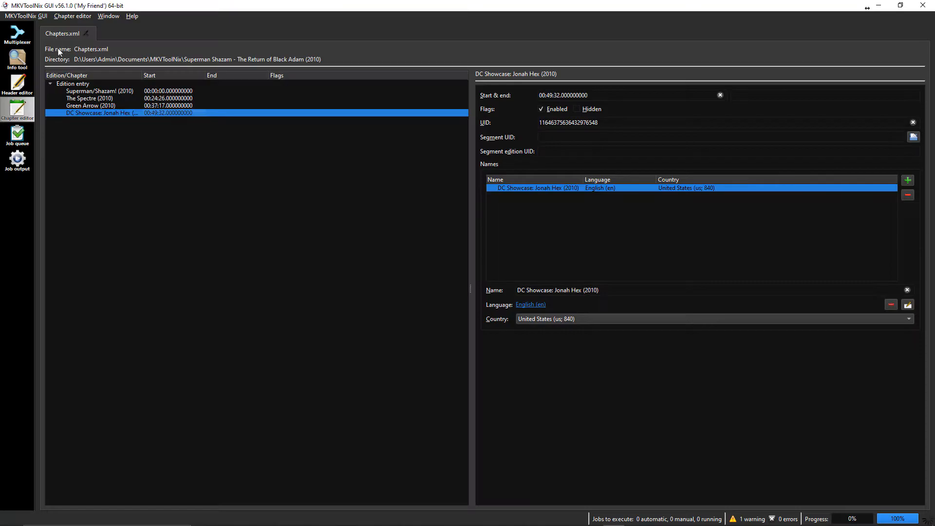
mouse_move(18, 84)
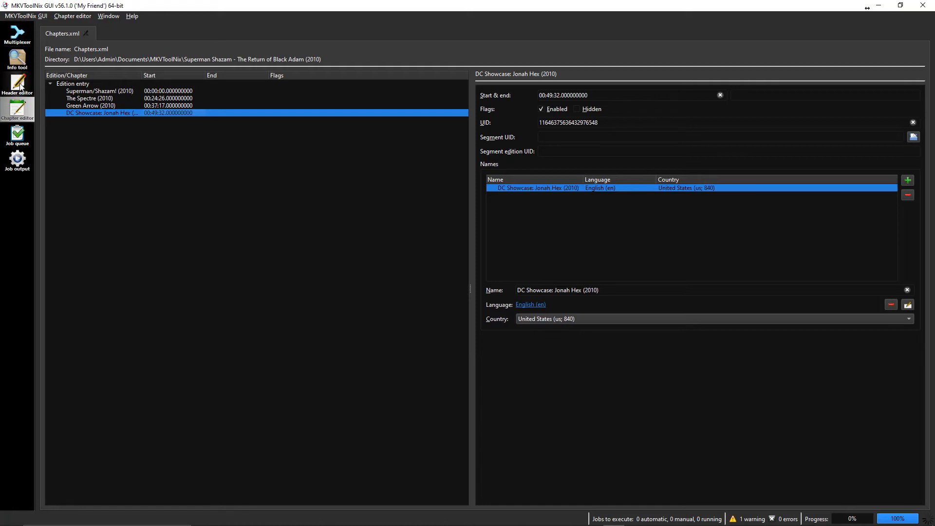
mouse_move(127, 149)
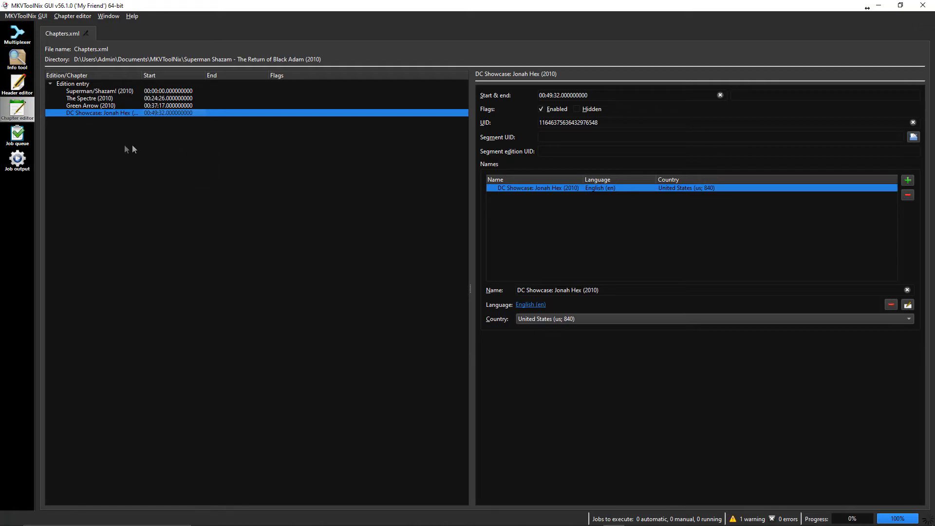
mouse_move(18, 32)
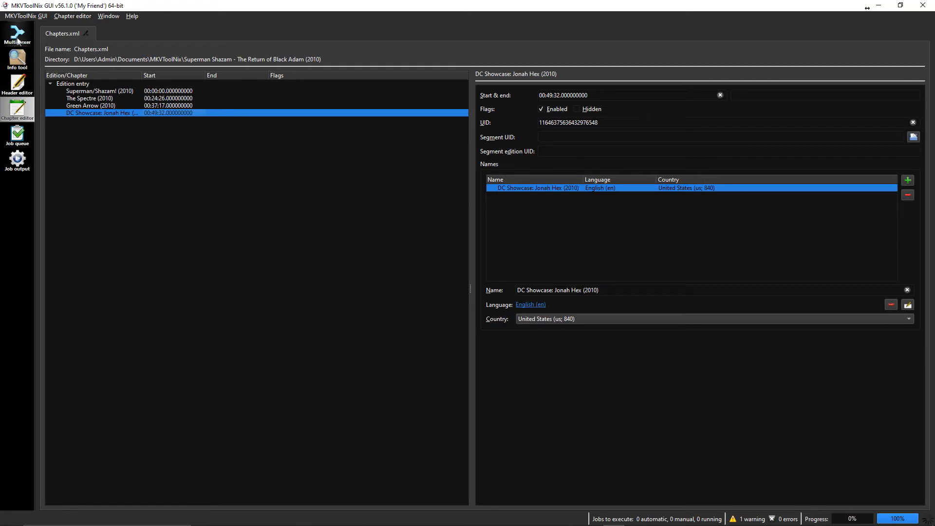
- Back in the movie's mux job, attach Chapters.xml as the output chapter file
left_click(16, 34)
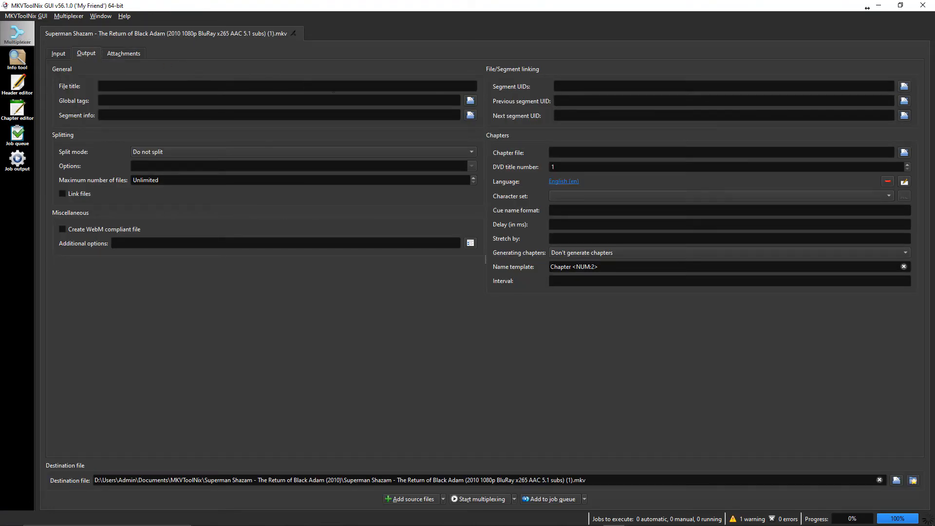
left_click(721, 152)
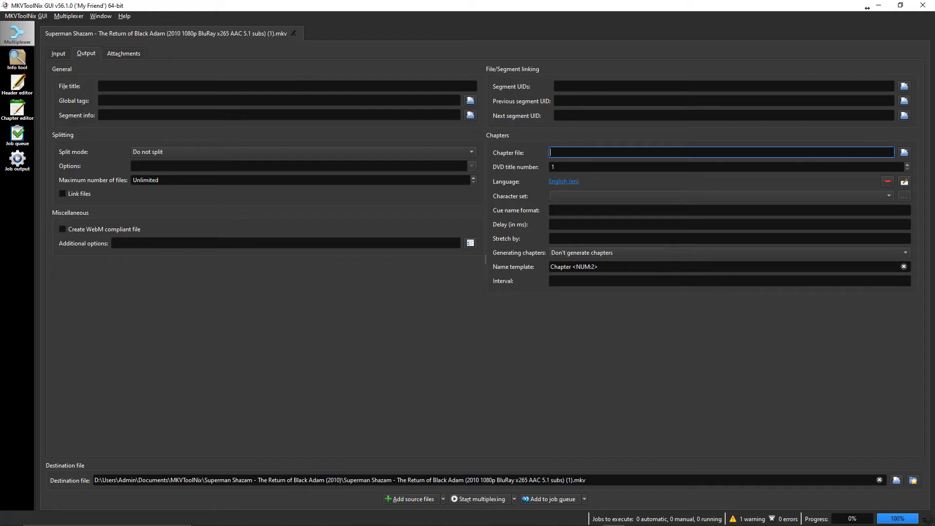
left_click(904, 152)
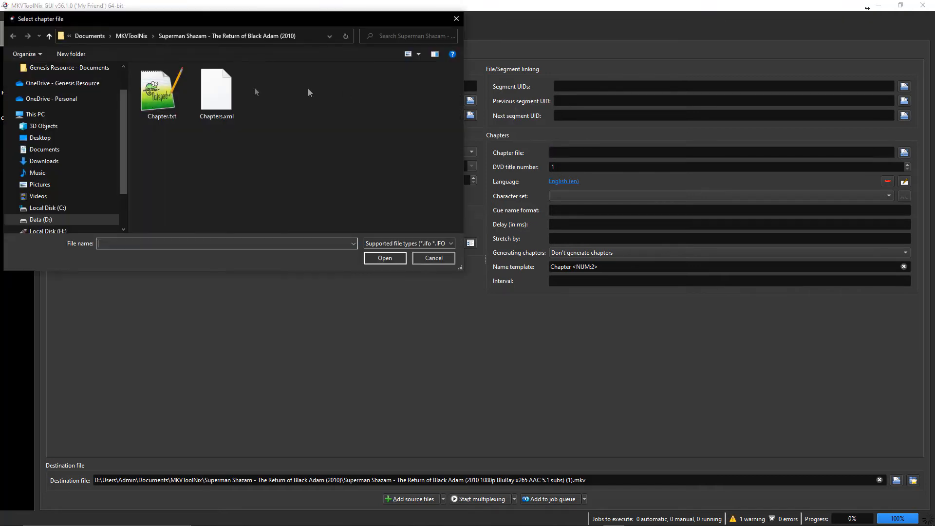
left_click(216, 90)
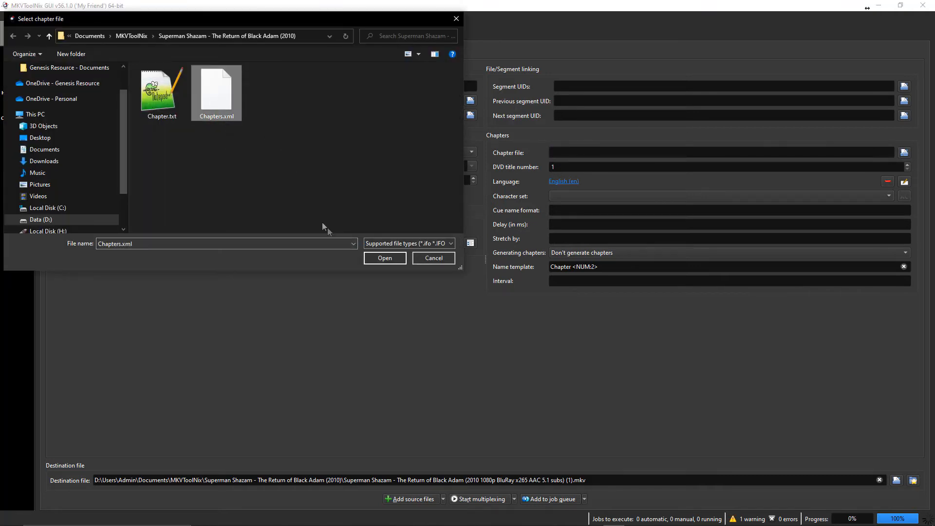
left_click(385, 257)
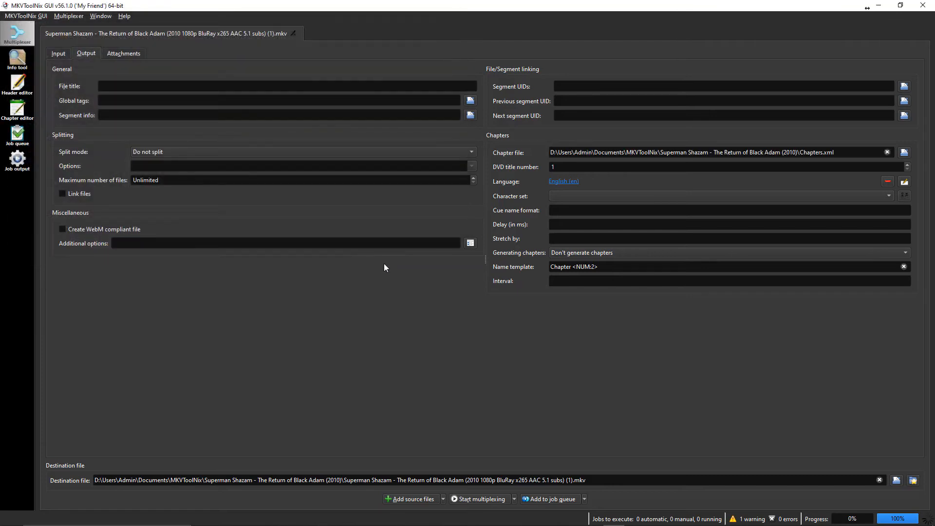
mouse_move(450, 209)
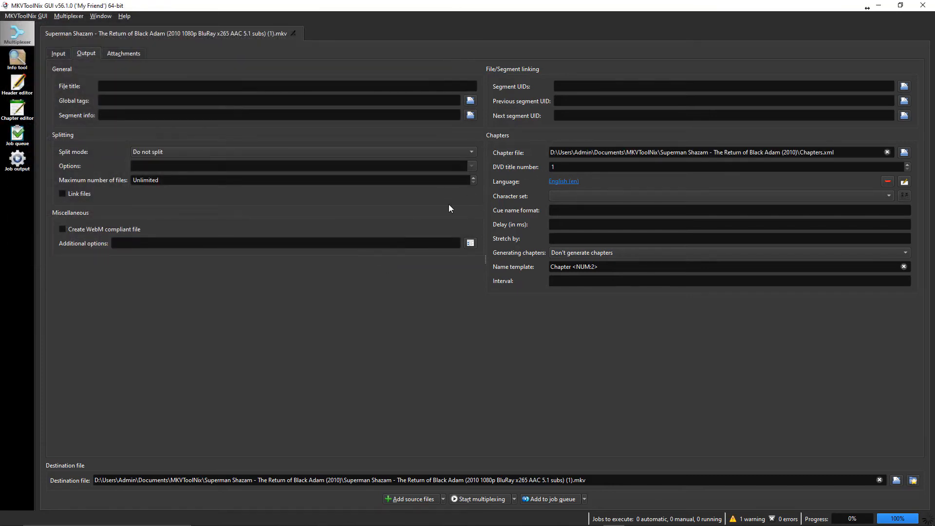
mouse_move(475, 394)
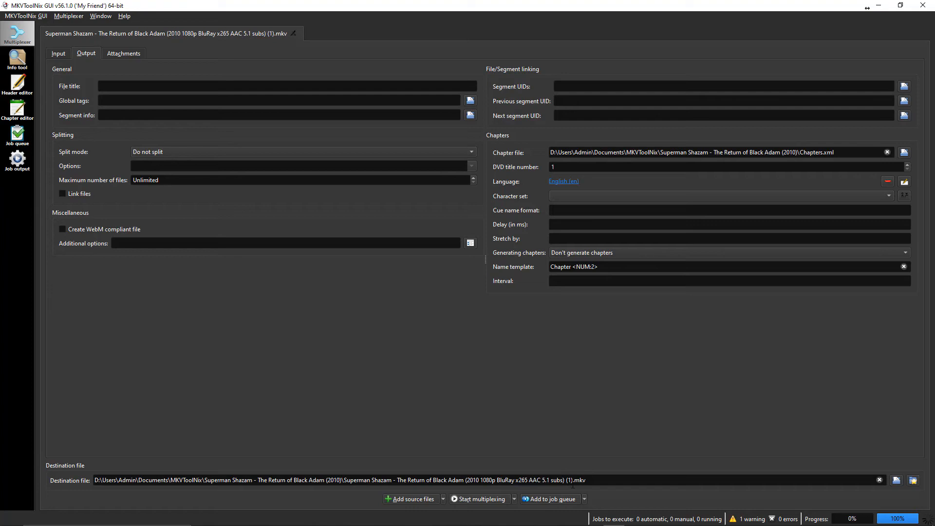
mouse_move(455, 444)
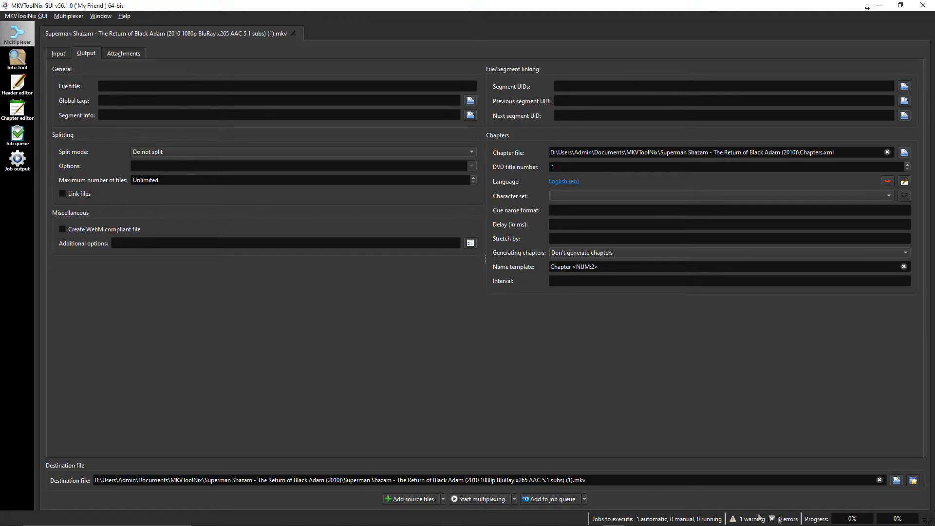
- Start multiplexing the movie with Chapters.xml into a new MKV
left_click(482, 498)
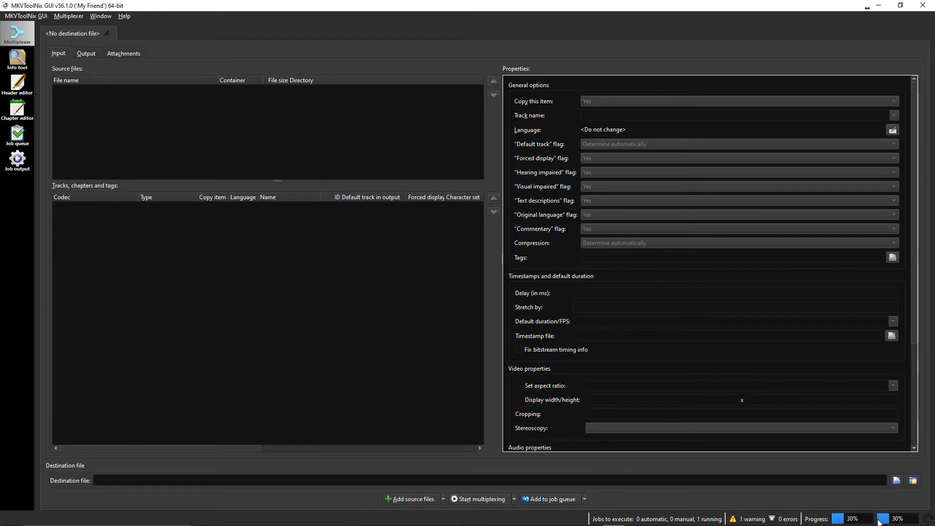
mouse_move(709, 499)
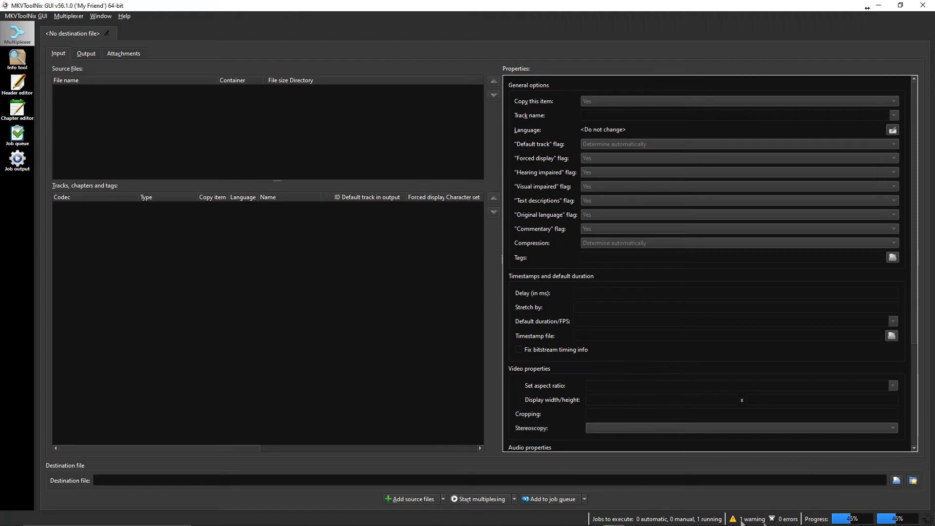
mouse_move(398, 396)
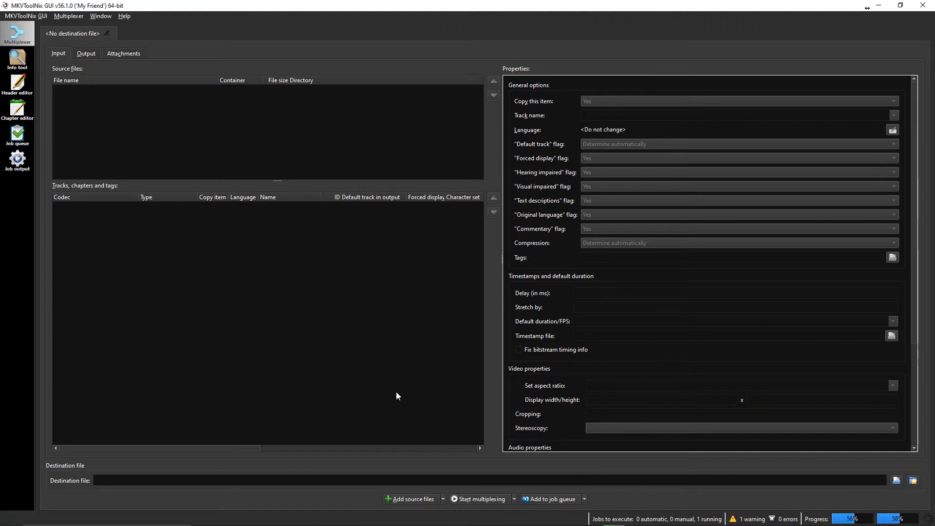
mouse_move(409, 366)
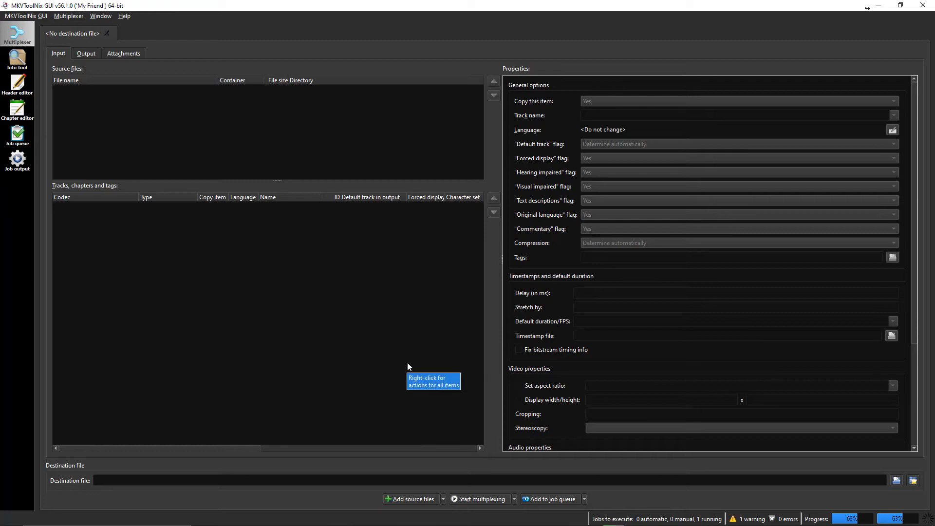
mouse_move(344, 285)
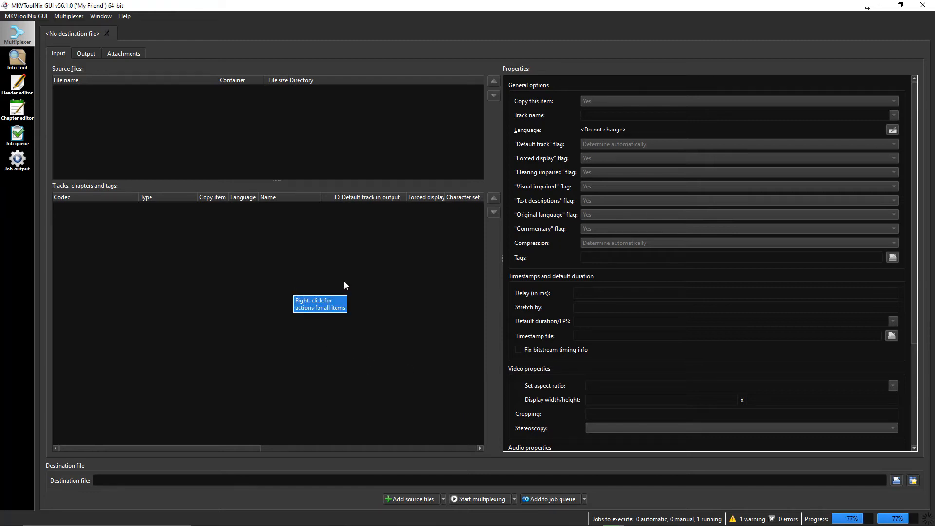
mouse_move(356, 286)
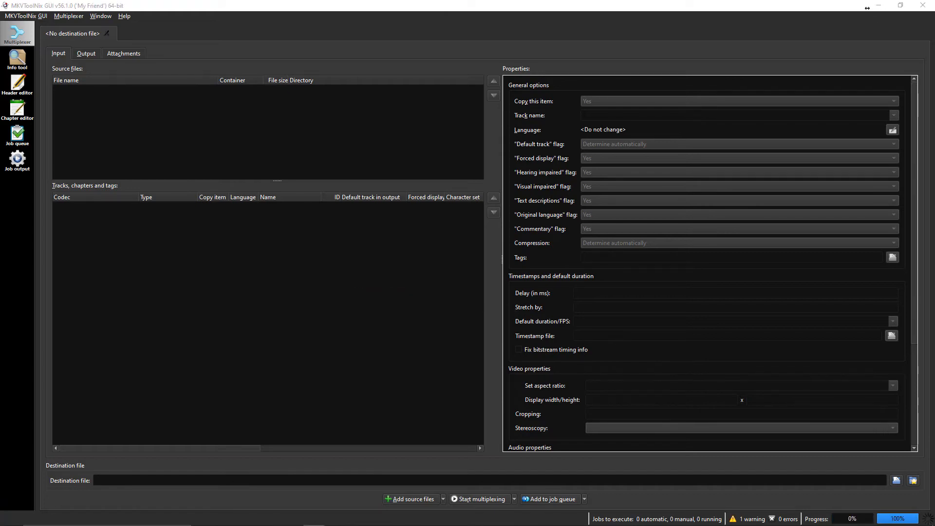
mouse_move(877, 244)
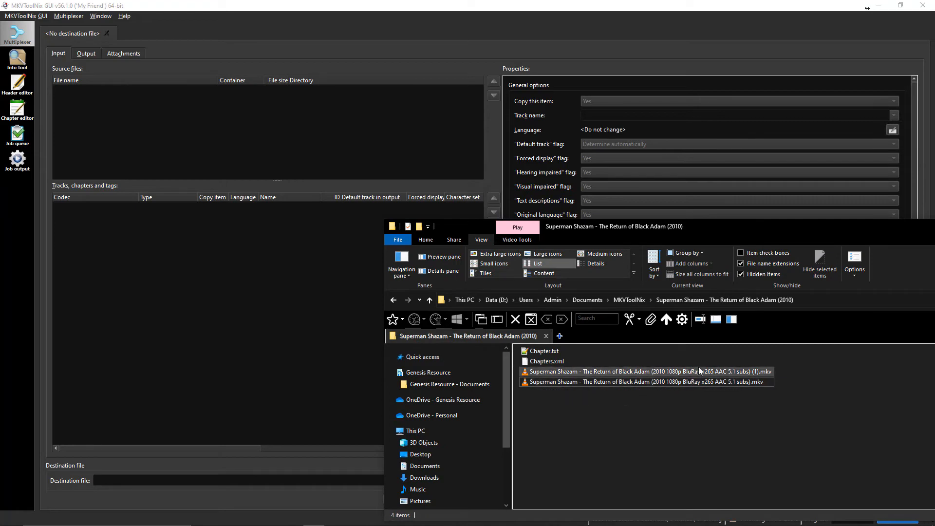
- Select and open the muxed movie file ending in (1).mkv
left_click(644, 371)
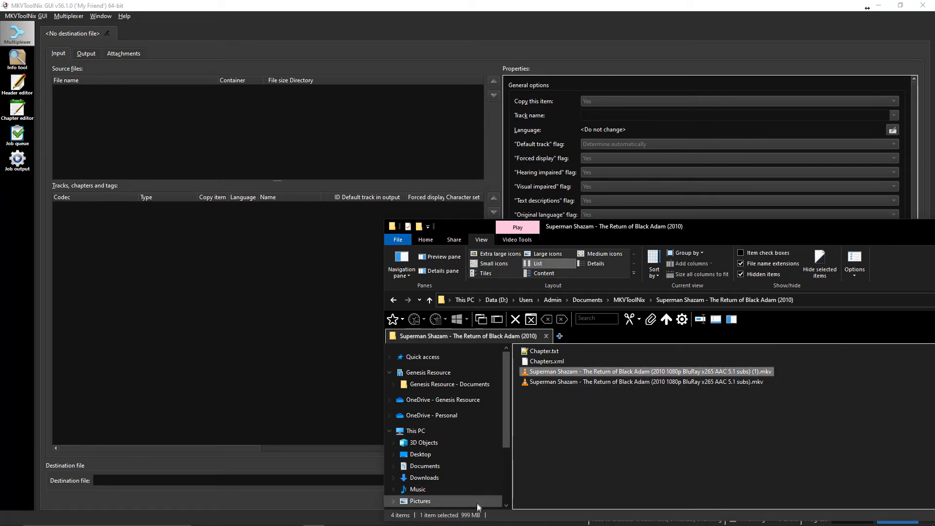
left_click(644, 382)
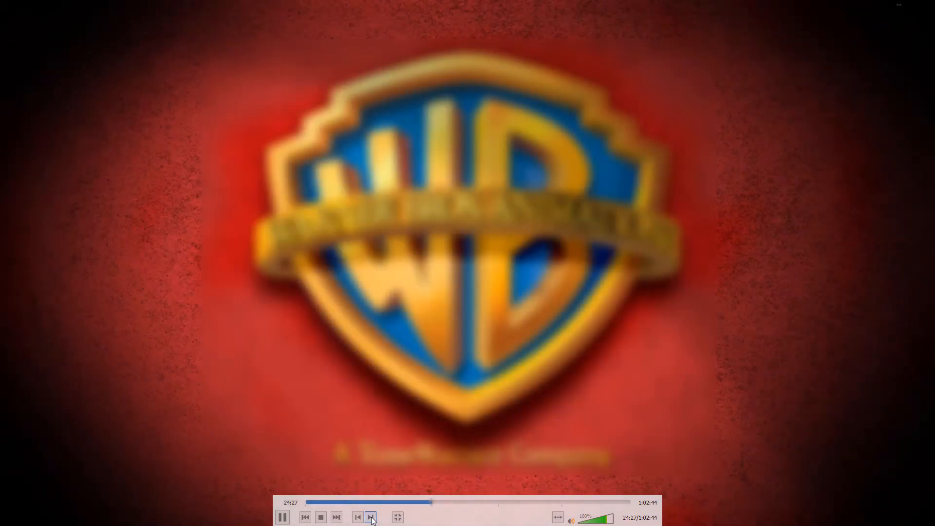
- Skip to the next chapter in VLC to confirm the chapters work
left_click(370, 517)
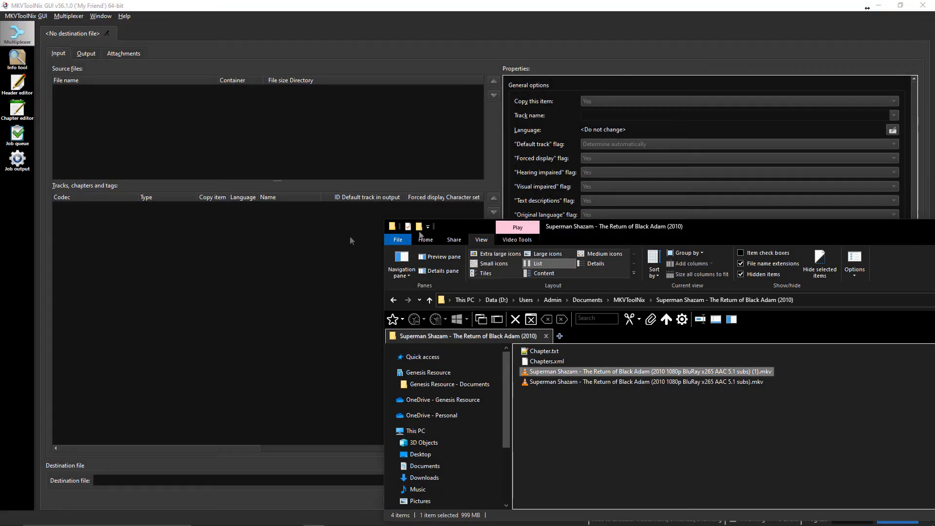
mouse_move(246, 45)
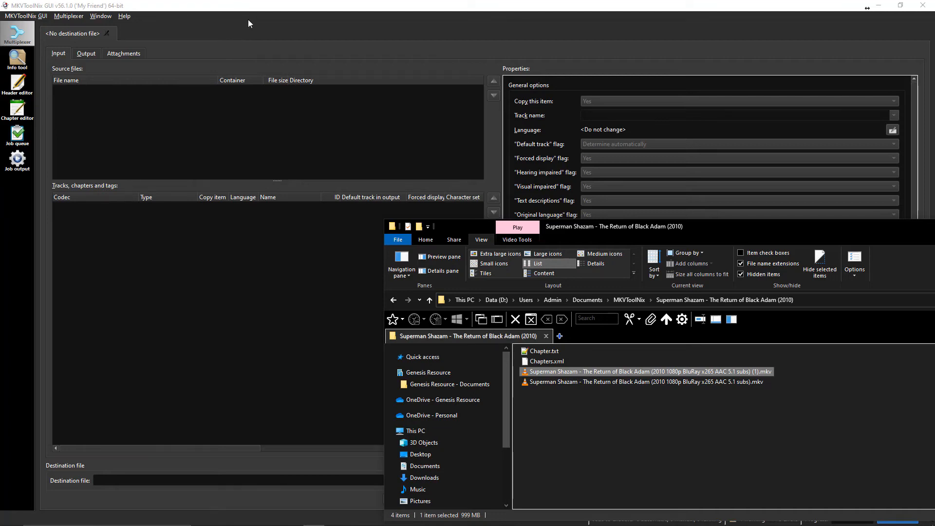
mouse_move(163, 119)
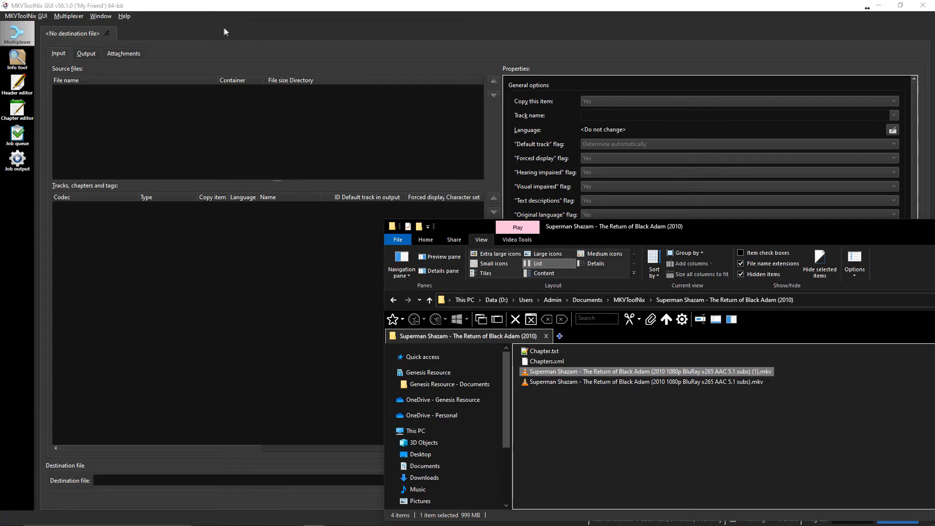
mouse_move(226, 36)
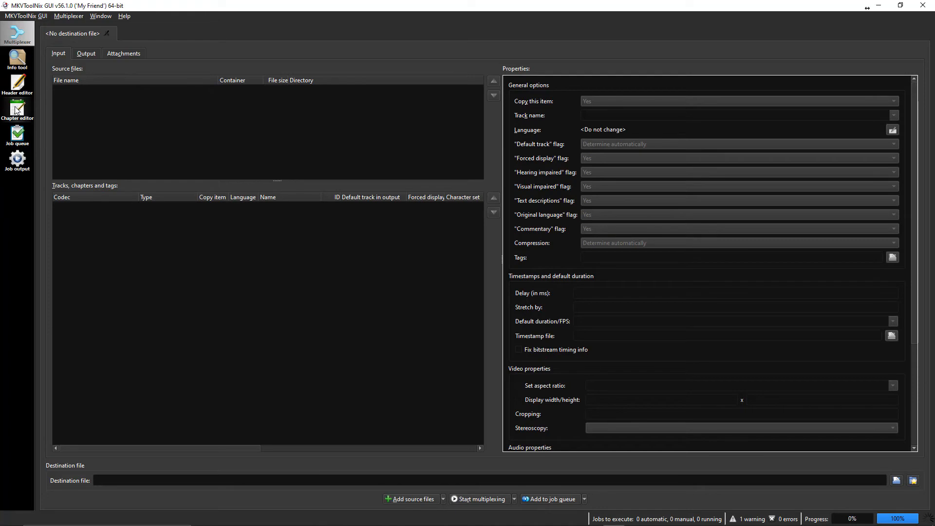
mouse_move(69, 37)
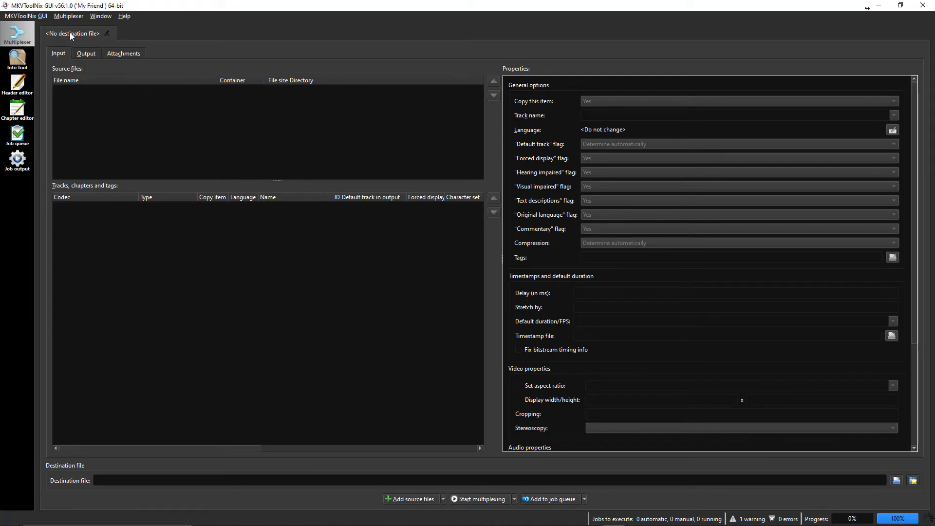
- Reload the completed (1).mkv job from the Job queue into a multiplexer tab
left_click(86, 53)
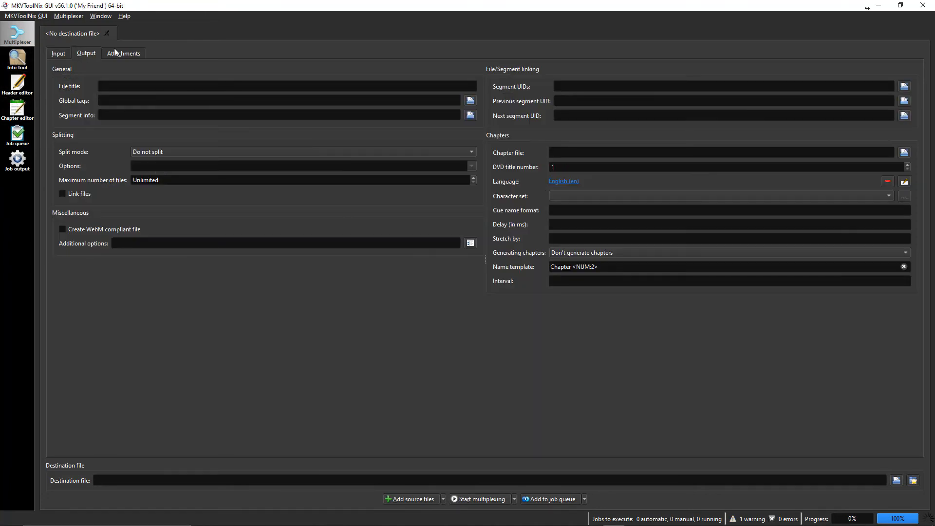
left_click(58, 53)
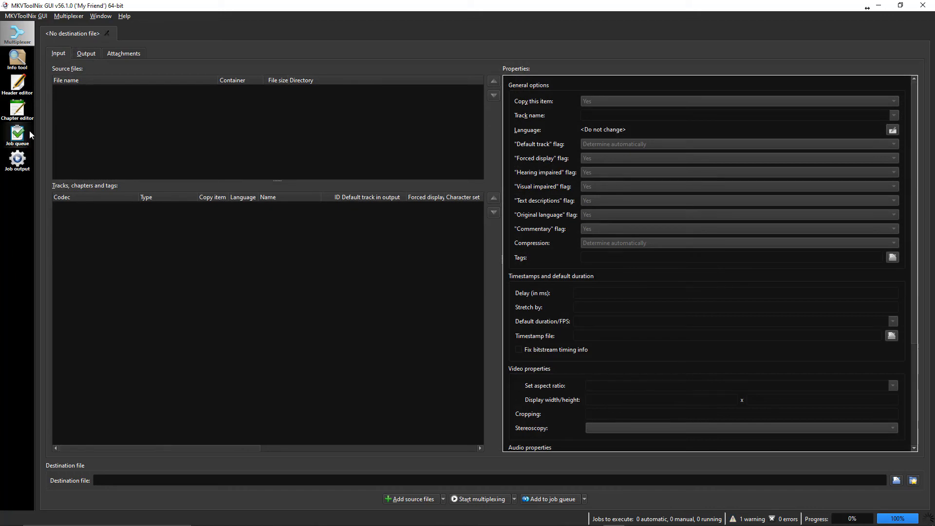
mouse_move(21, 140)
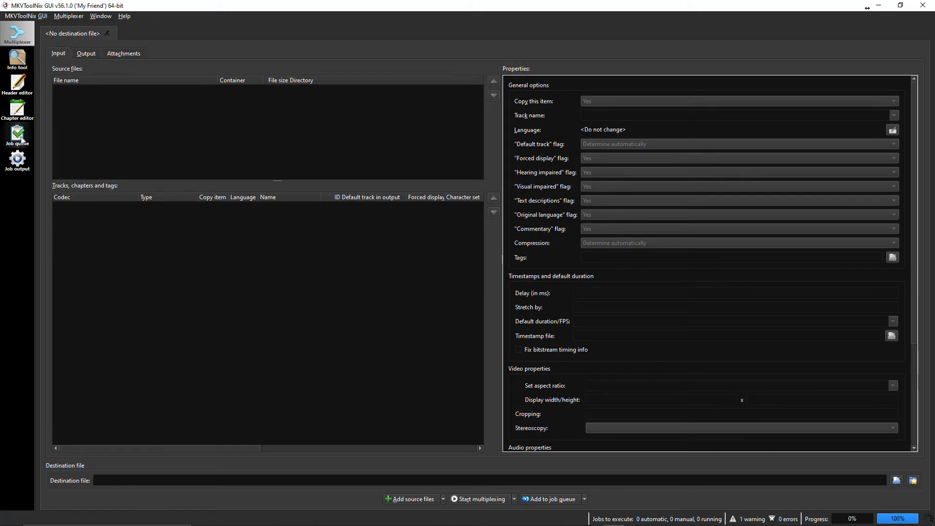
left_click(17, 134)
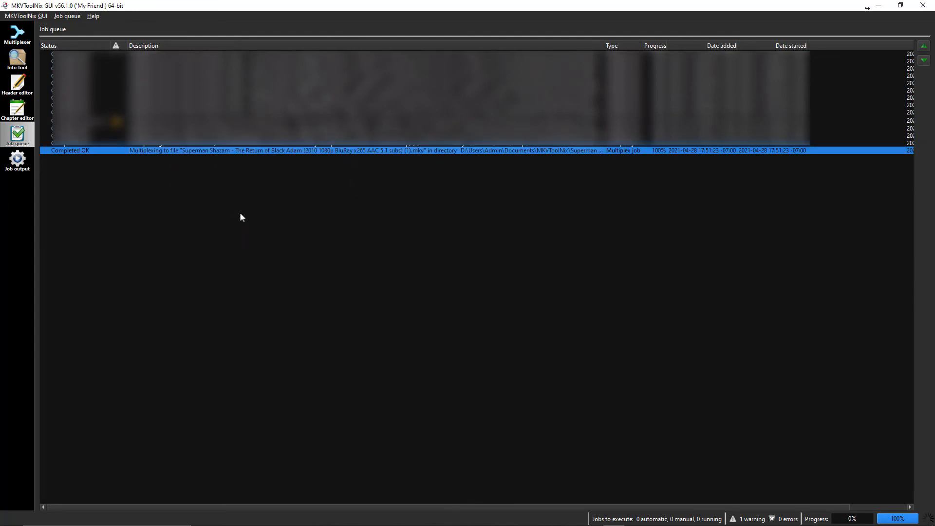
left_click(17, 33)
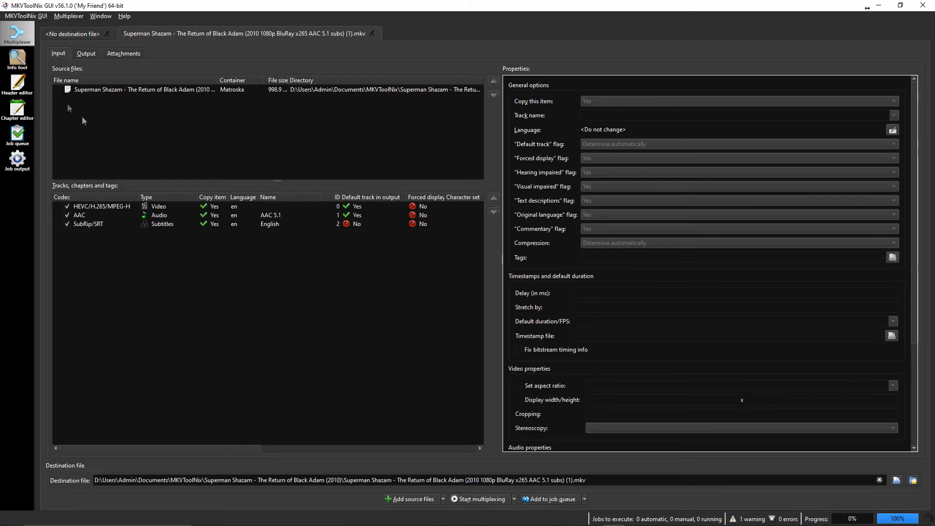
mouse_move(80, 43)
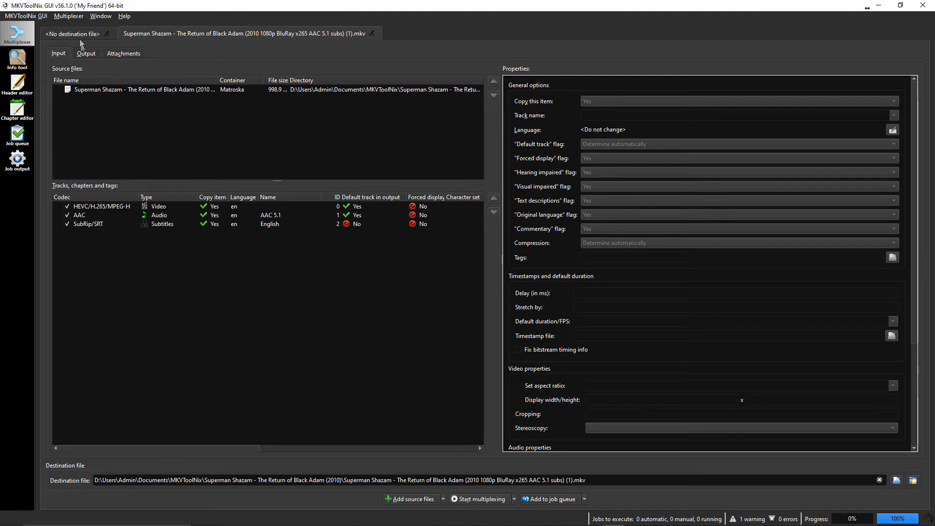
- Set split mode to 'Before chapters' with chapter numbers 2,3,4
left_click(85, 53)
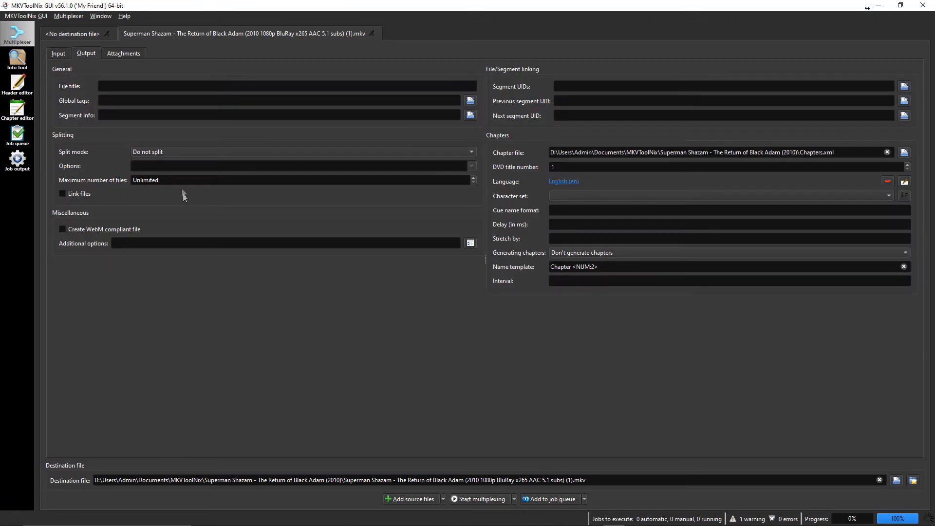
mouse_move(177, 155)
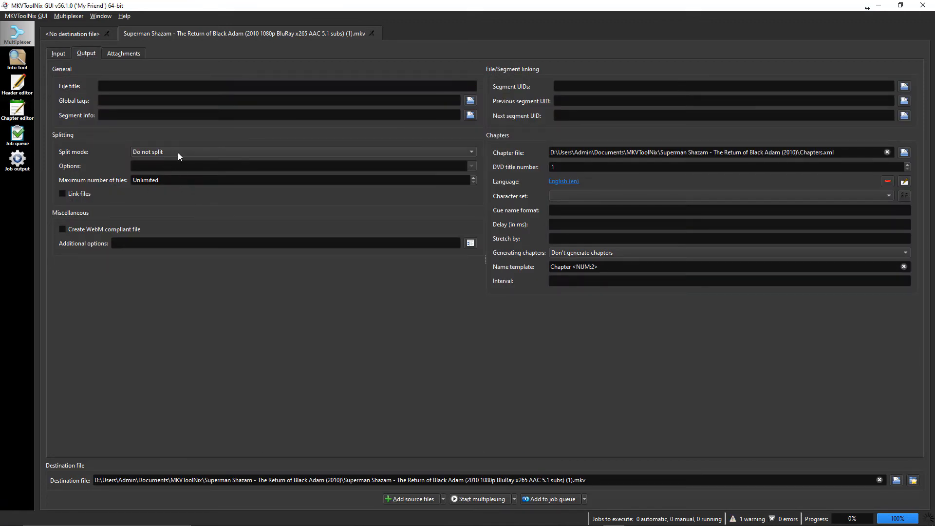
left_click(301, 152)
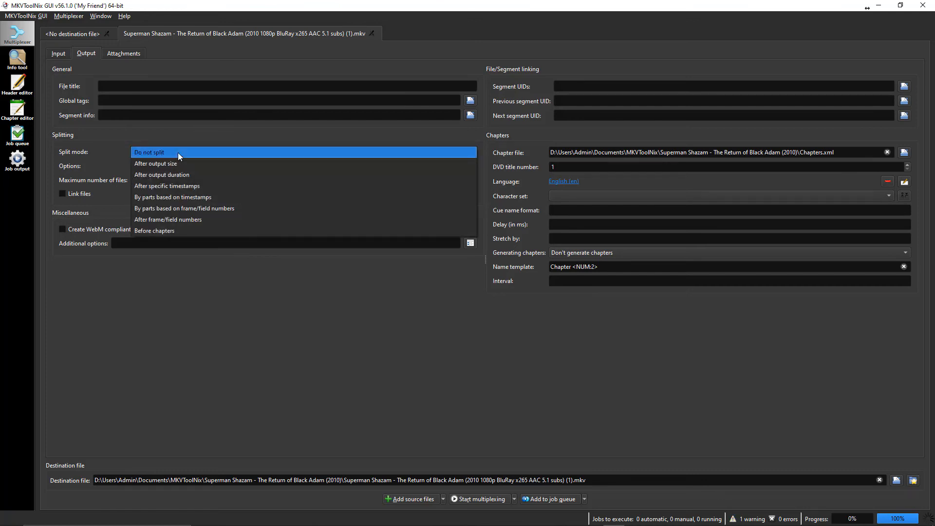
mouse_move(185, 220)
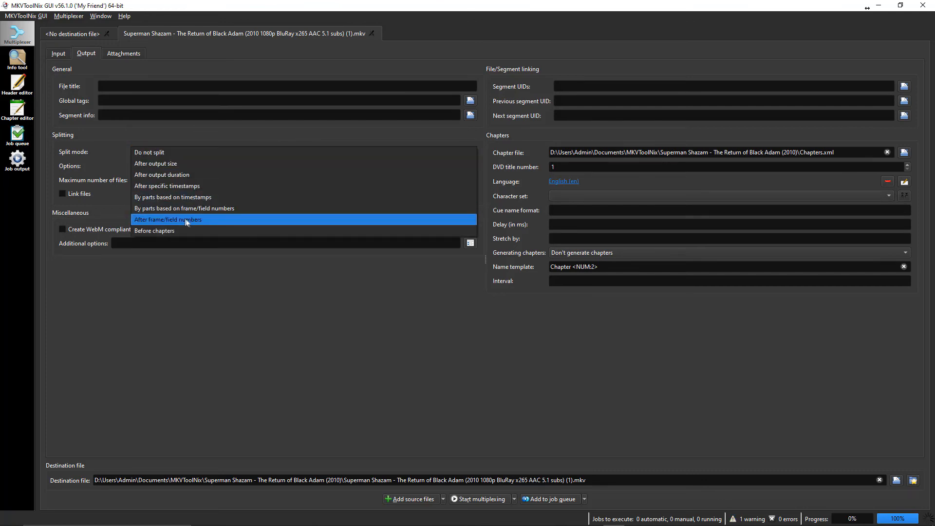
left_click(154, 230)
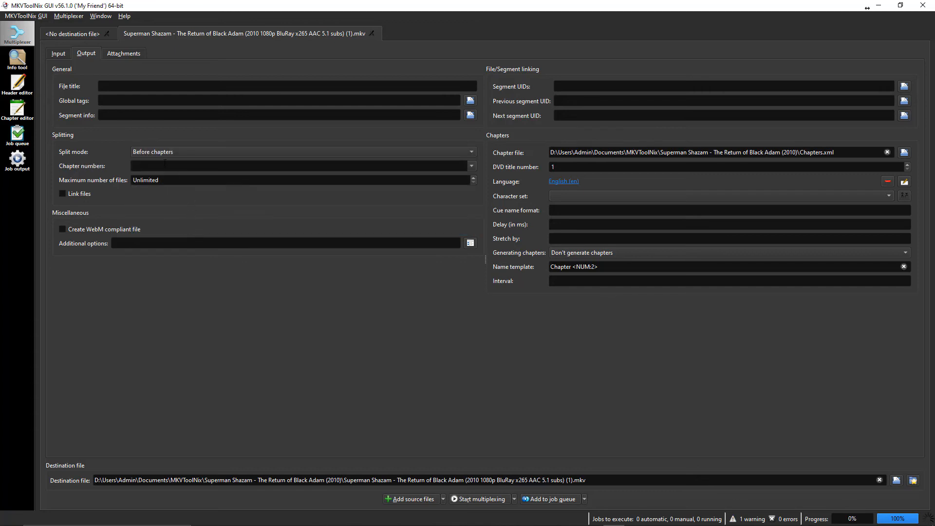
mouse_move(166, 130)
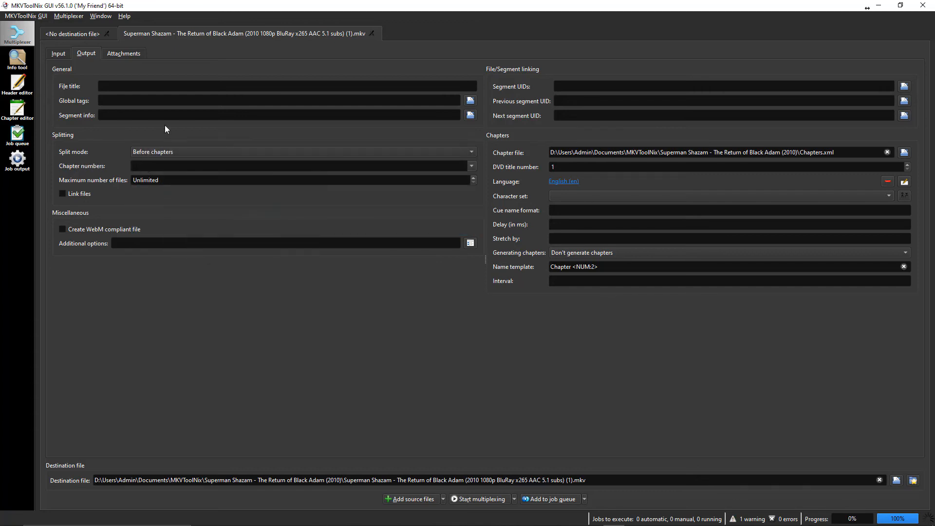
left_click(298, 166)
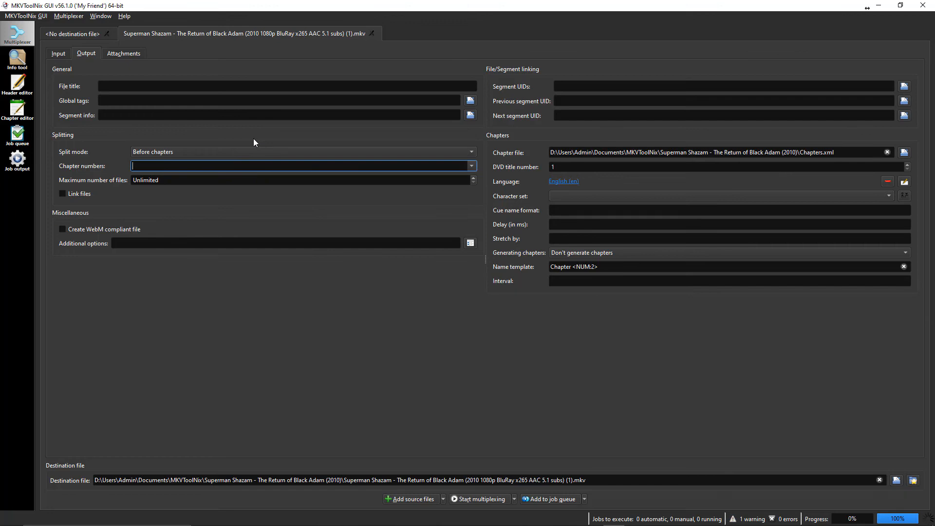
type("2")
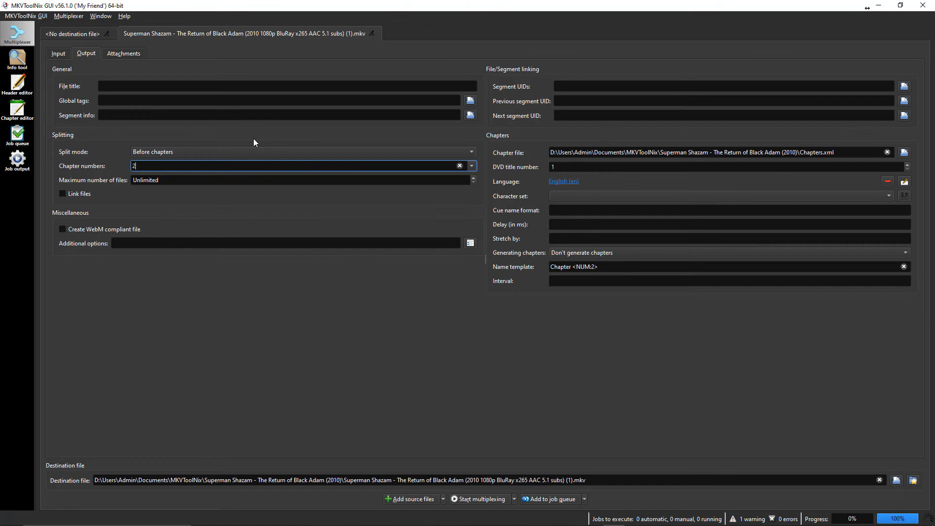
type(",3,4")
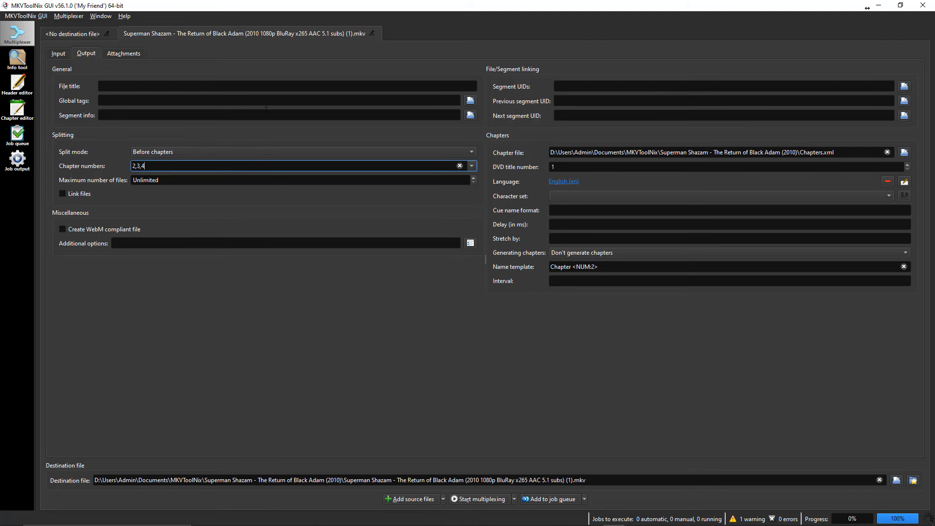
- Cap the split output at 4 files and check the chapter file path
left_click(298, 179)
type(" cp")
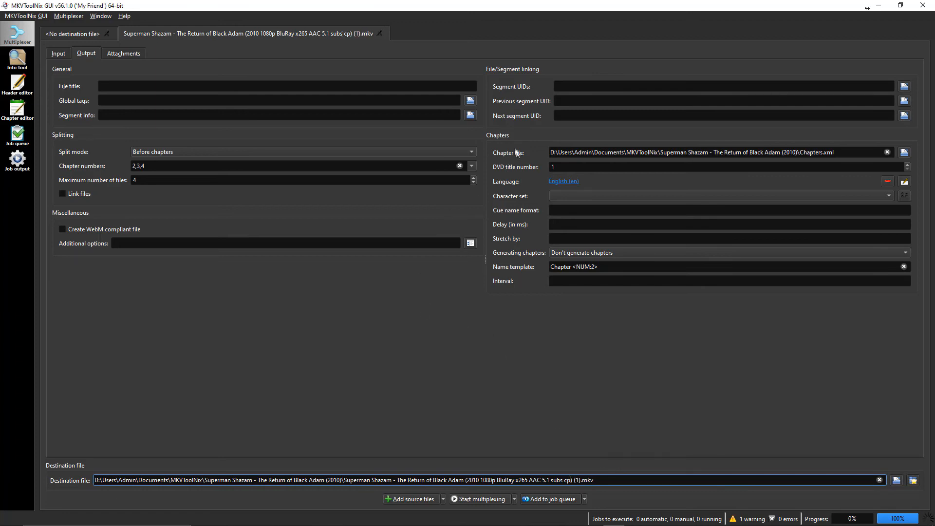
left_click(715, 152)
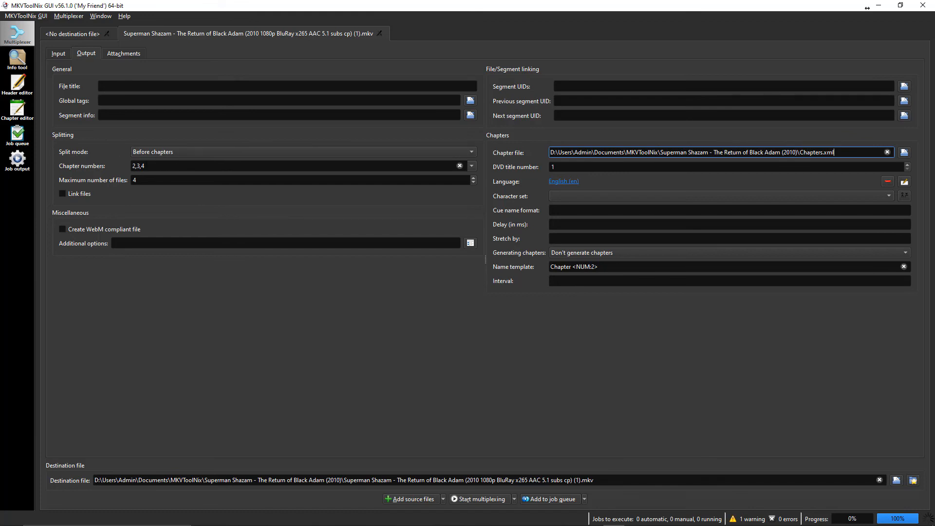
mouse_move(229, 319)
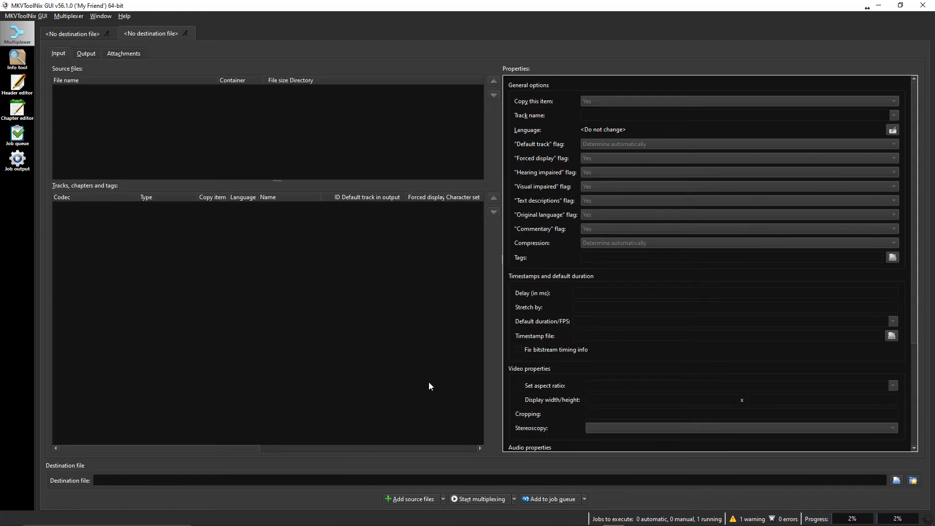
mouse_move(760, 428)
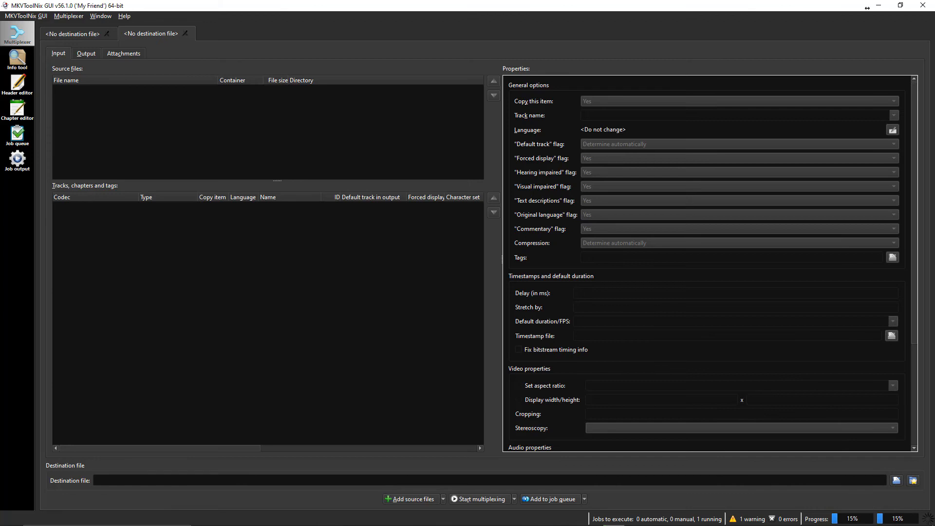
mouse_move(537, 23)
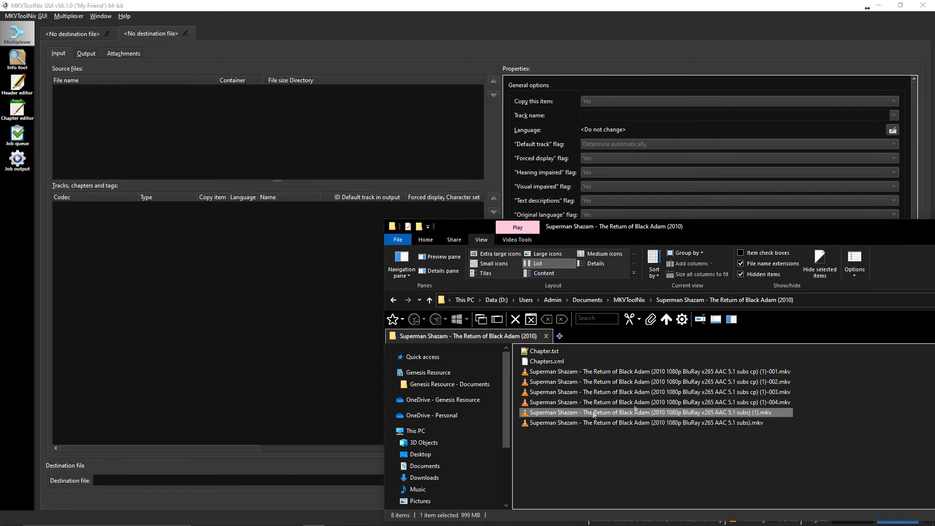
- Compare the split parts' sizes with the original movie and open the second part
left_click(656, 391)
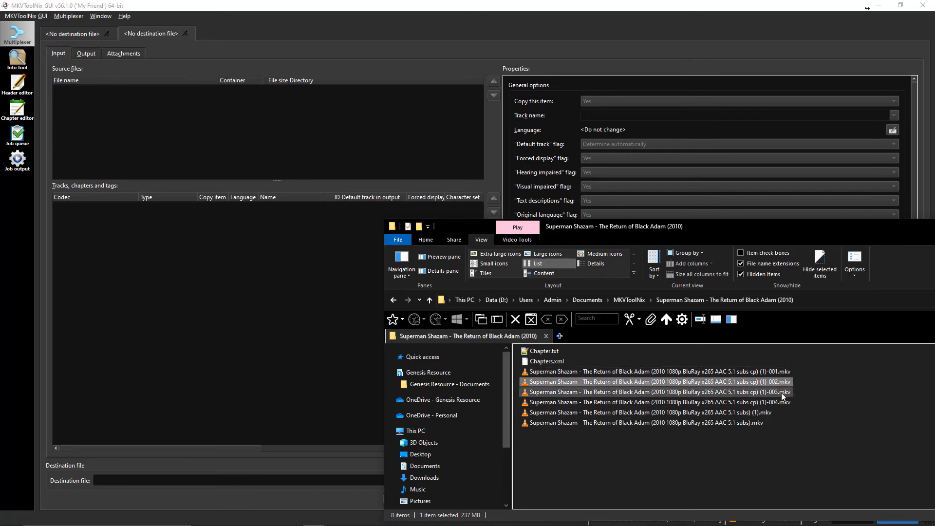
left_click(656, 402)
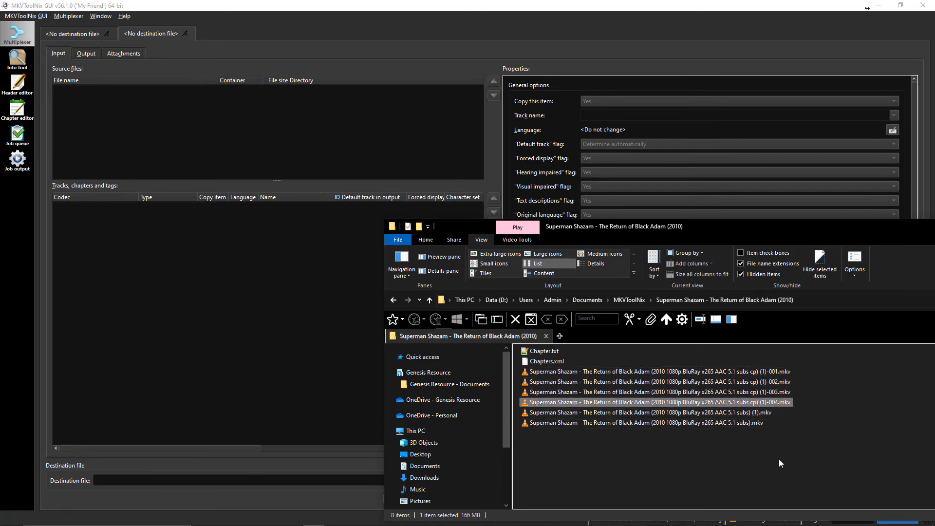
left_click(656, 371)
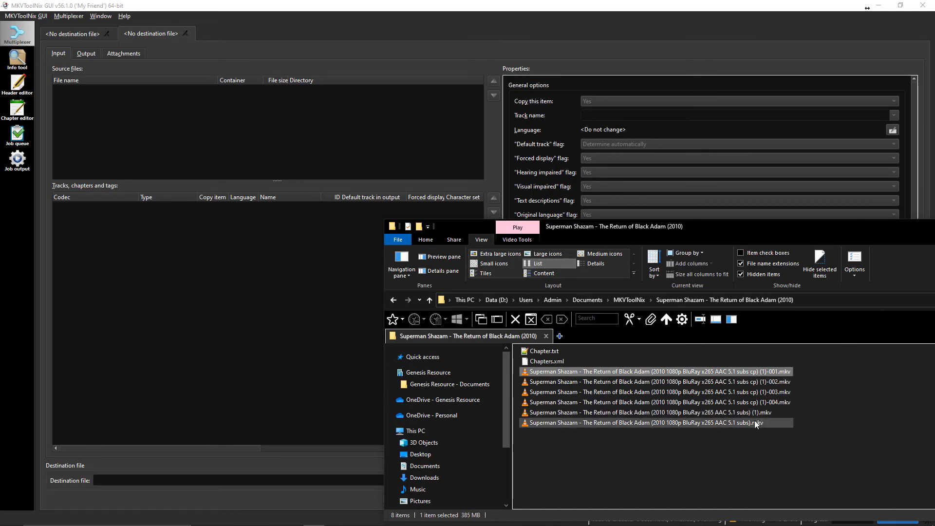
left_click(516, 227)
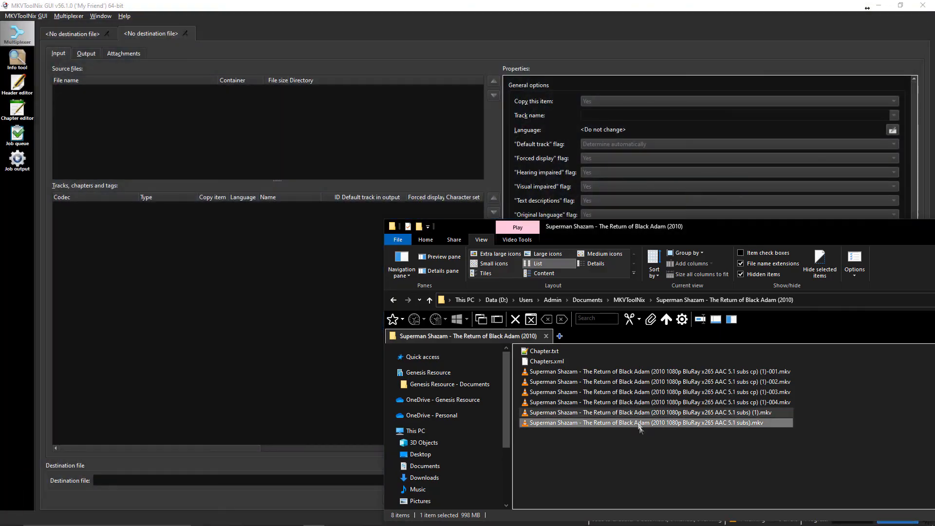
left_click(656, 371)
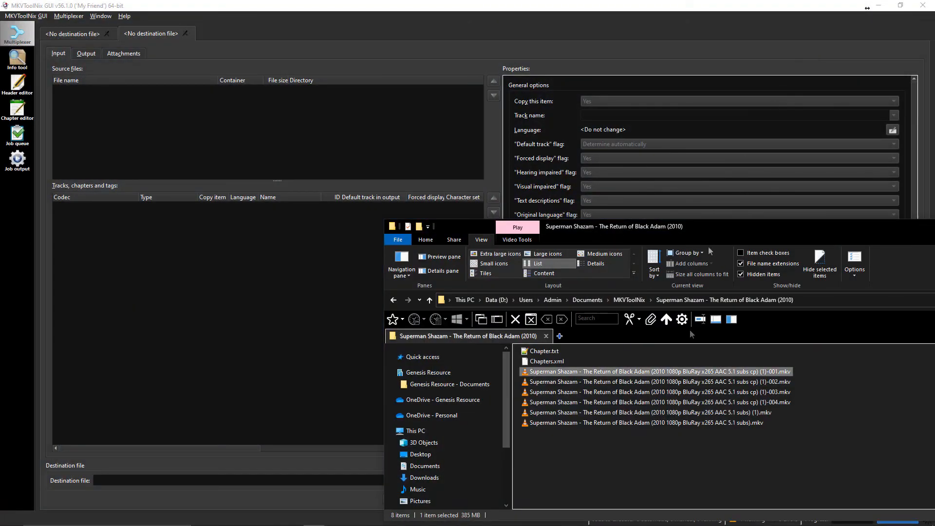
left_click(656, 382)
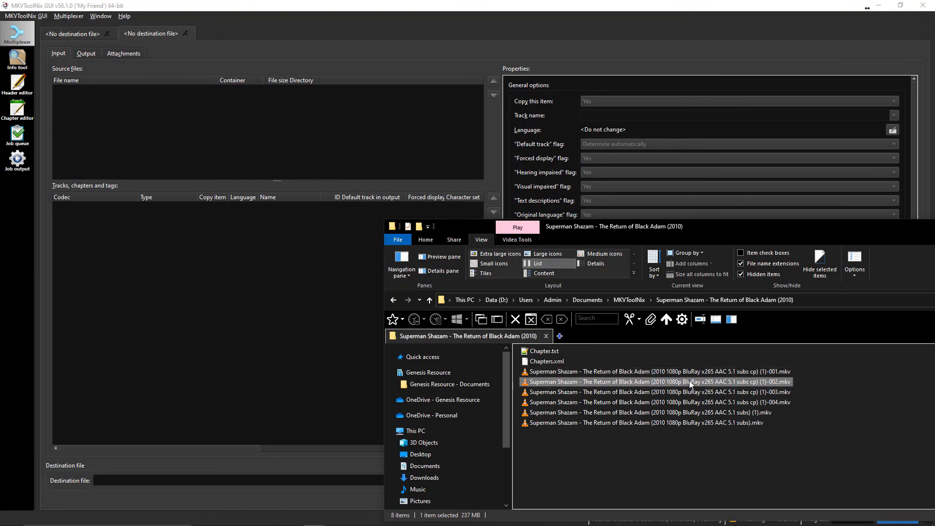
double_click(656, 381)
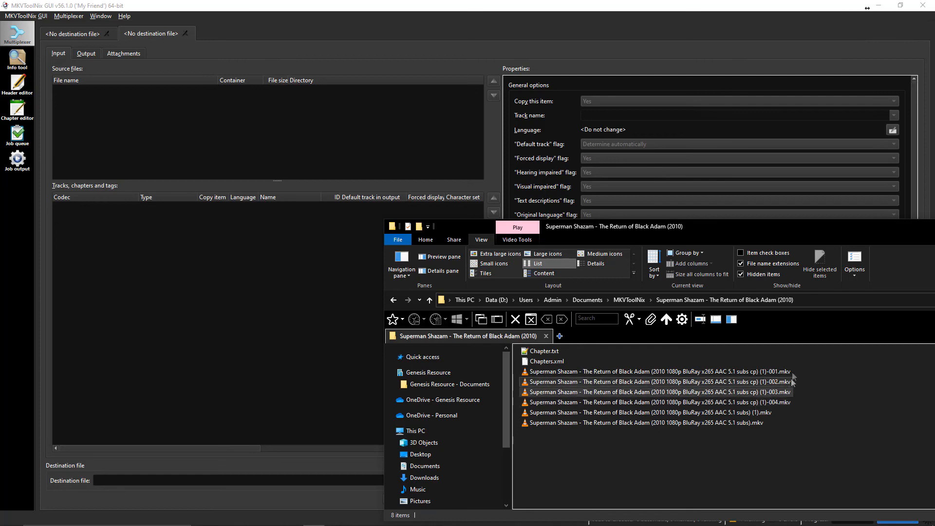
- Check the original and chaptered movie sizes, then select the four split parts together
left_click(656, 381)
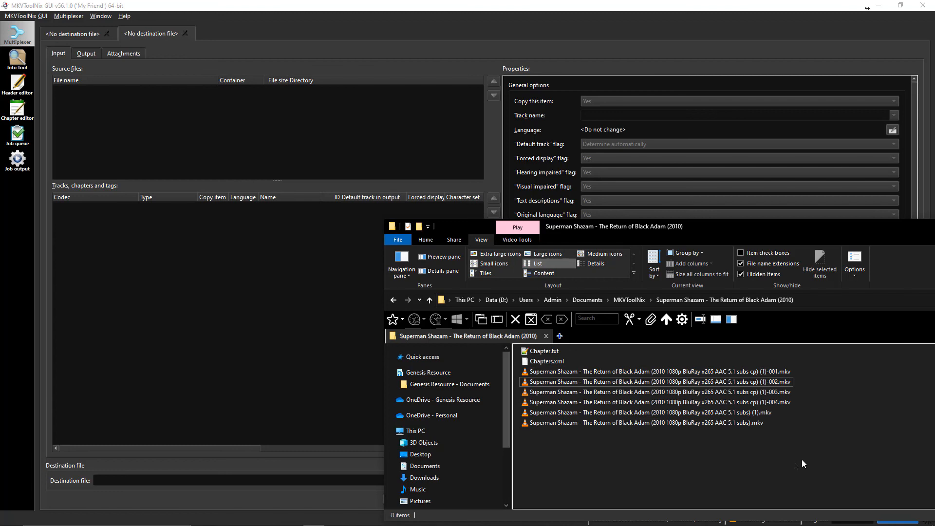
mouse_move(826, 444)
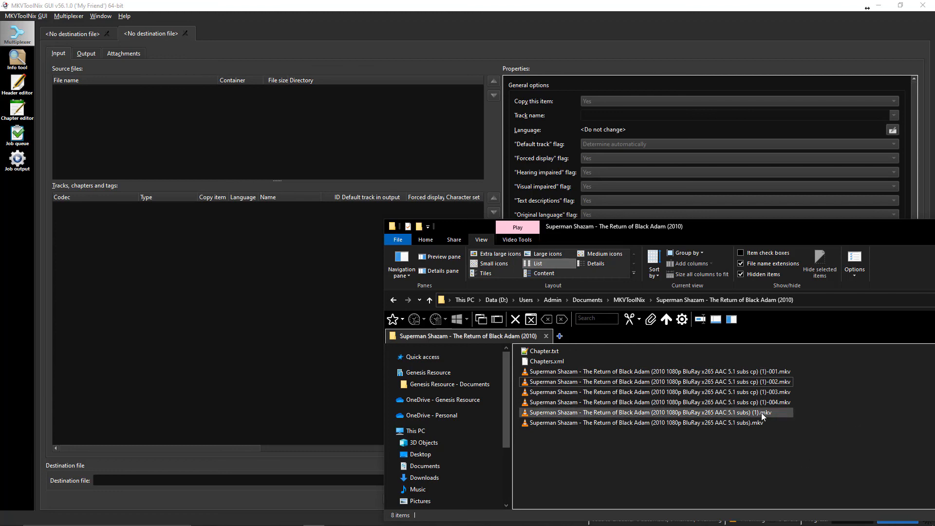
left_click(641, 423)
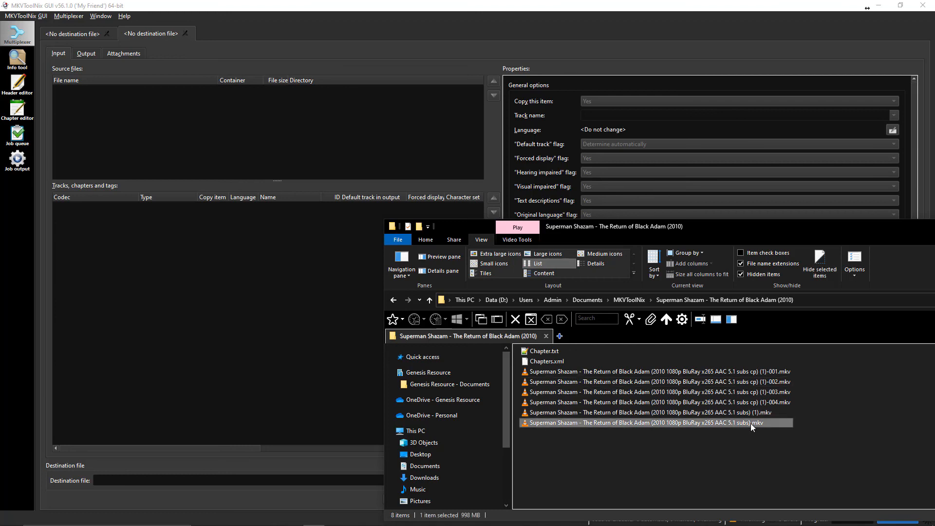
mouse_move(772, 439)
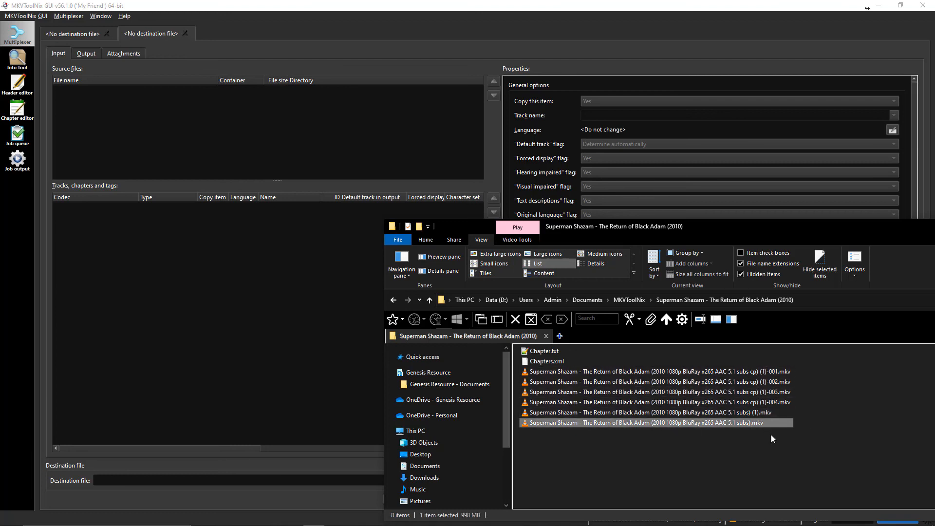
left_click(647, 412)
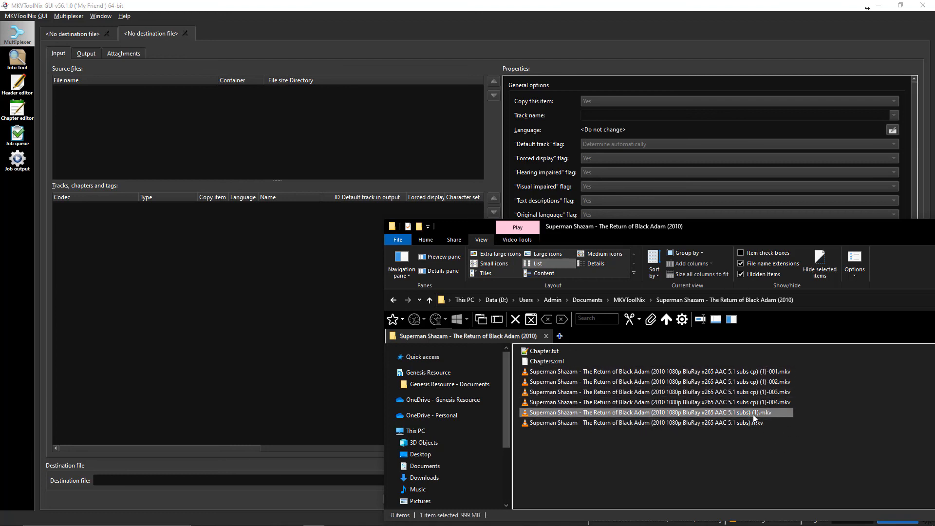
mouse_move(834, 409)
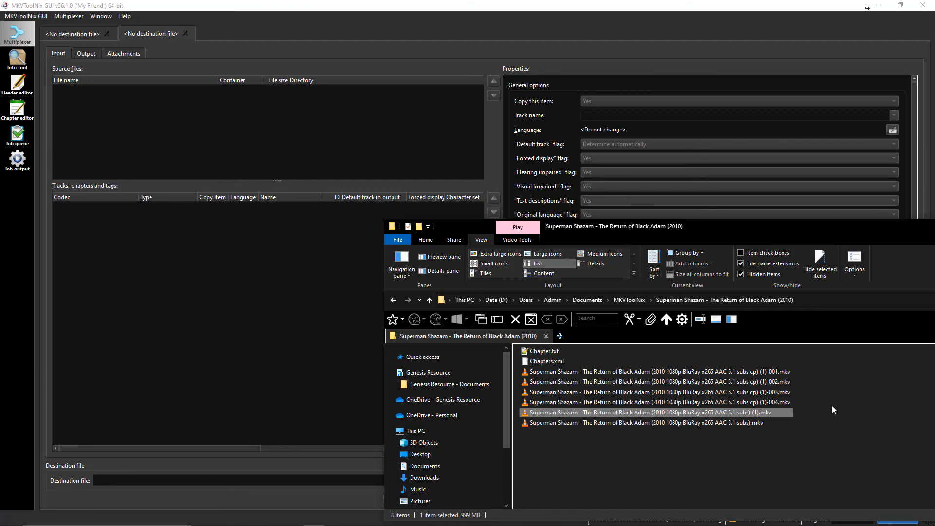
left_click(656, 371)
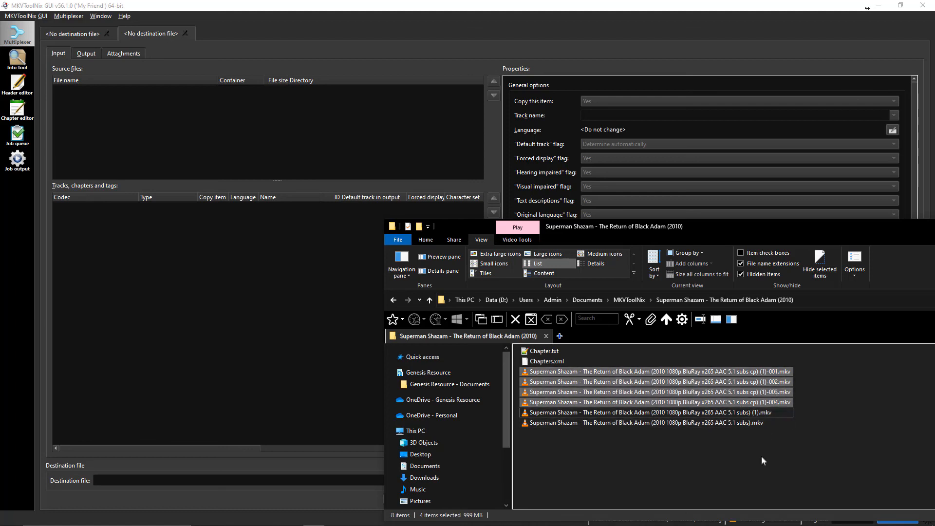
left_click(647, 412)
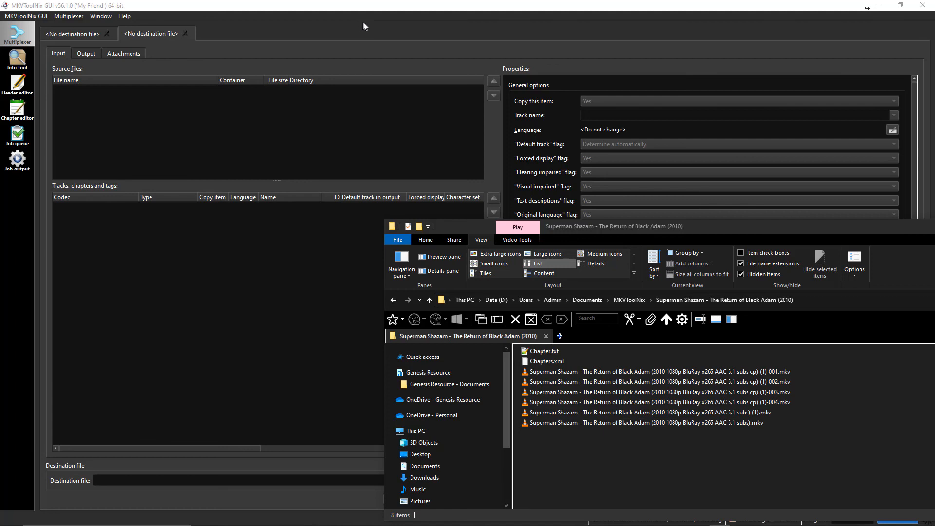
mouse_move(373, 38)
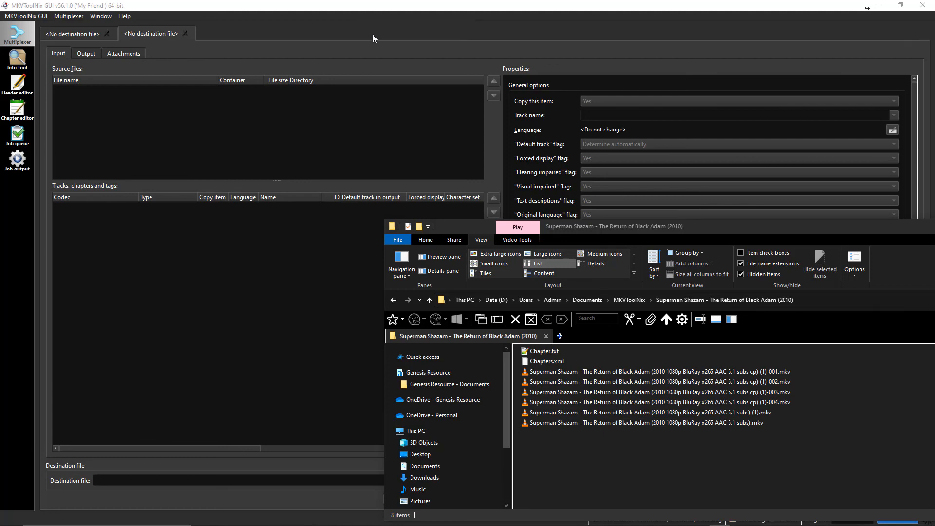
mouse_move(322, 35)
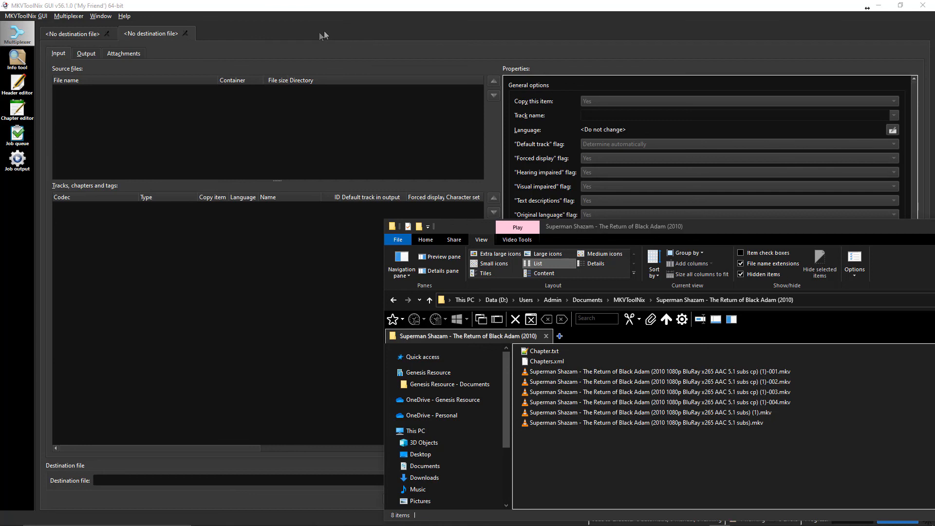
mouse_move(279, 35)
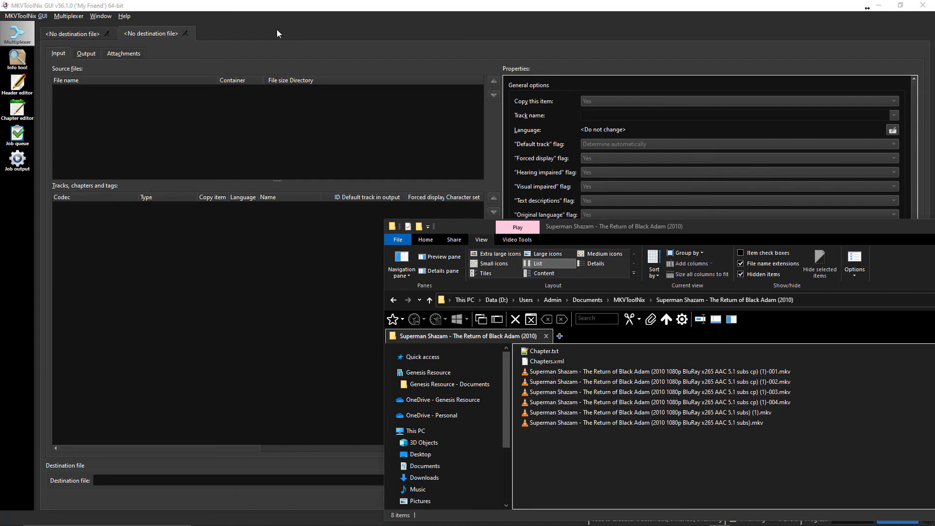
mouse_move(441, 88)
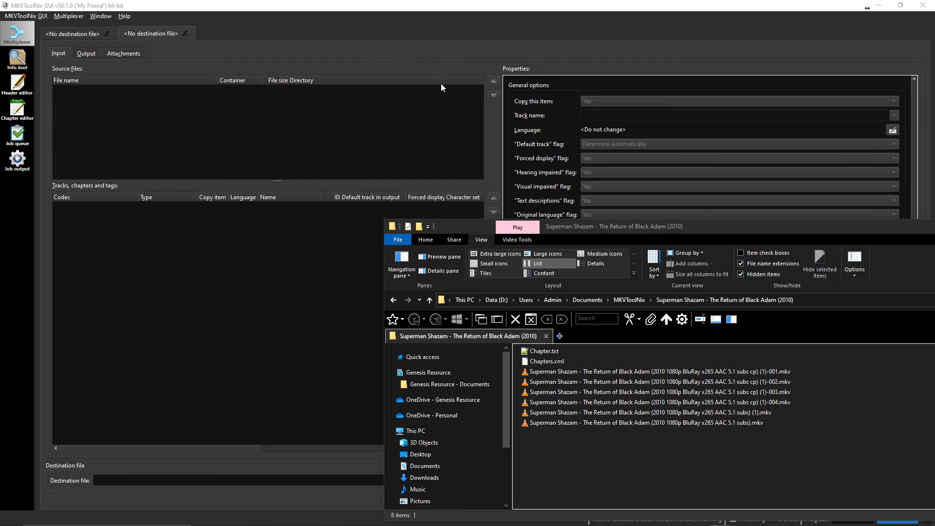